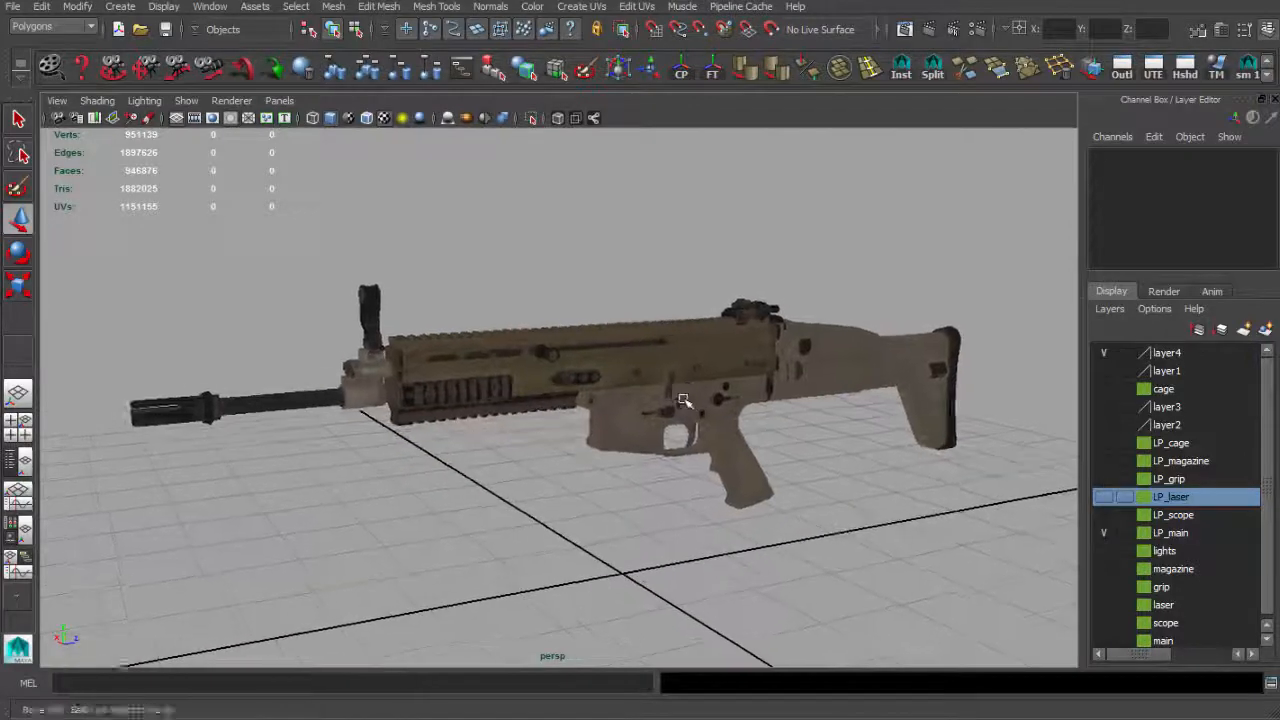
Marquee-select the whole rifle model and reach for the File menu to export it
drag(684, 400, 816, 418)
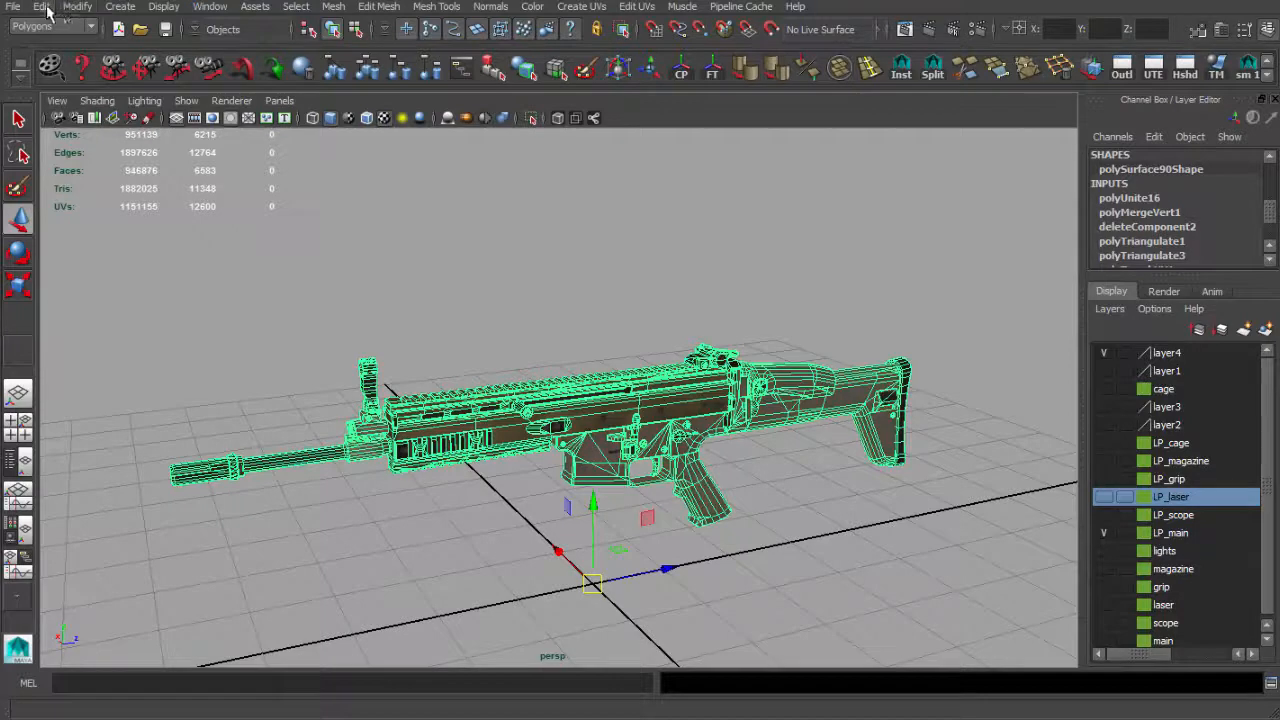
click(40, 8)
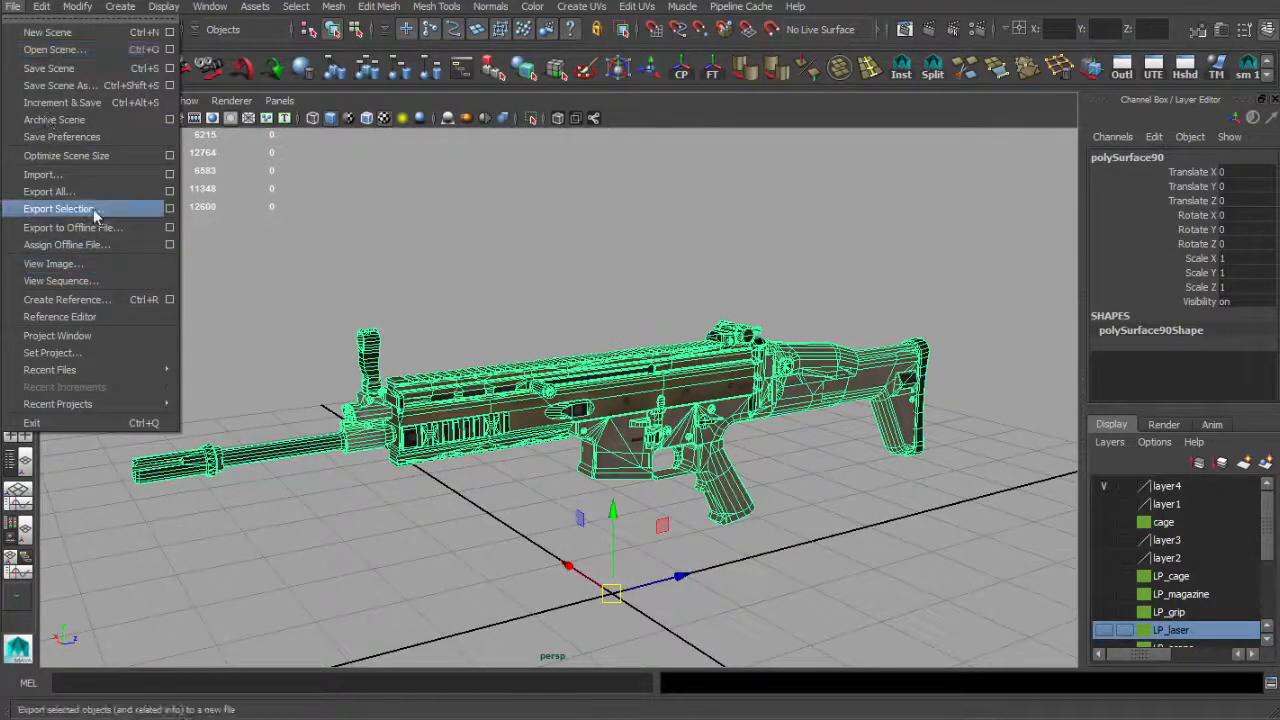
Export Selection as FBX to weapon.fbx in UE4_weapon_files, confirming the overwrite
click(58, 208)
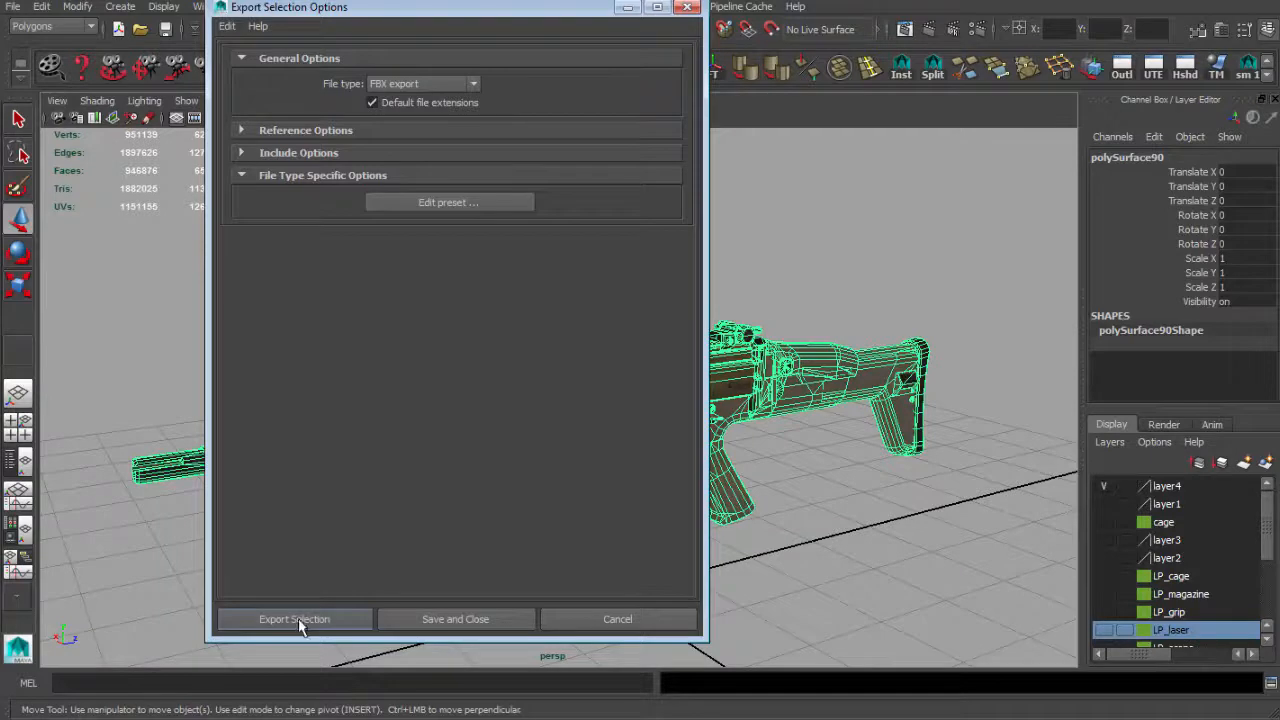
click(294, 620)
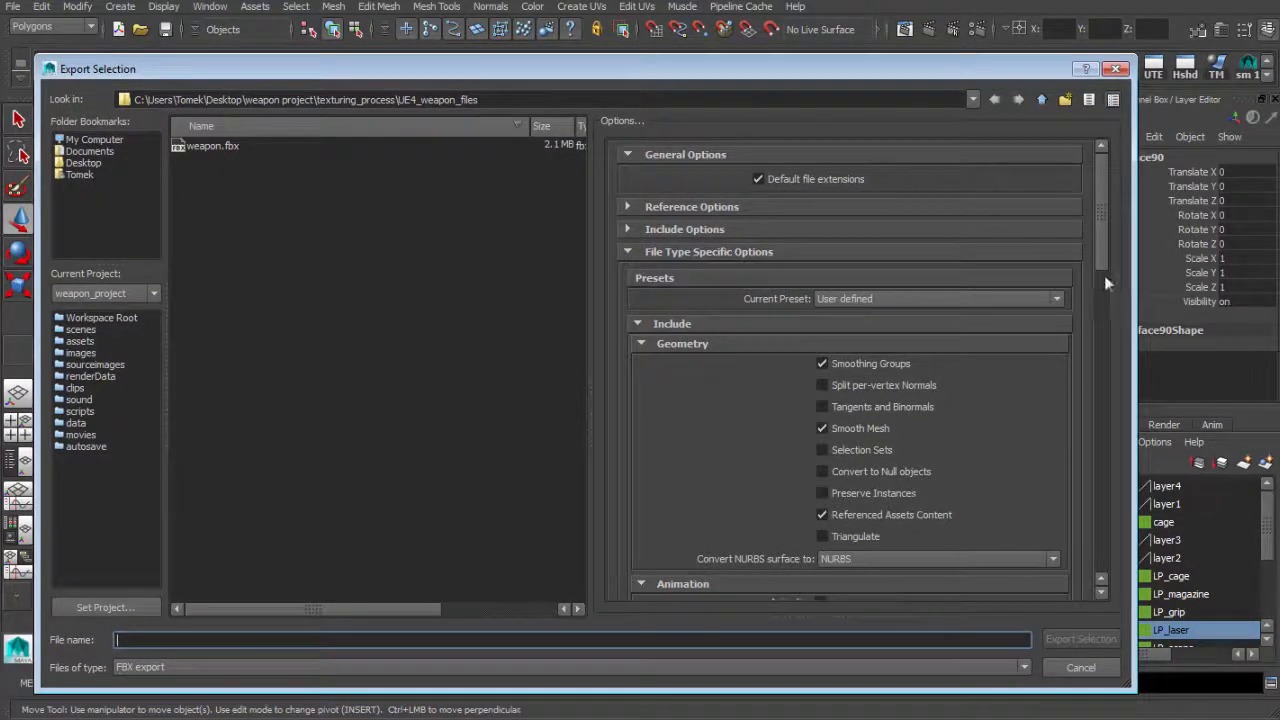
scroll(down, 3)
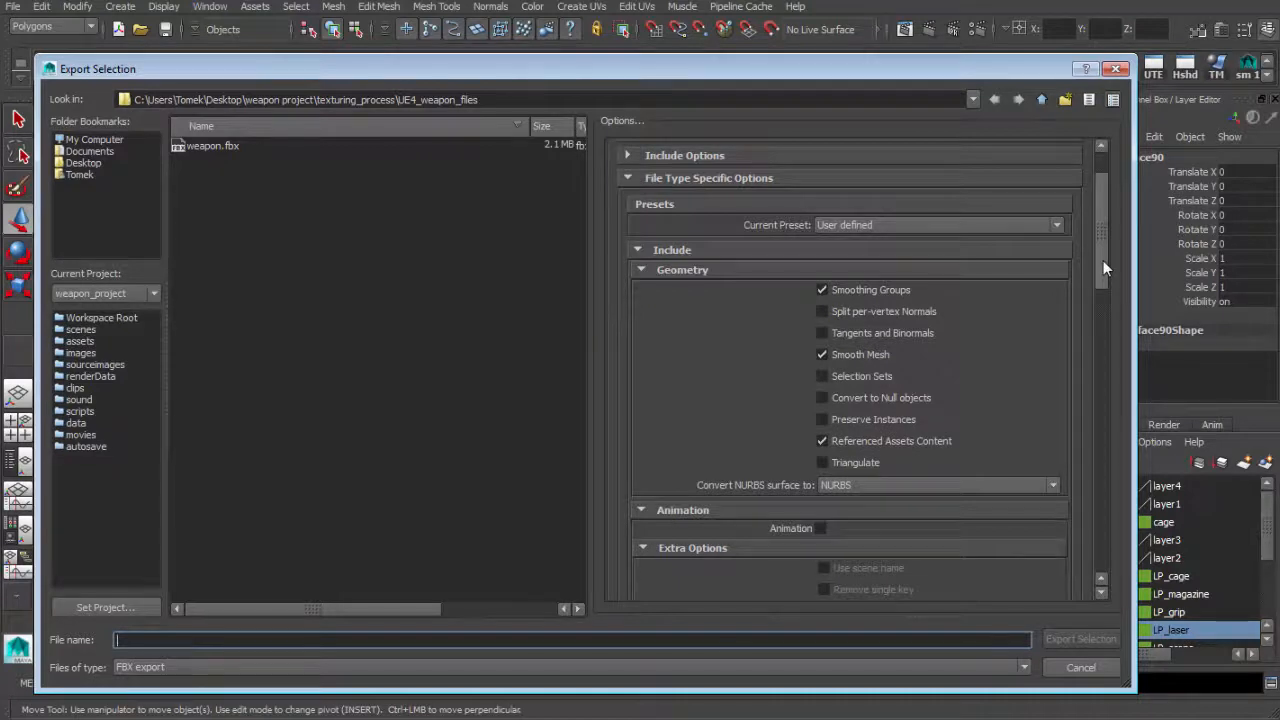
scroll(down, 3)
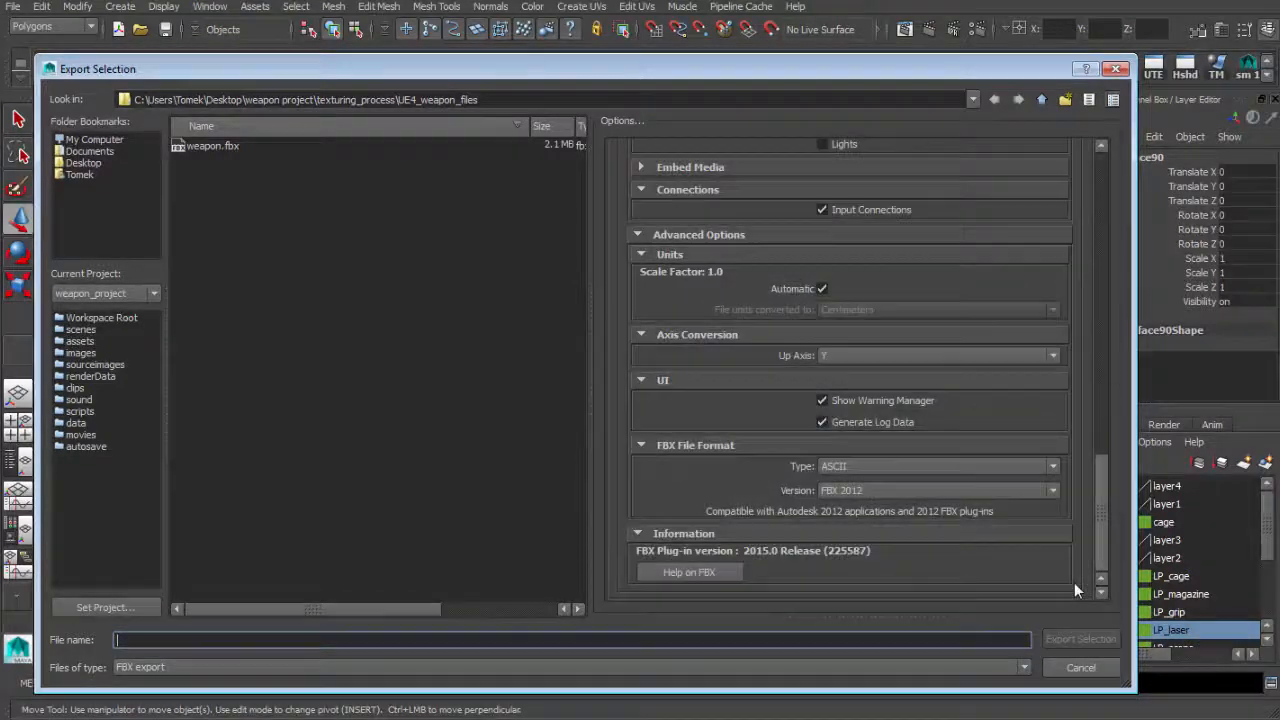
click(212, 144)
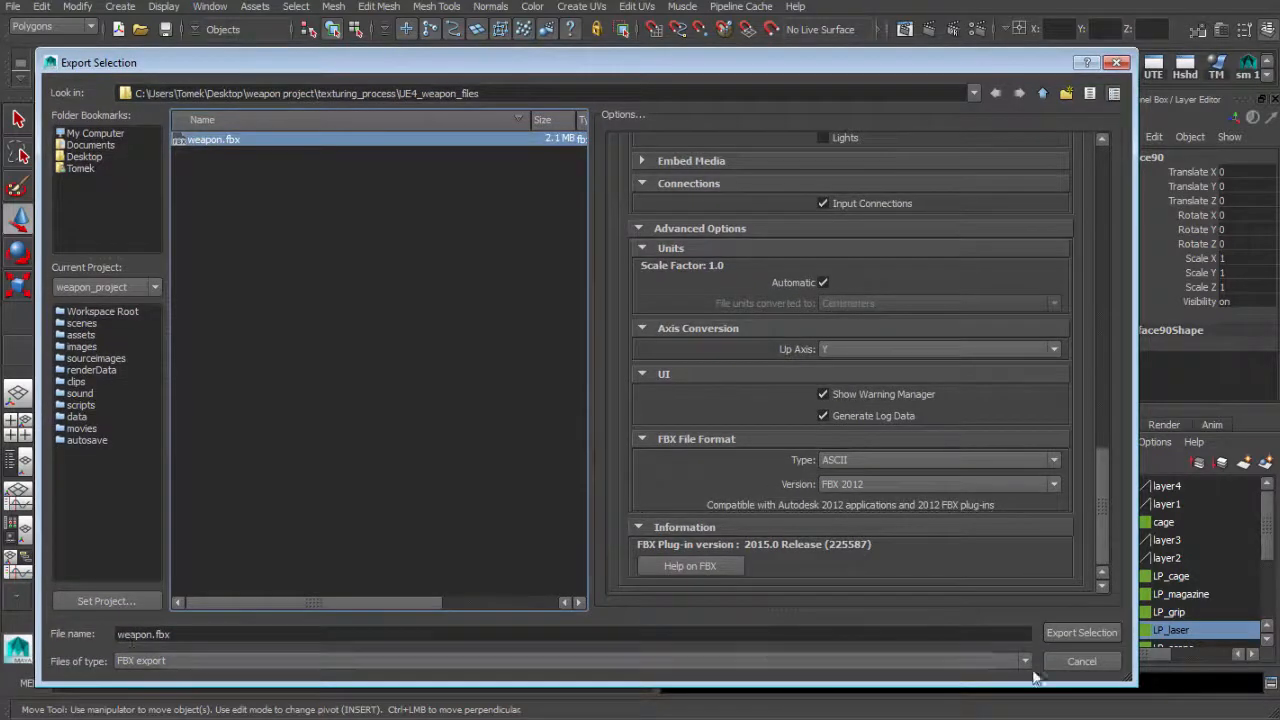
click(1080, 632)
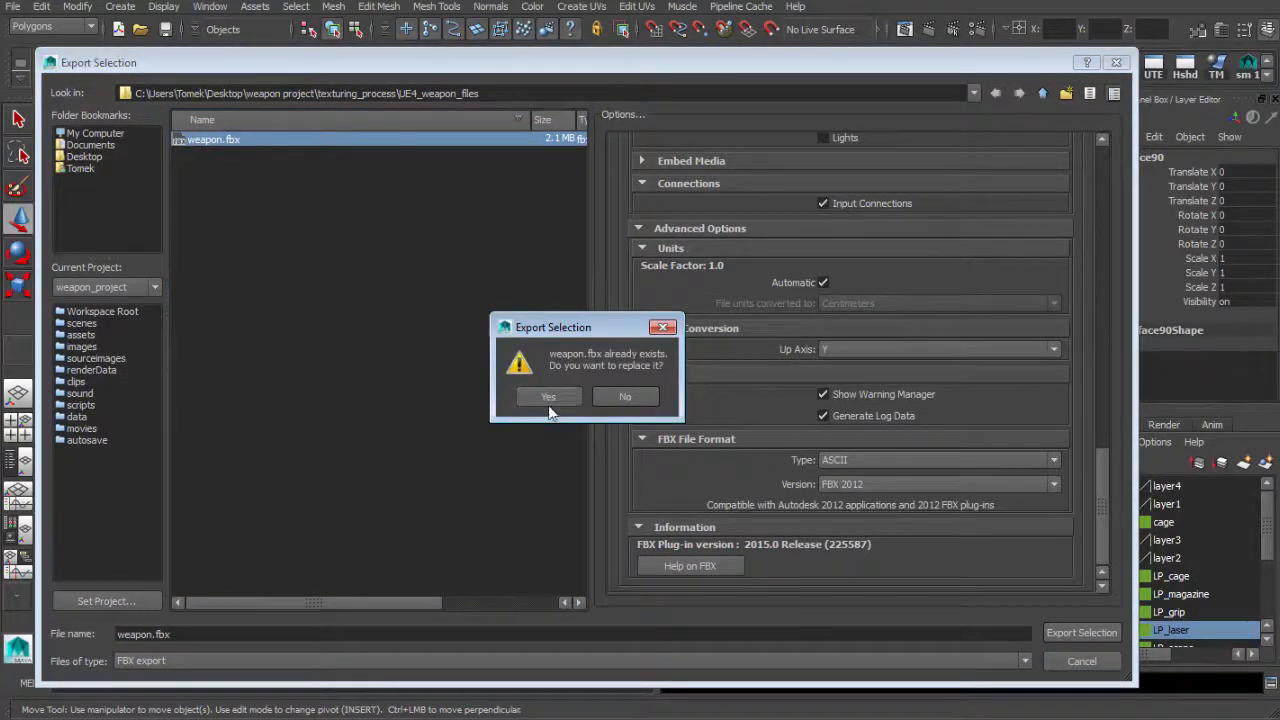
click(548, 396)
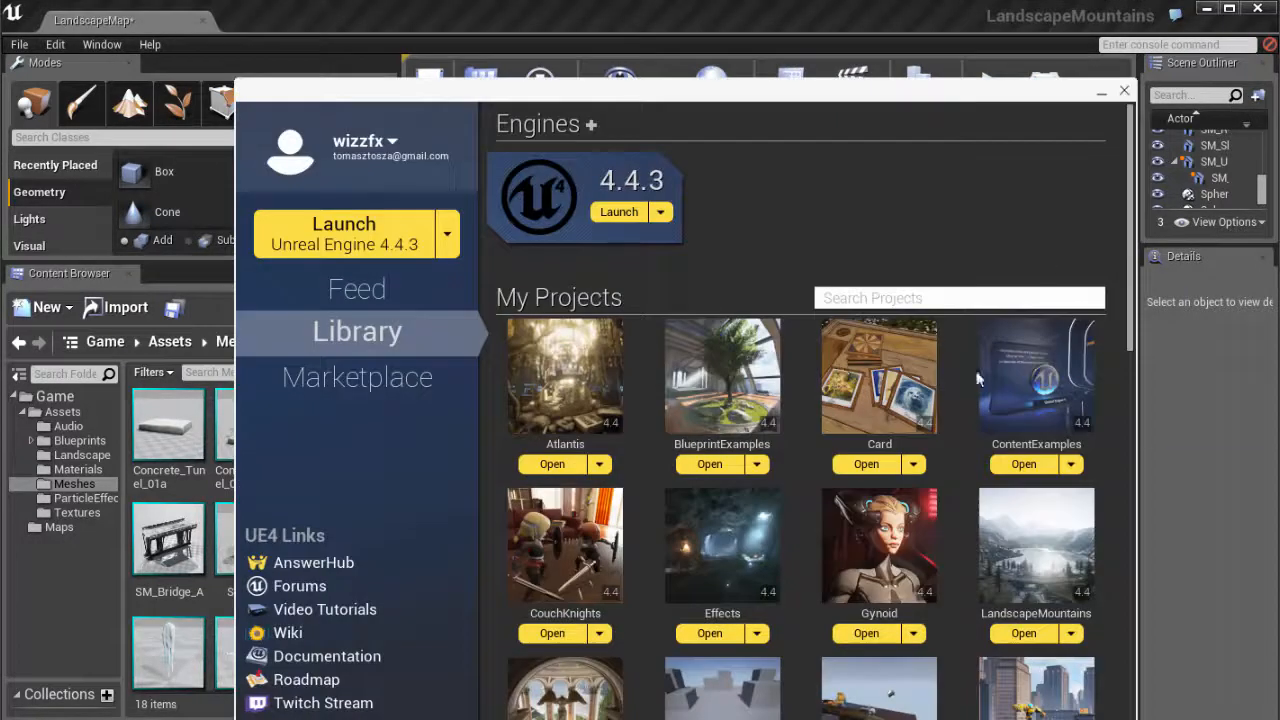
Scroll My Projects in the launcher library to locate LandscapeMountains
scroll(down, 3)
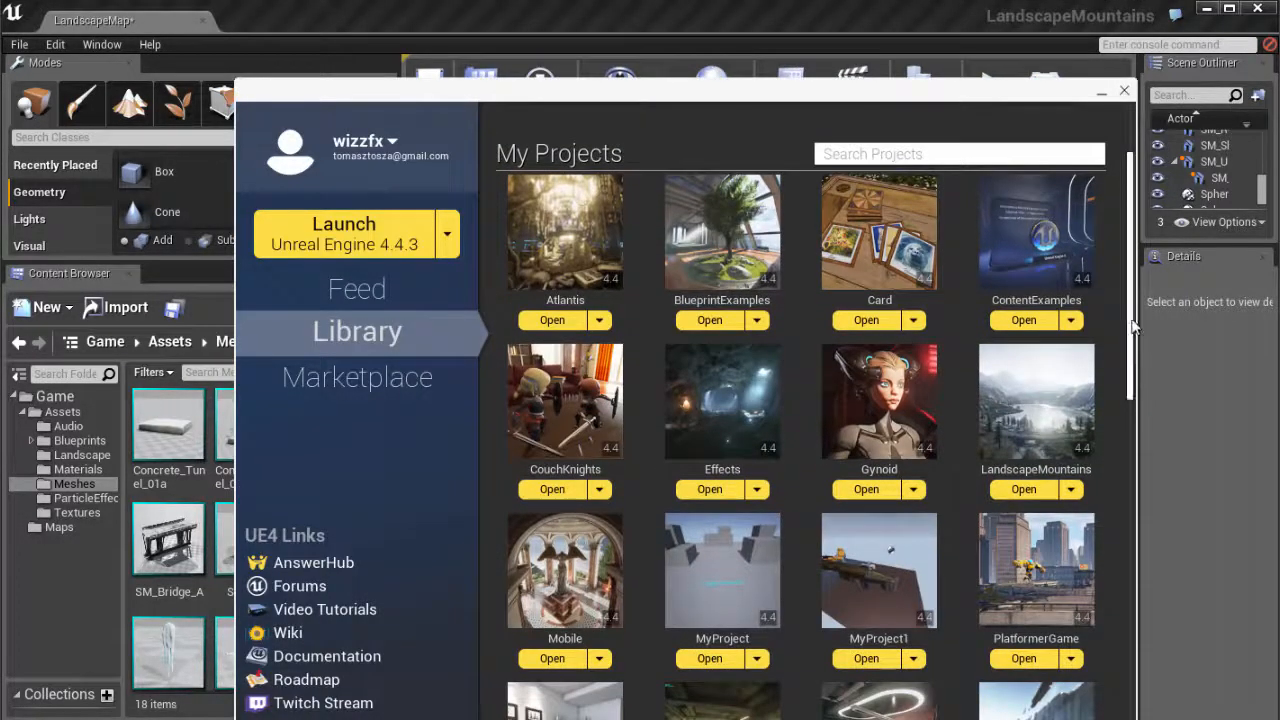
scroll(up, 3)
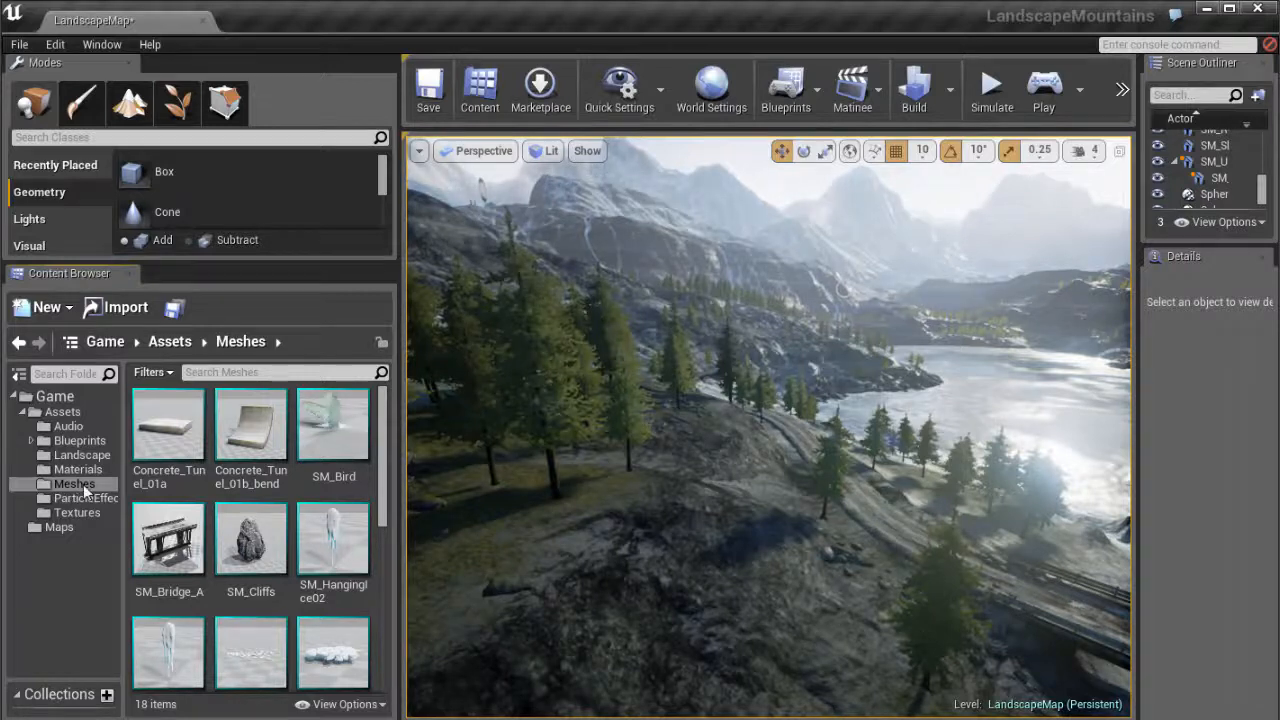
Import weapon.fbx from UE4_weapon_files into the Content Browser Meshes folder
scroll(down, 3)
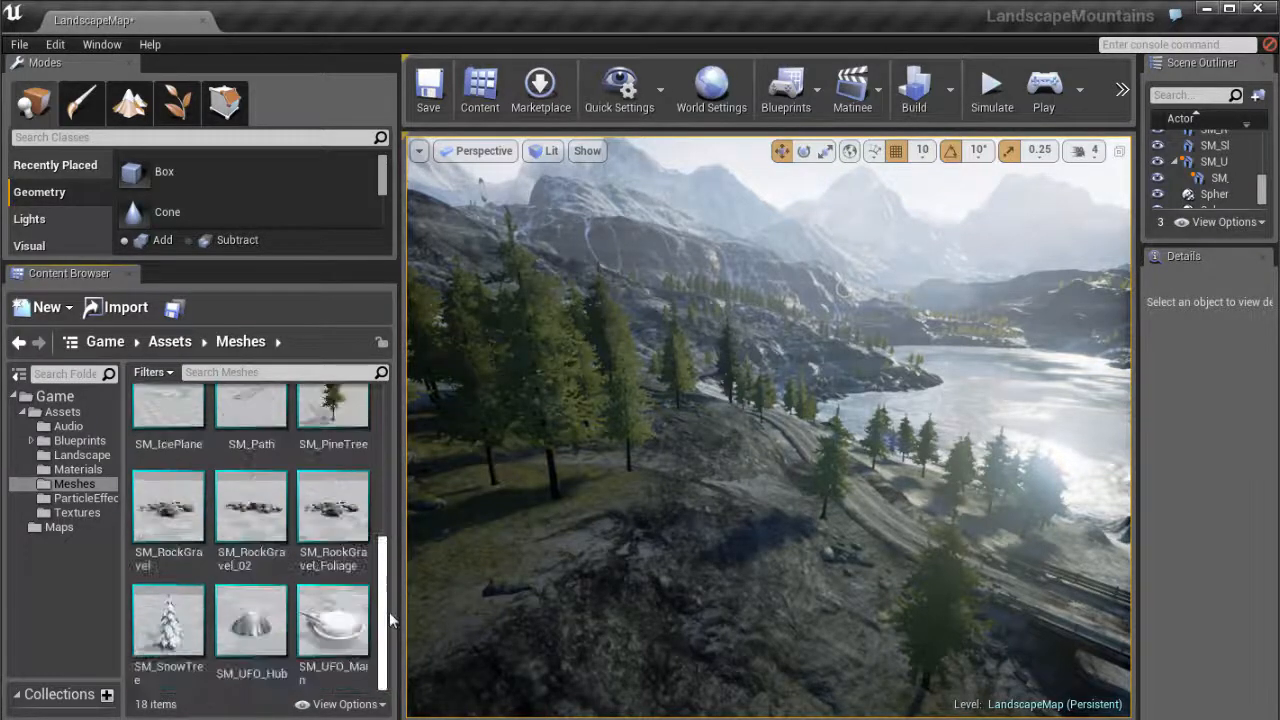
scroll(up, 3)
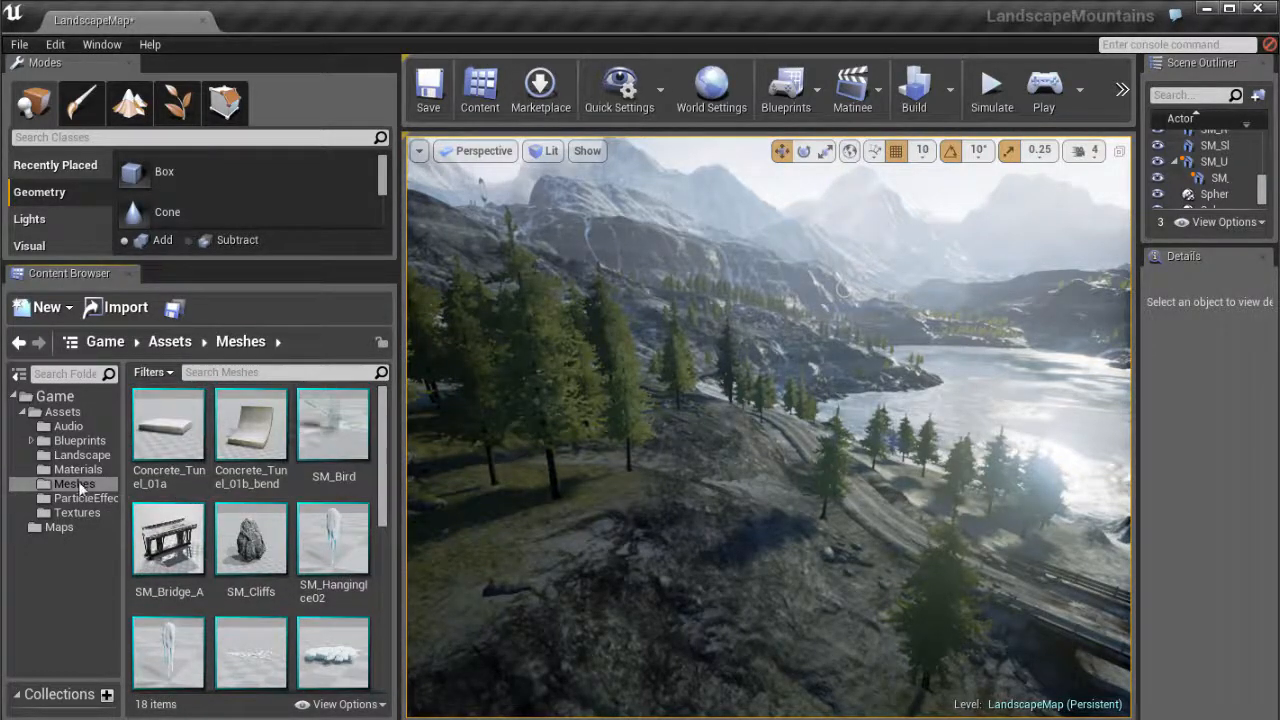
scroll(down, 3)
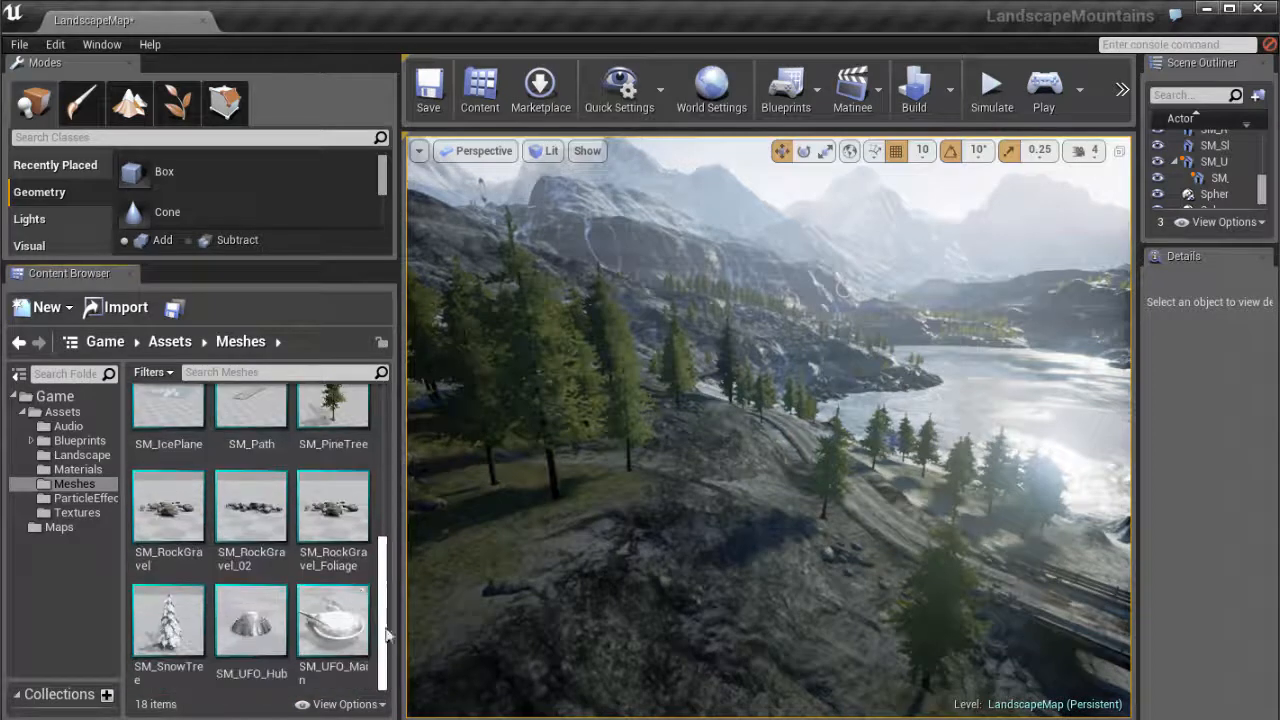
click(114, 308)
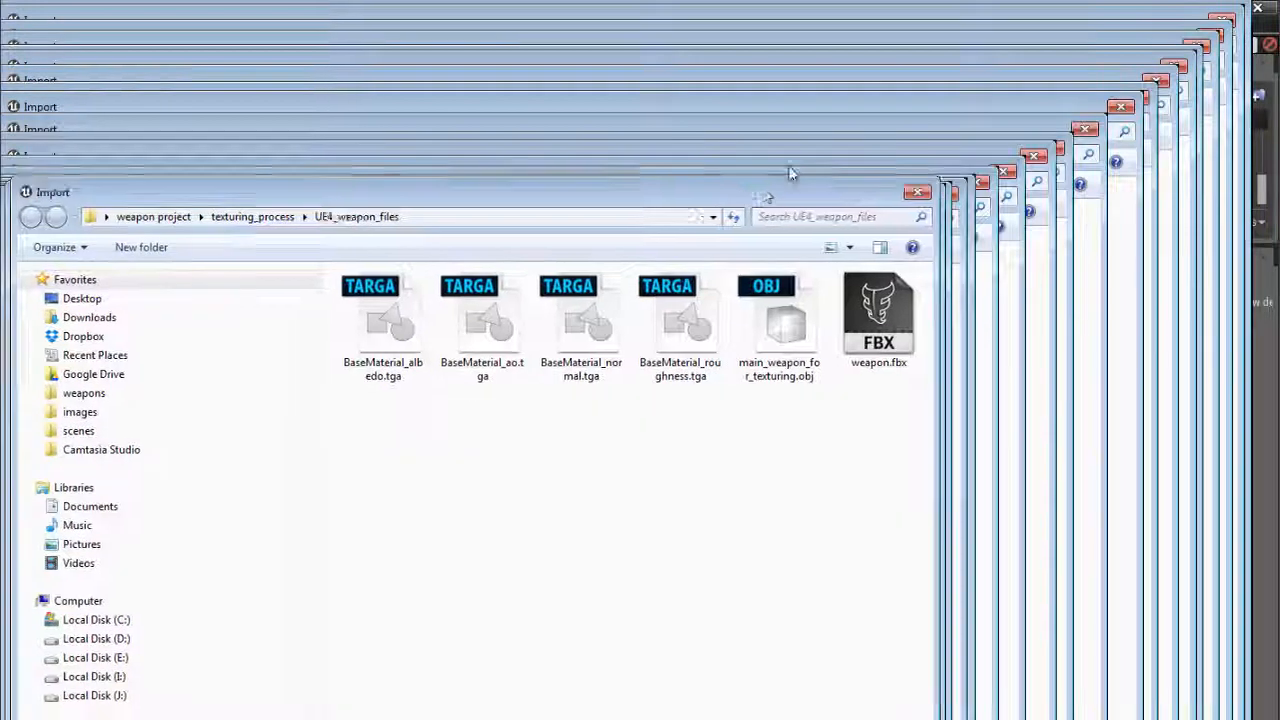
click(878, 316)
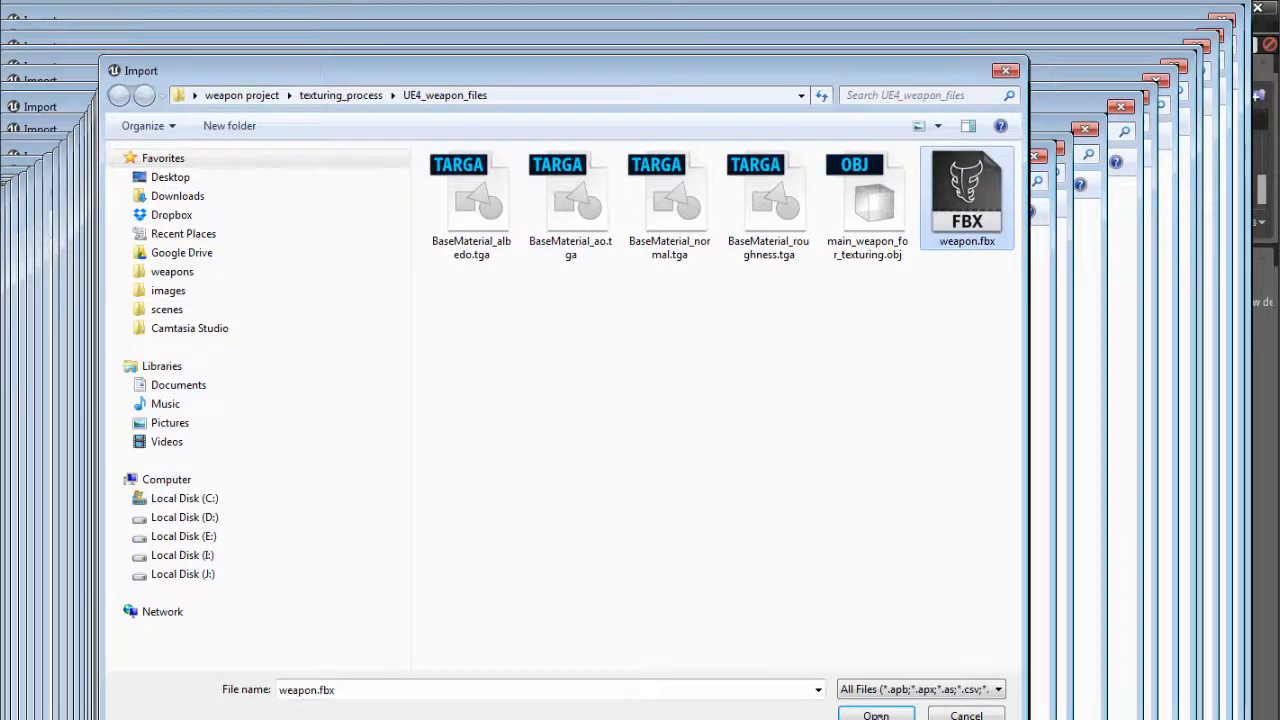
click(876, 714)
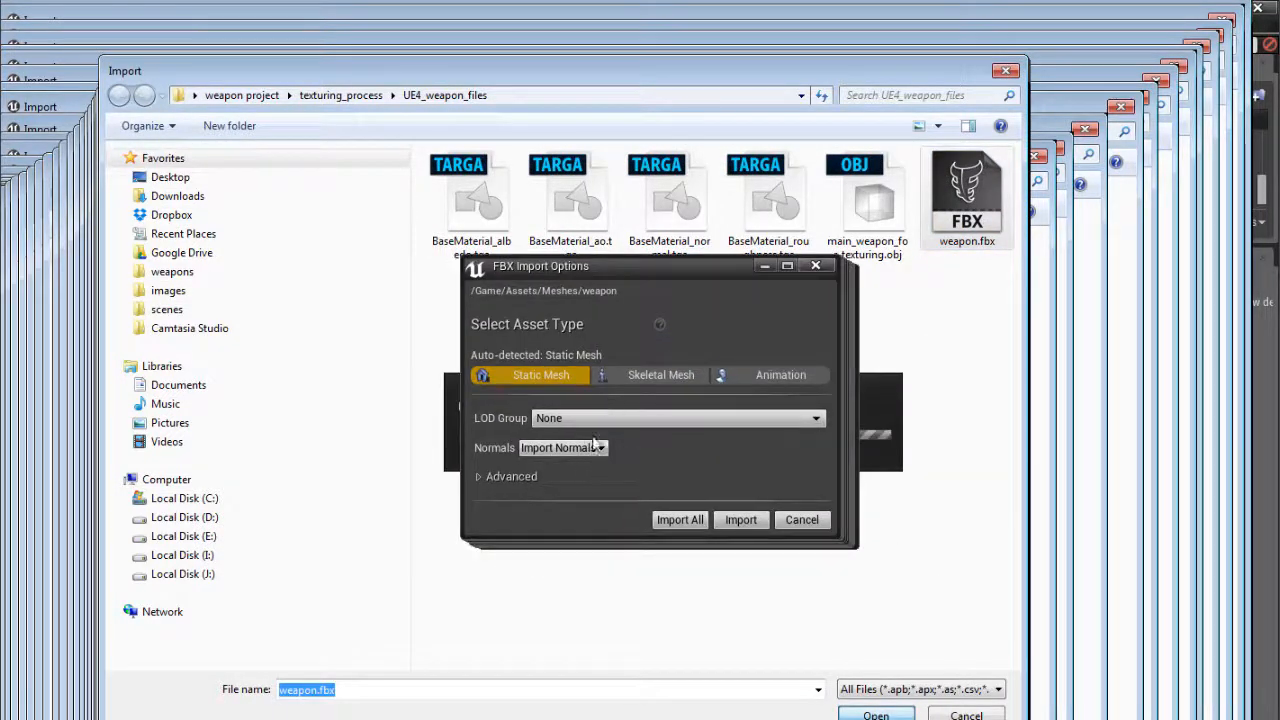
Expand advanced FBX options and keep Combine Meshes enabled
click(480, 476)
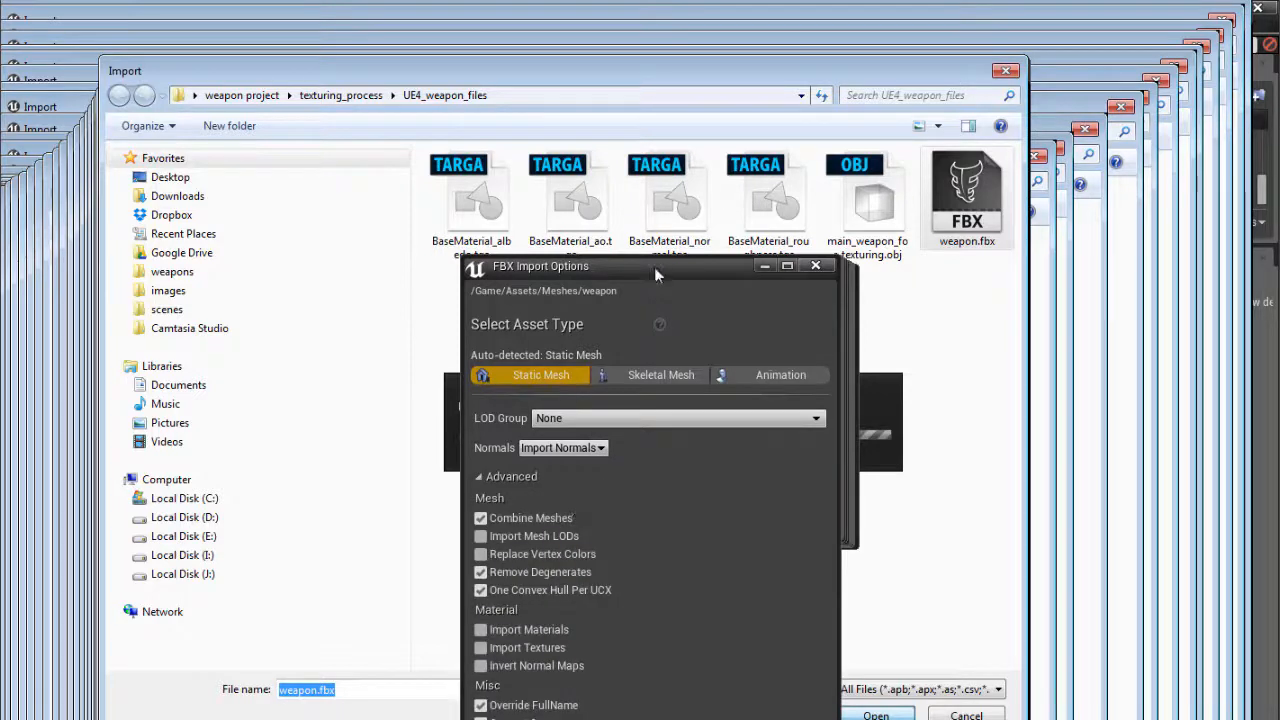
drag(656, 266, 656, 184)
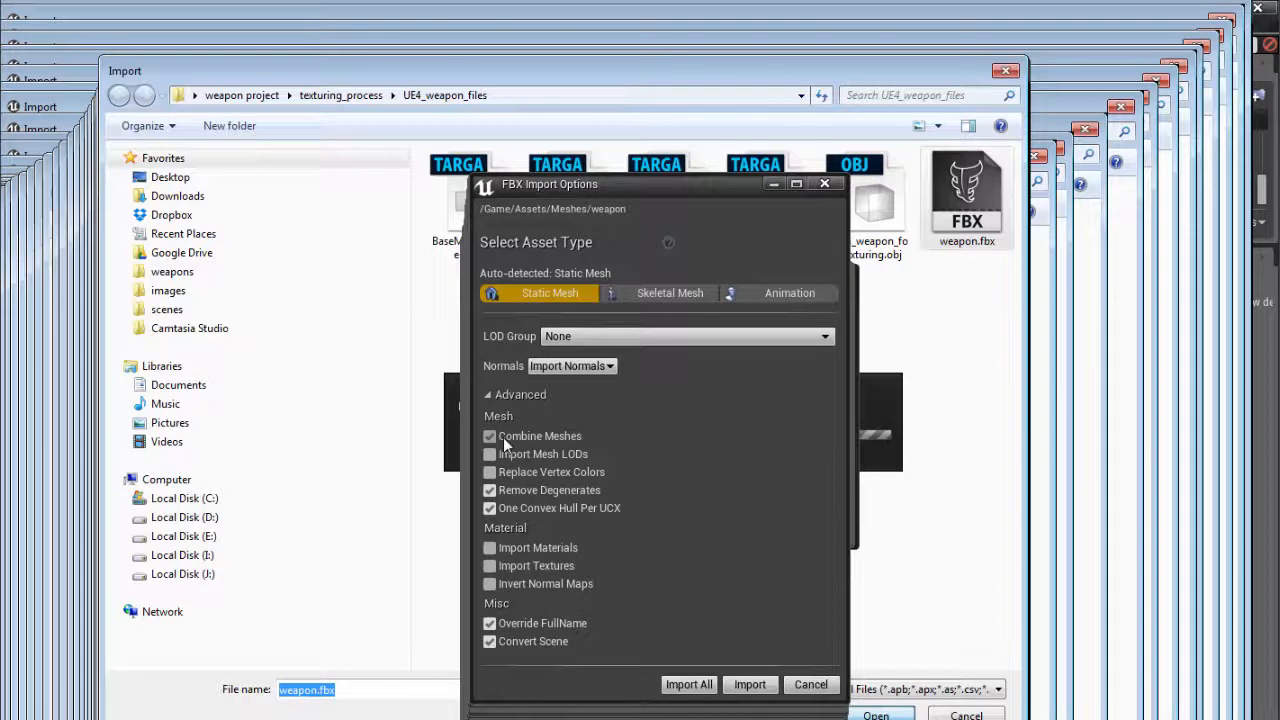
click(488, 436)
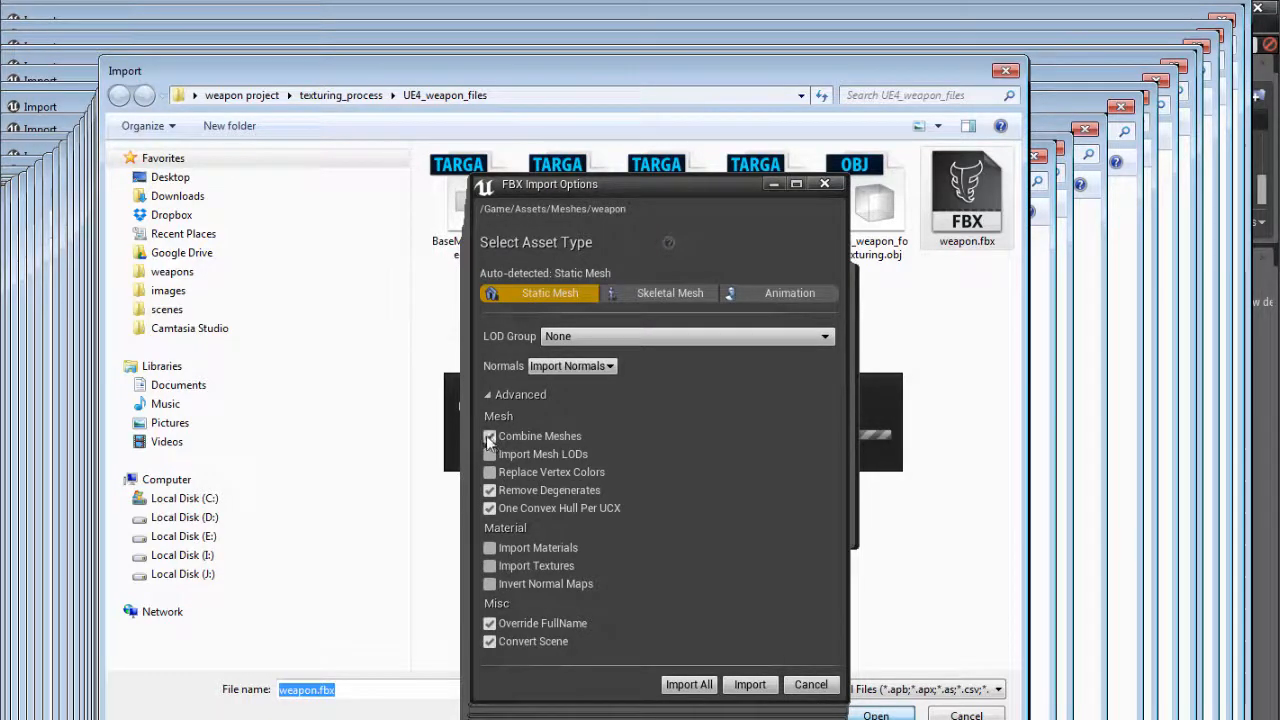
click(488, 436)
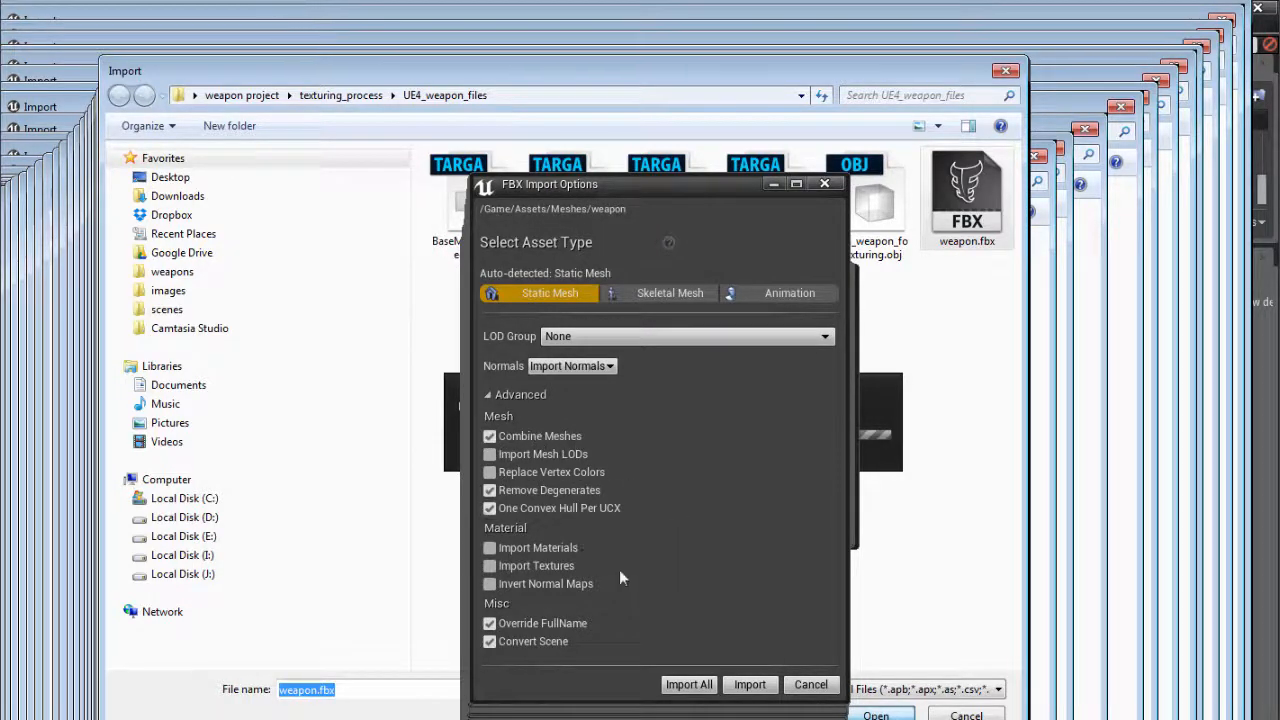
mouse_move(584, 444)
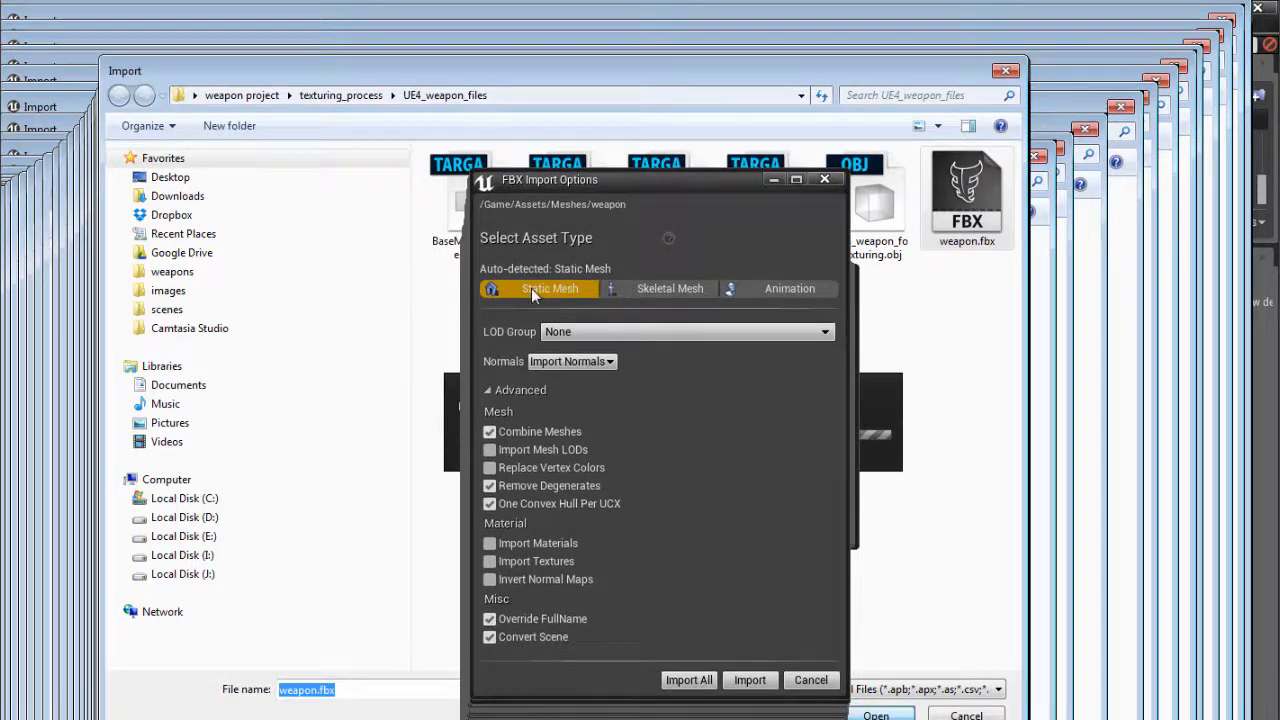
mouse_move(560, 296)
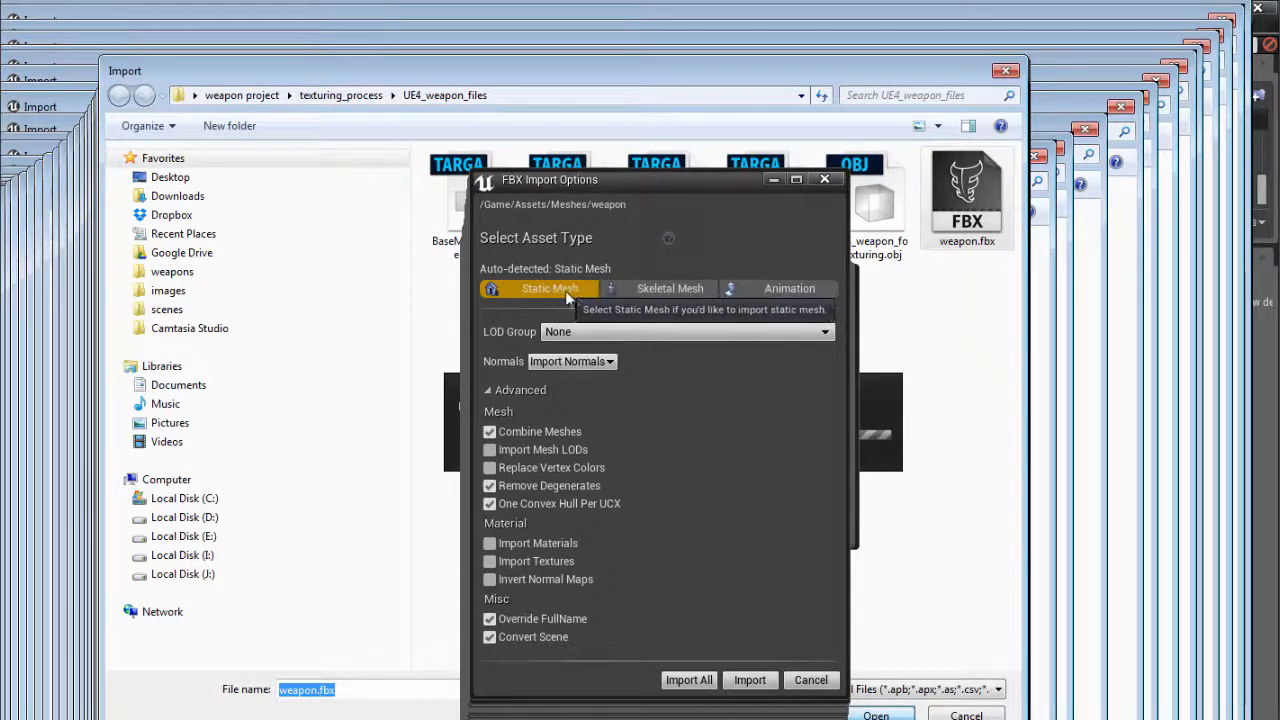
mouse_move(704, 462)
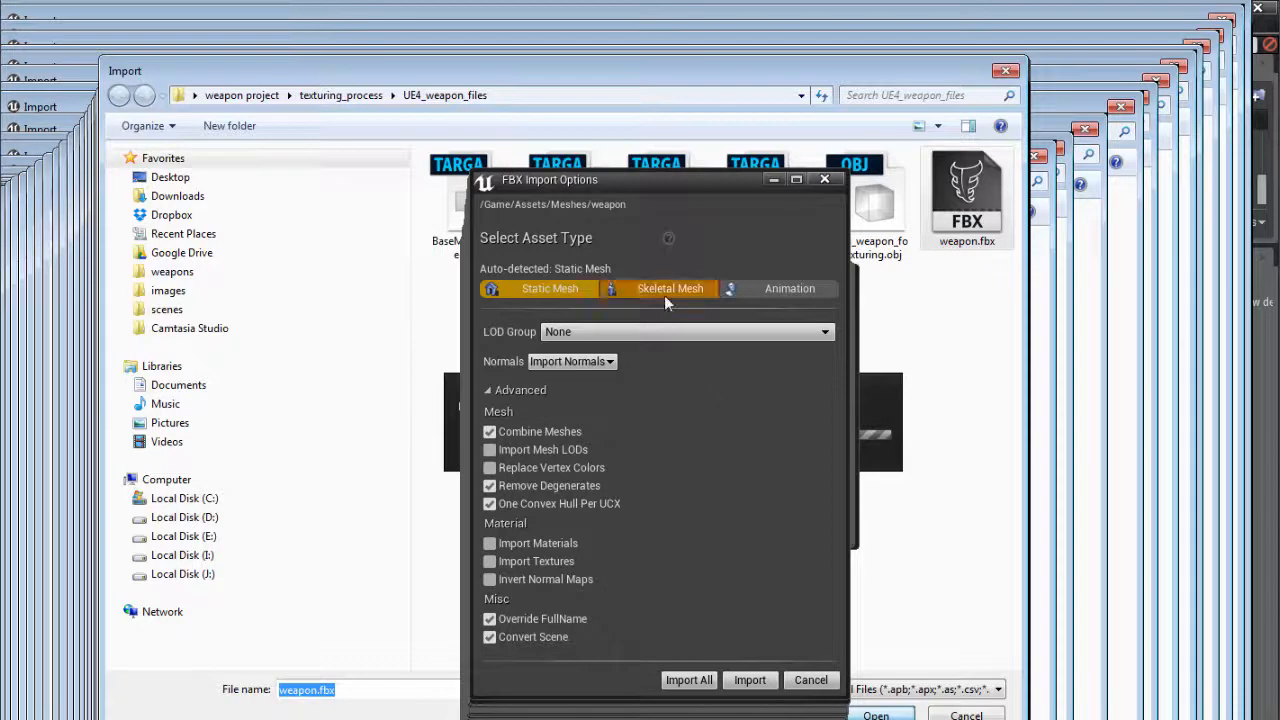
mouse_move(668, 288)
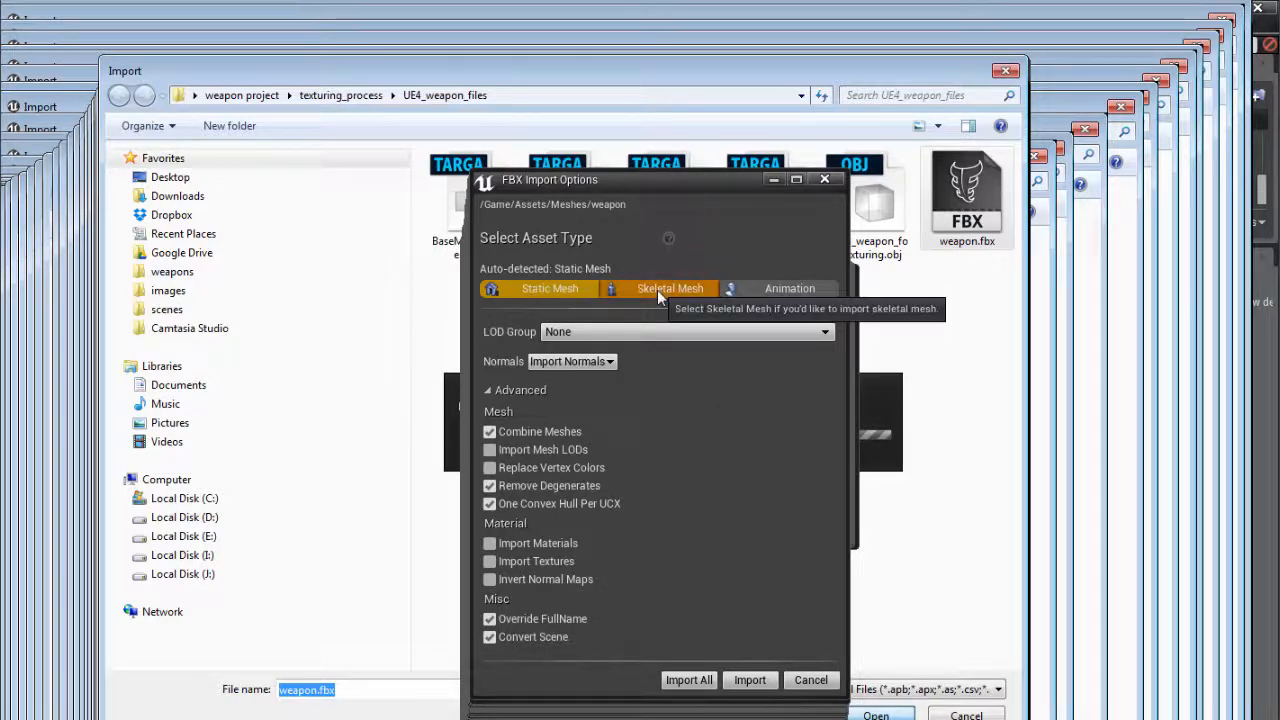
mouse_move(670, 300)
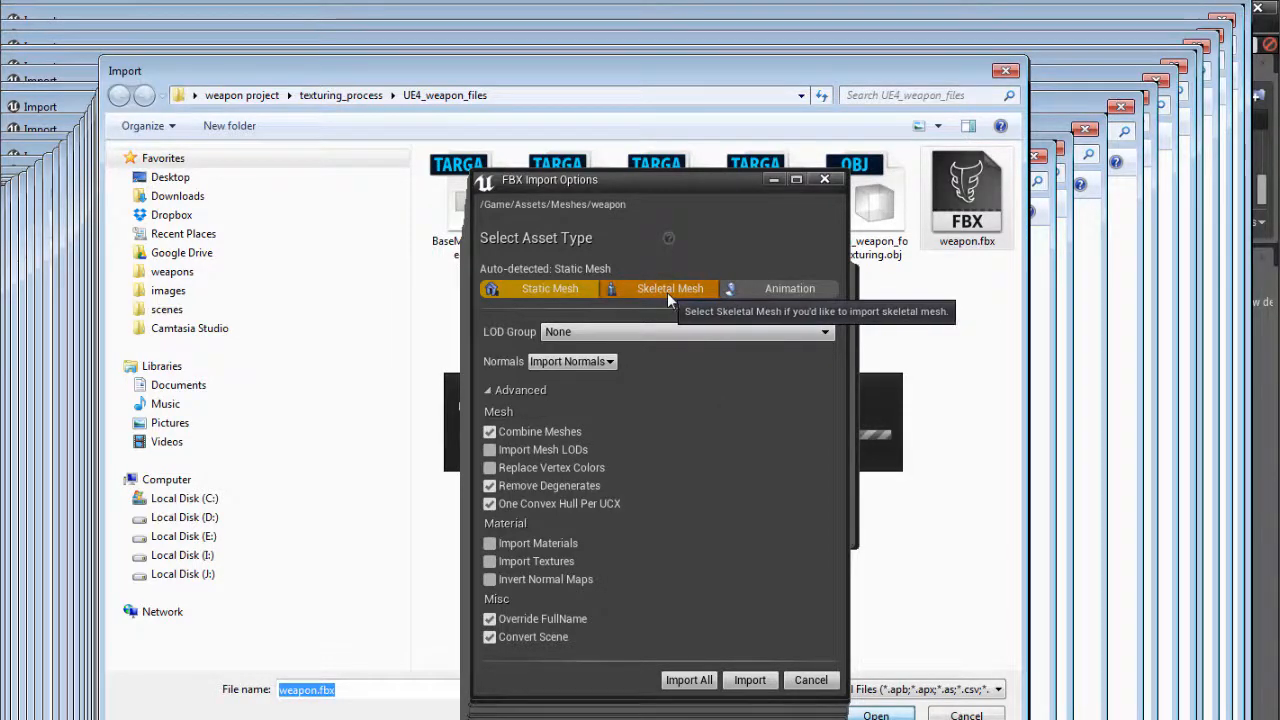
Import the weapon as a Static Mesh (not skeletal) into Game/Assets/Meshes
click(670, 288)
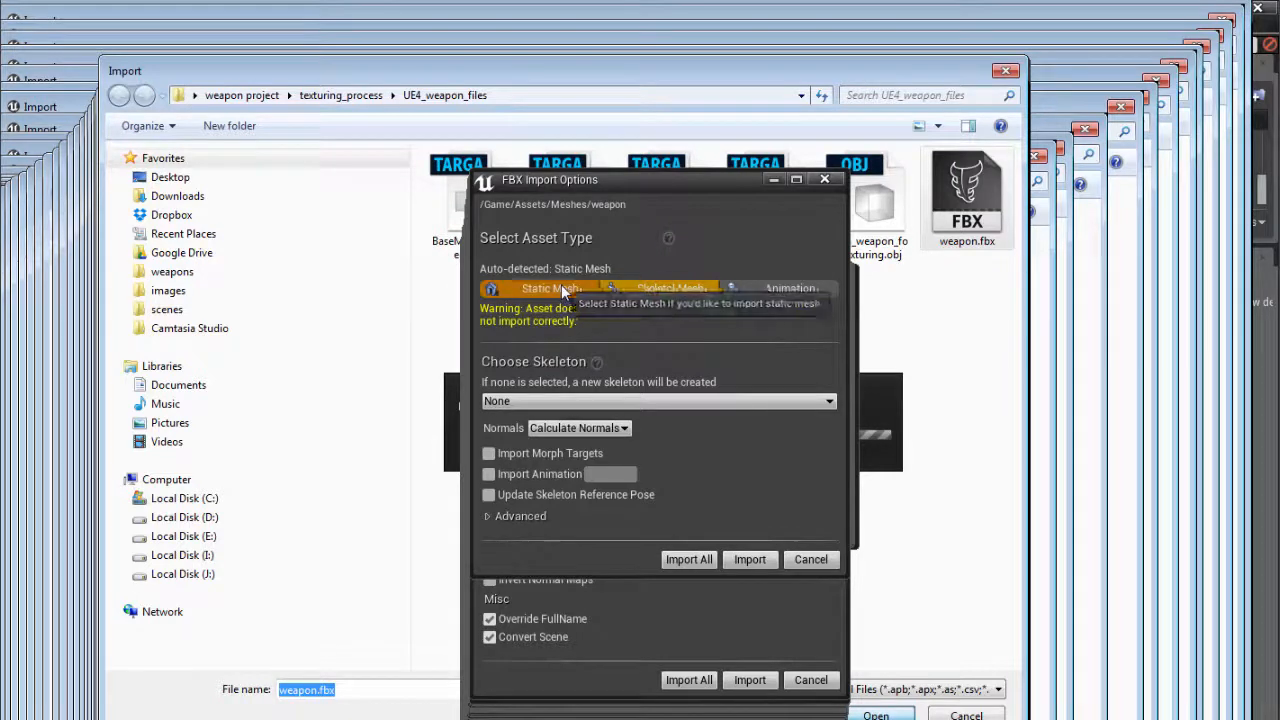
click(548, 288)
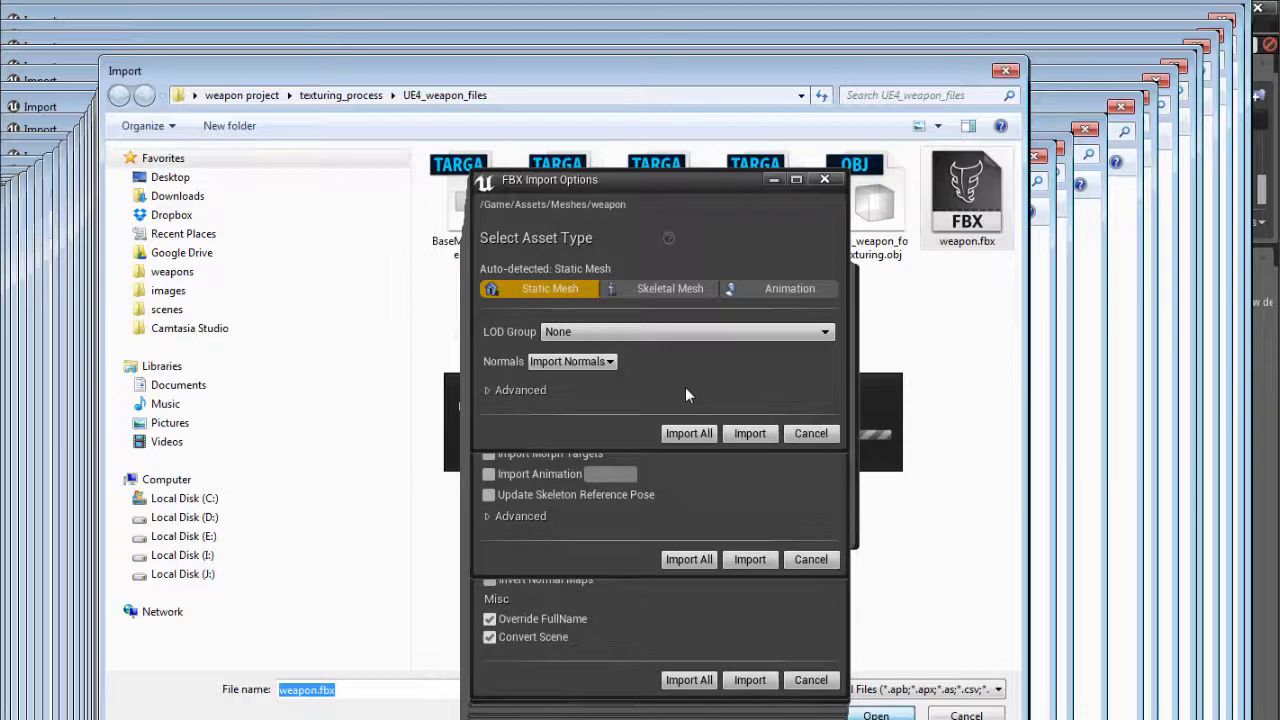
mouse_move(688, 432)
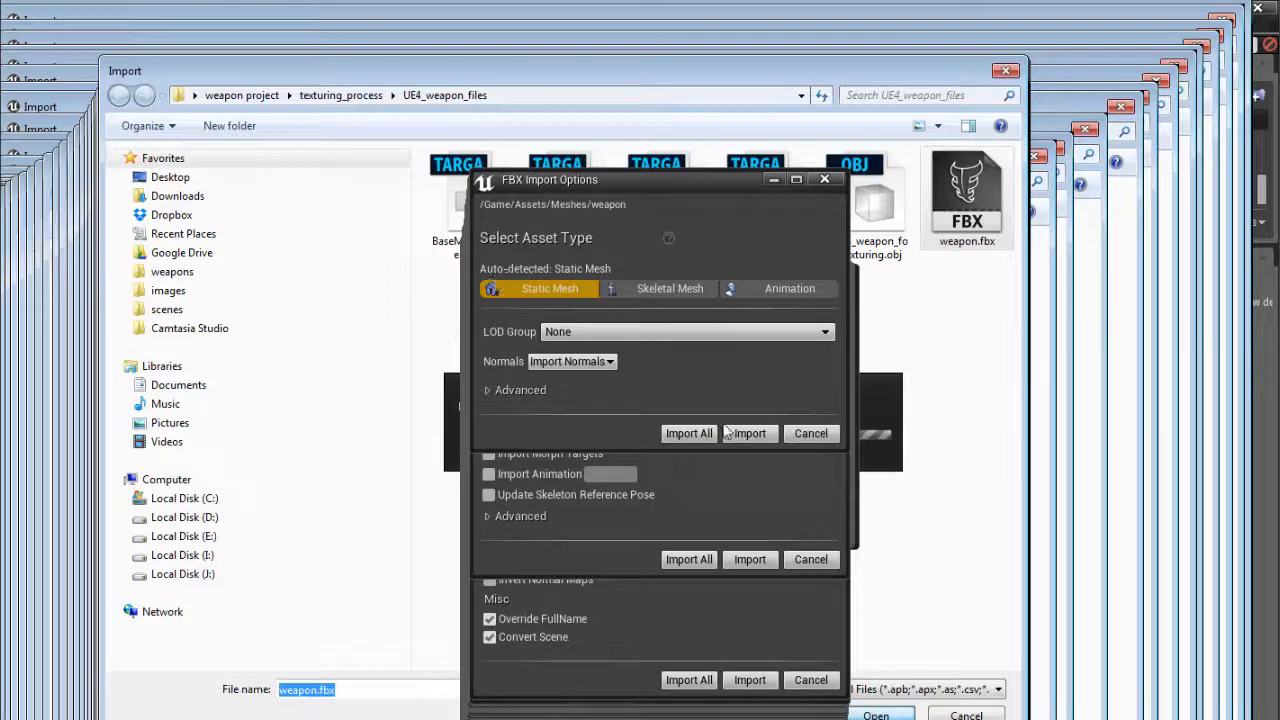
click(688, 432)
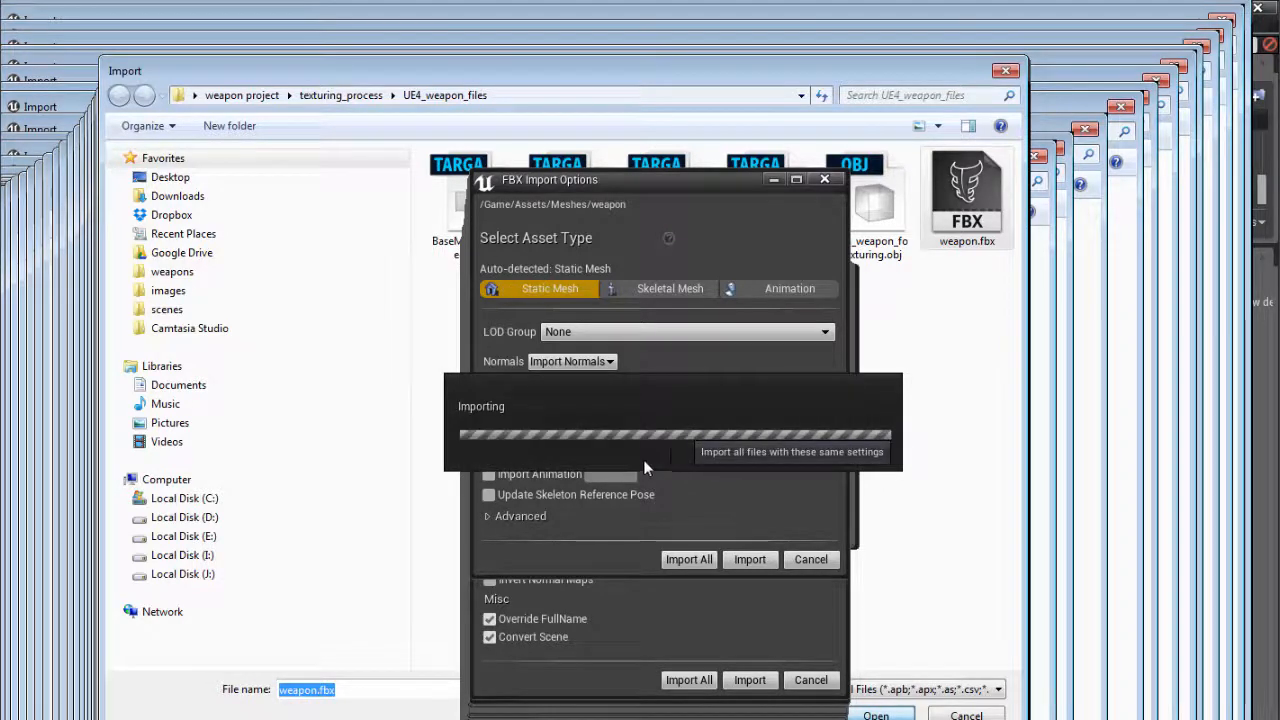
click(748, 560)
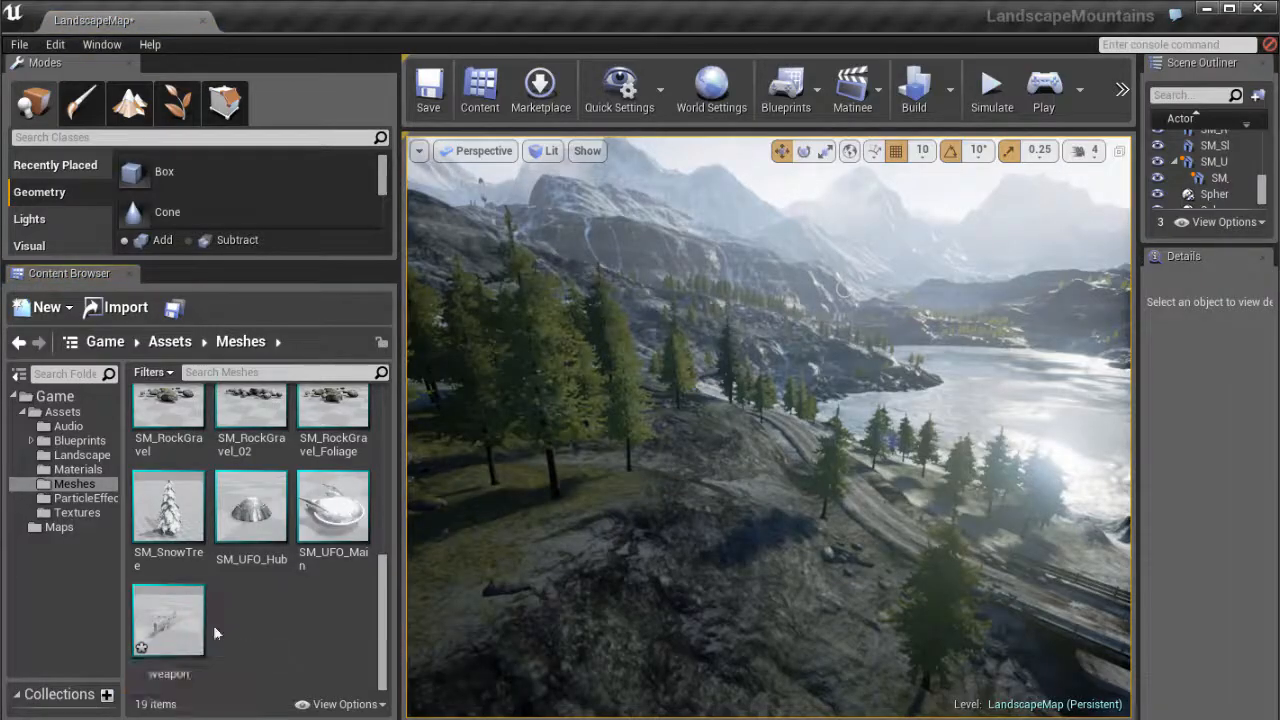
double_click(168, 620)
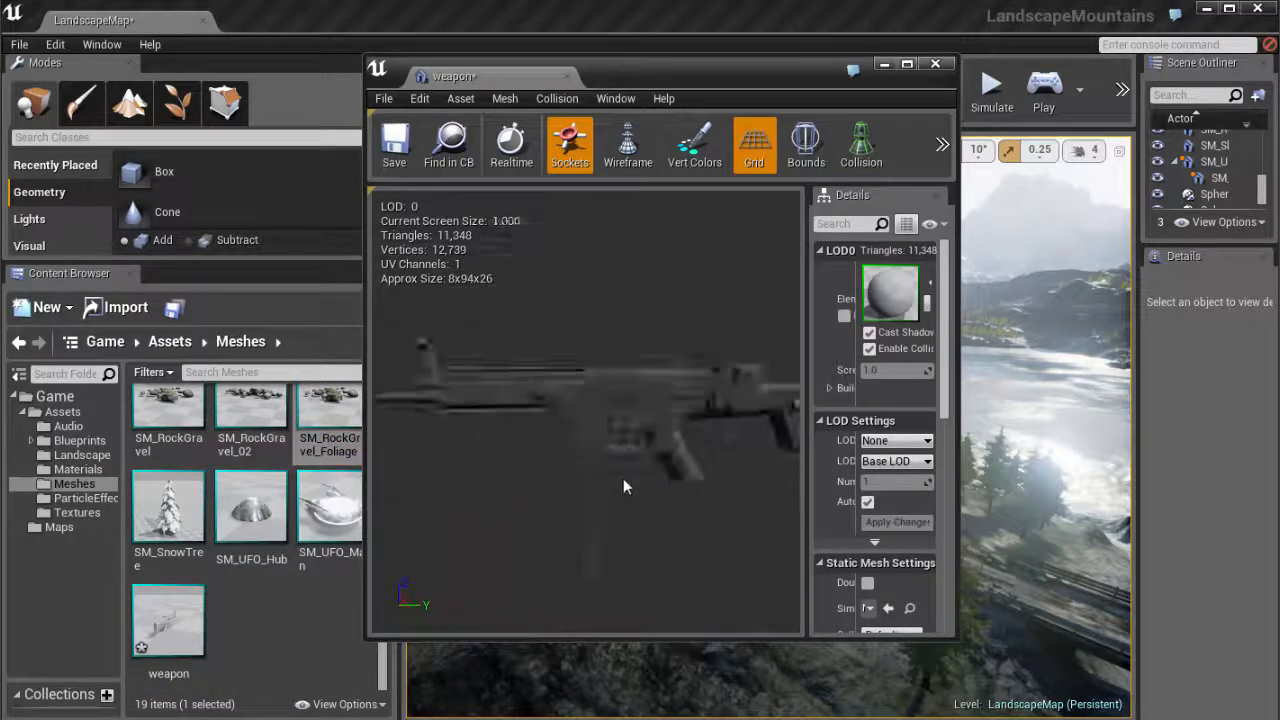
scroll(down, 3)
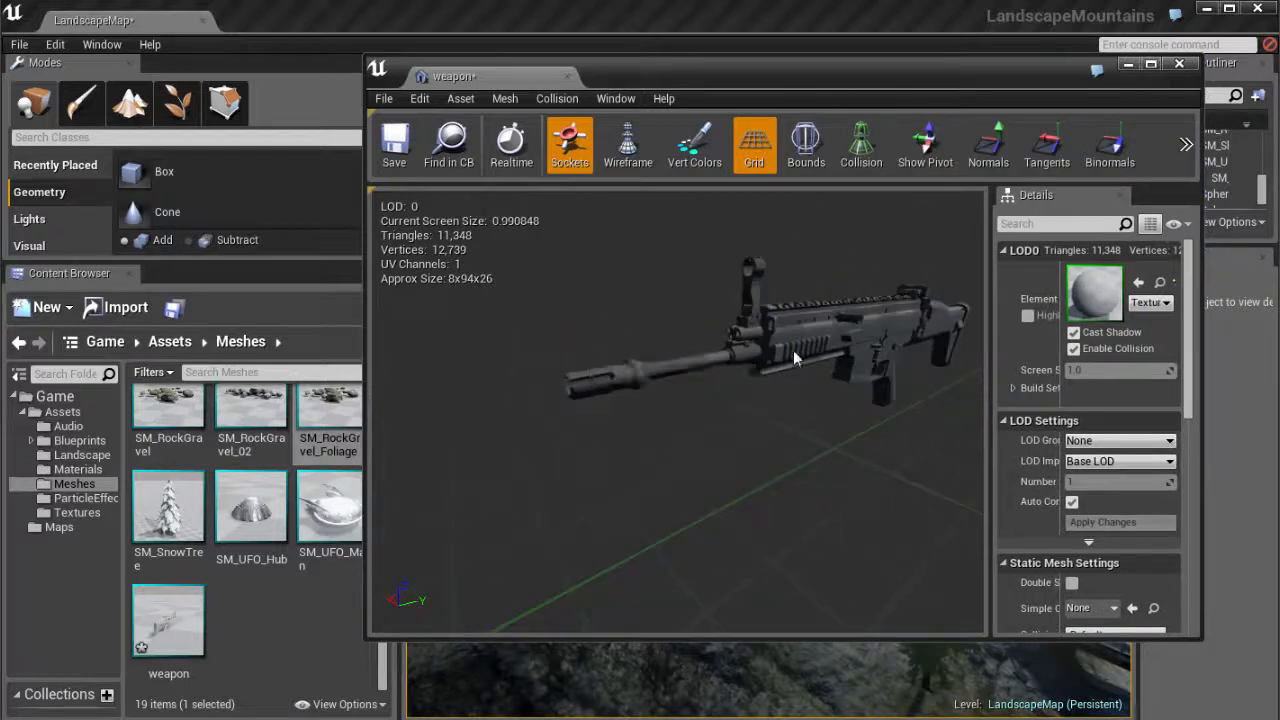
drag(796, 358, 784, 360)
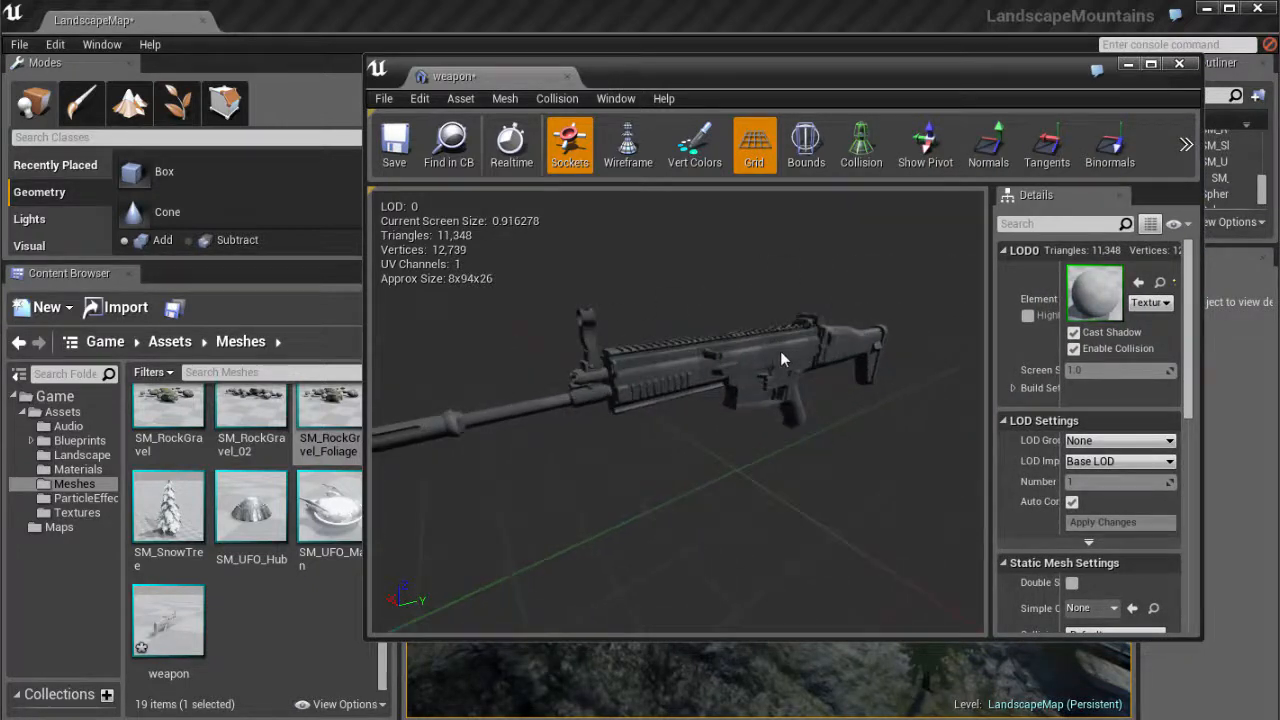
drag(780, 360, 640, 540)
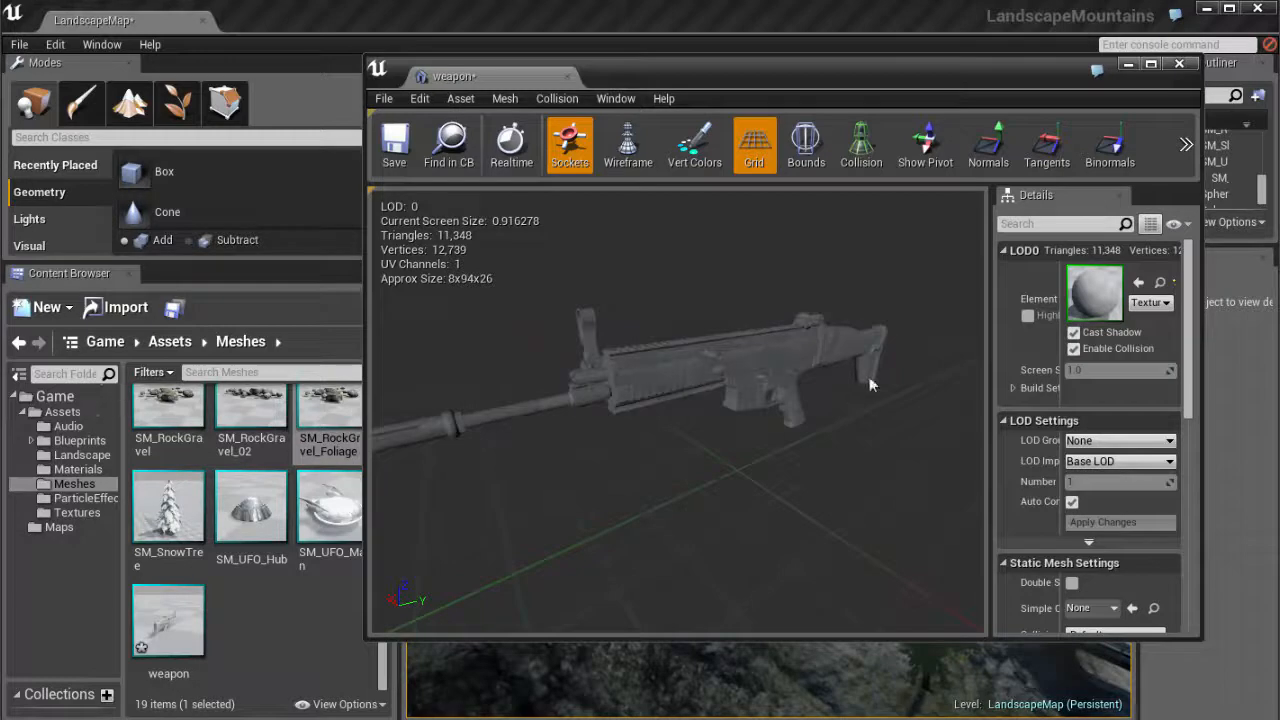
drag(870, 384, 846, 360)
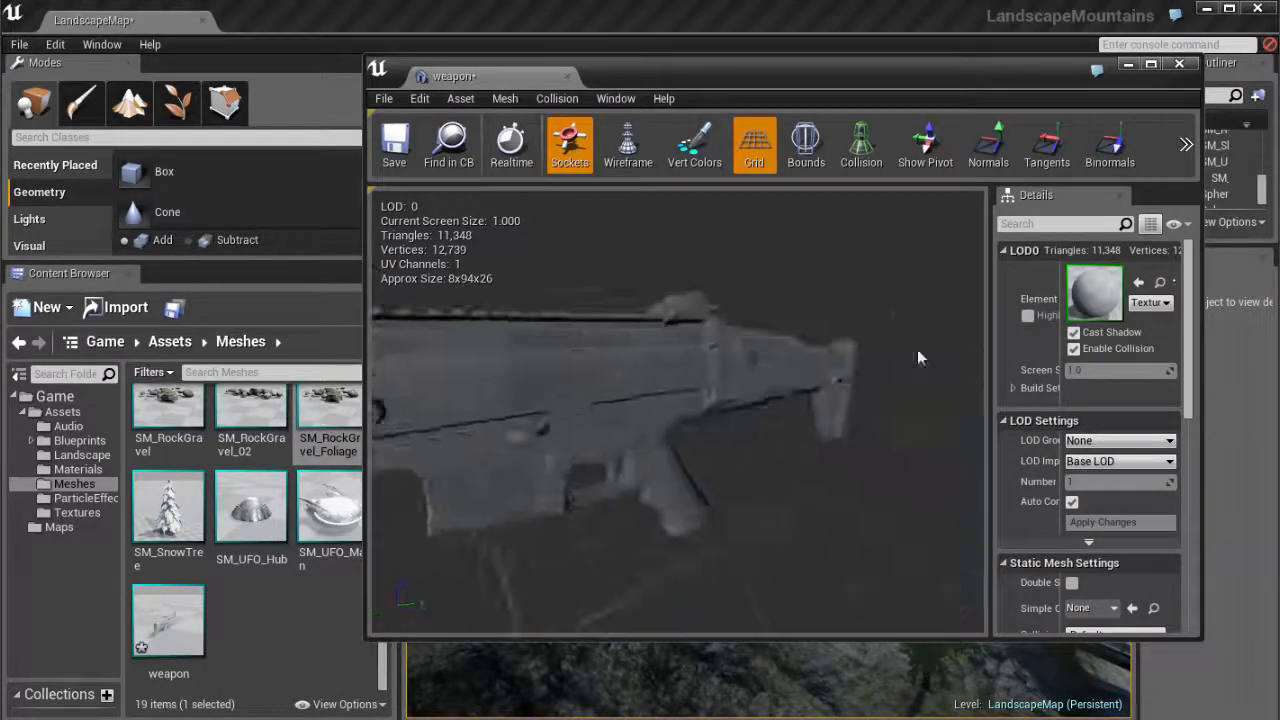
drag(920, 358, 856, 332)
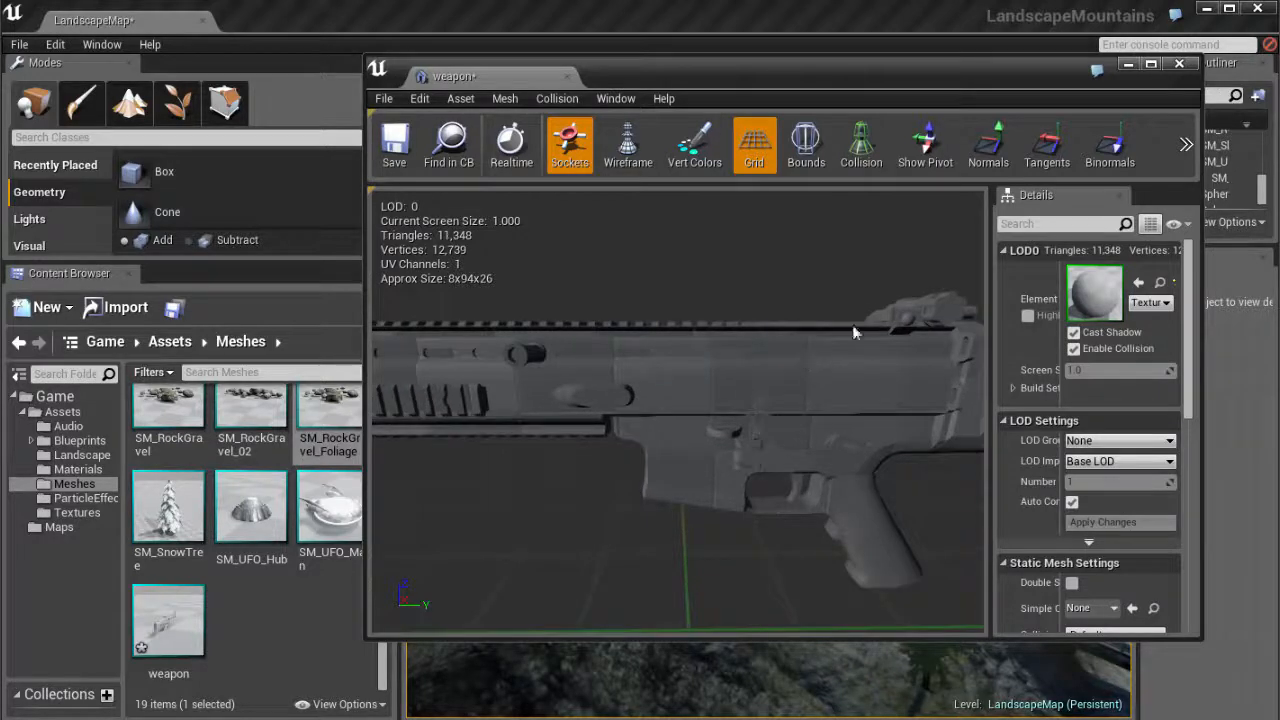
click(1178, 62)
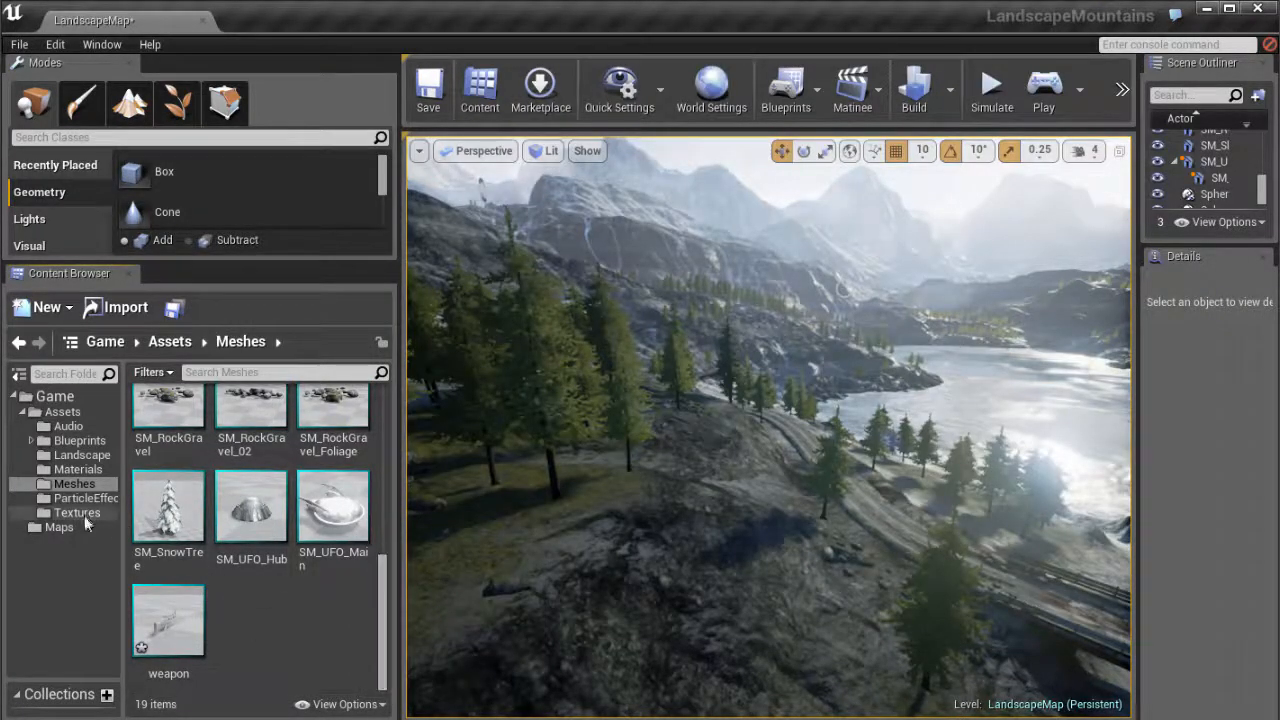
Import the four BaseMaterial .tga textures into Textures, overwriting the existing roughness map
click(76, 512)
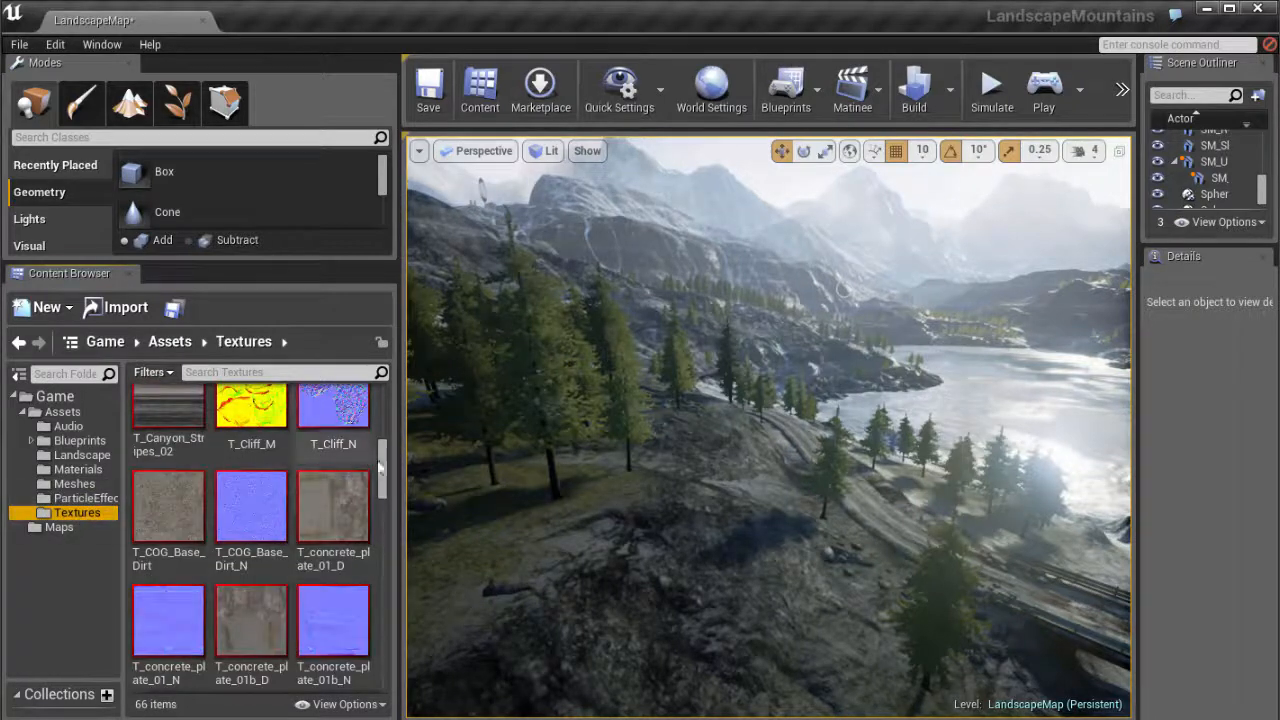
scroll(down, 3)
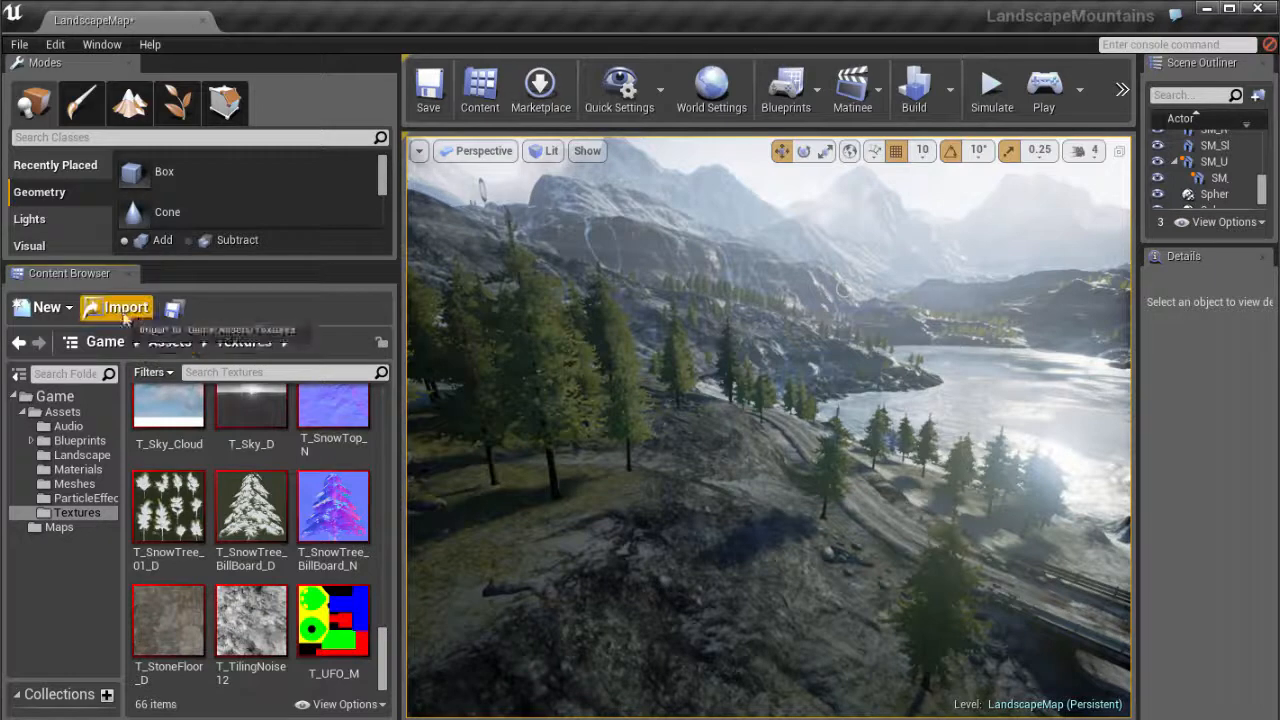
click(124, 308)
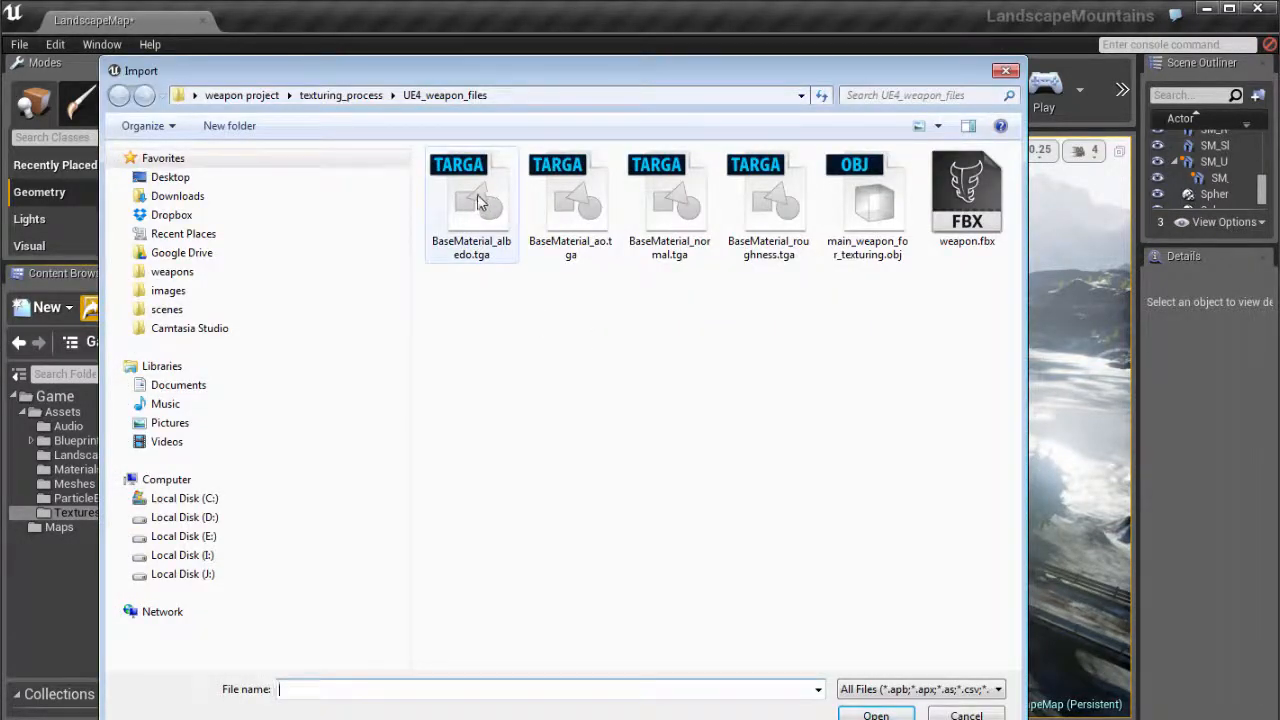
click(668, 200)
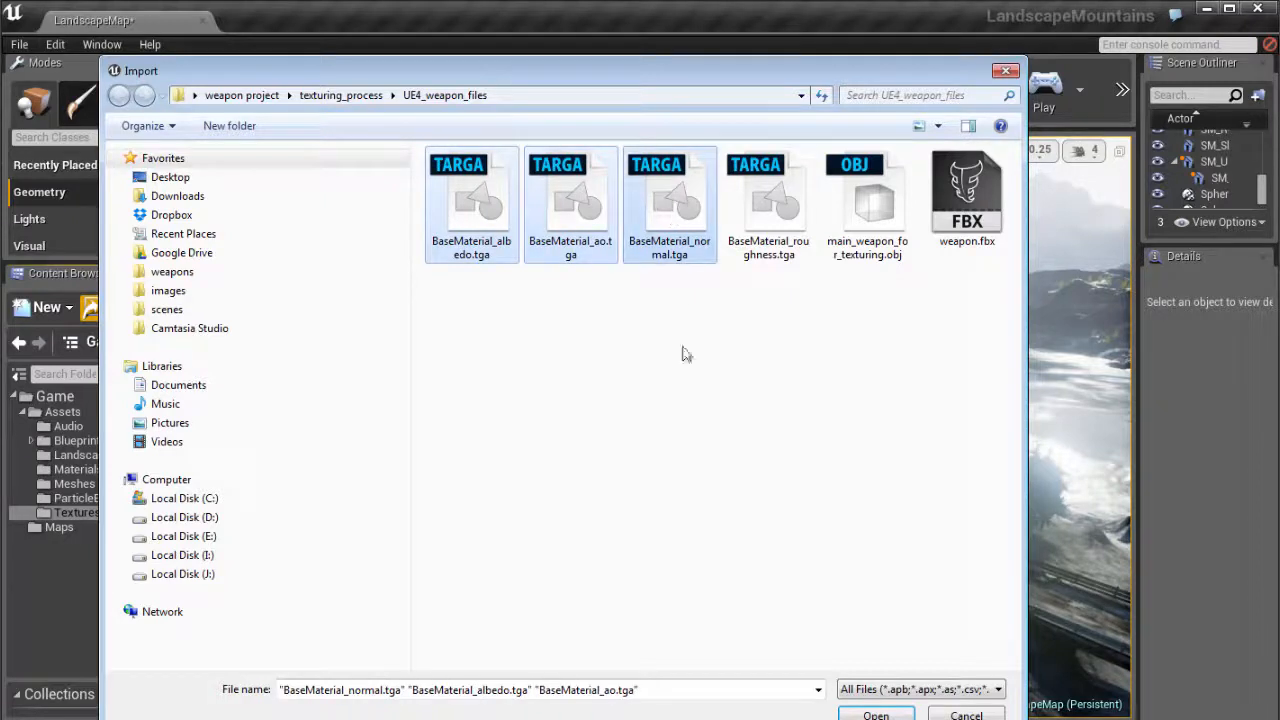
click(768, 190)
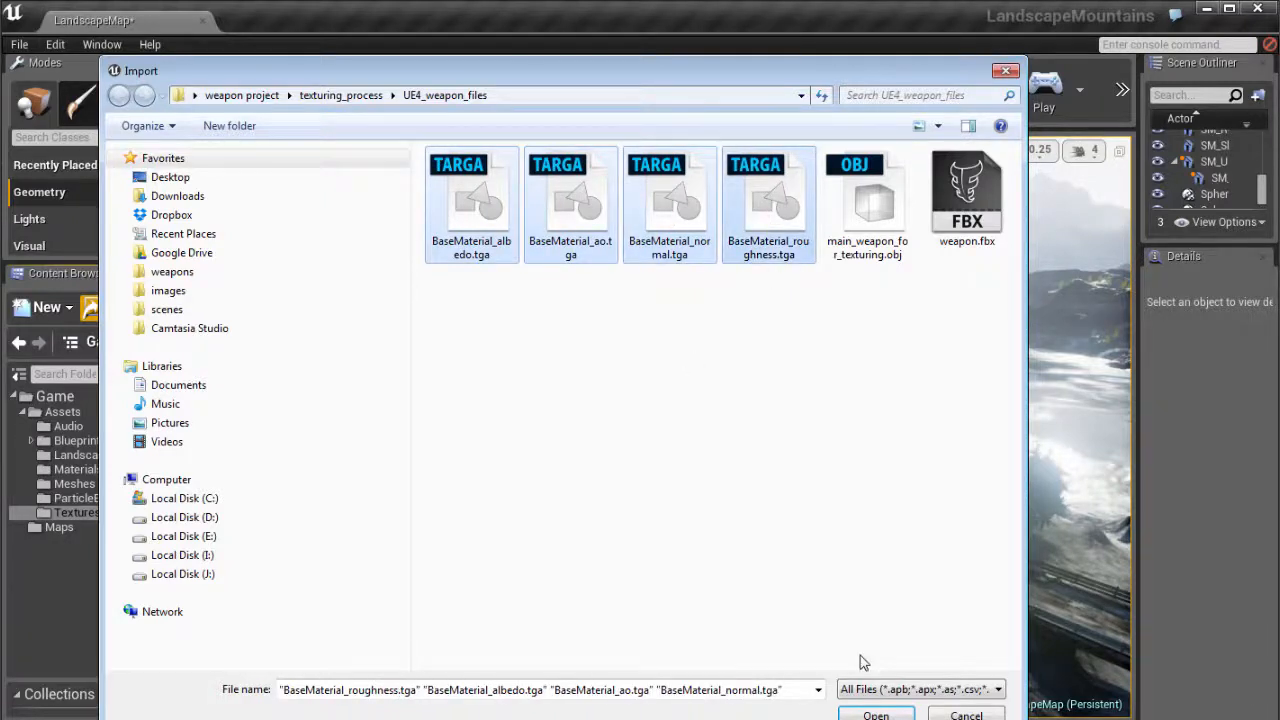
click(876, 714)
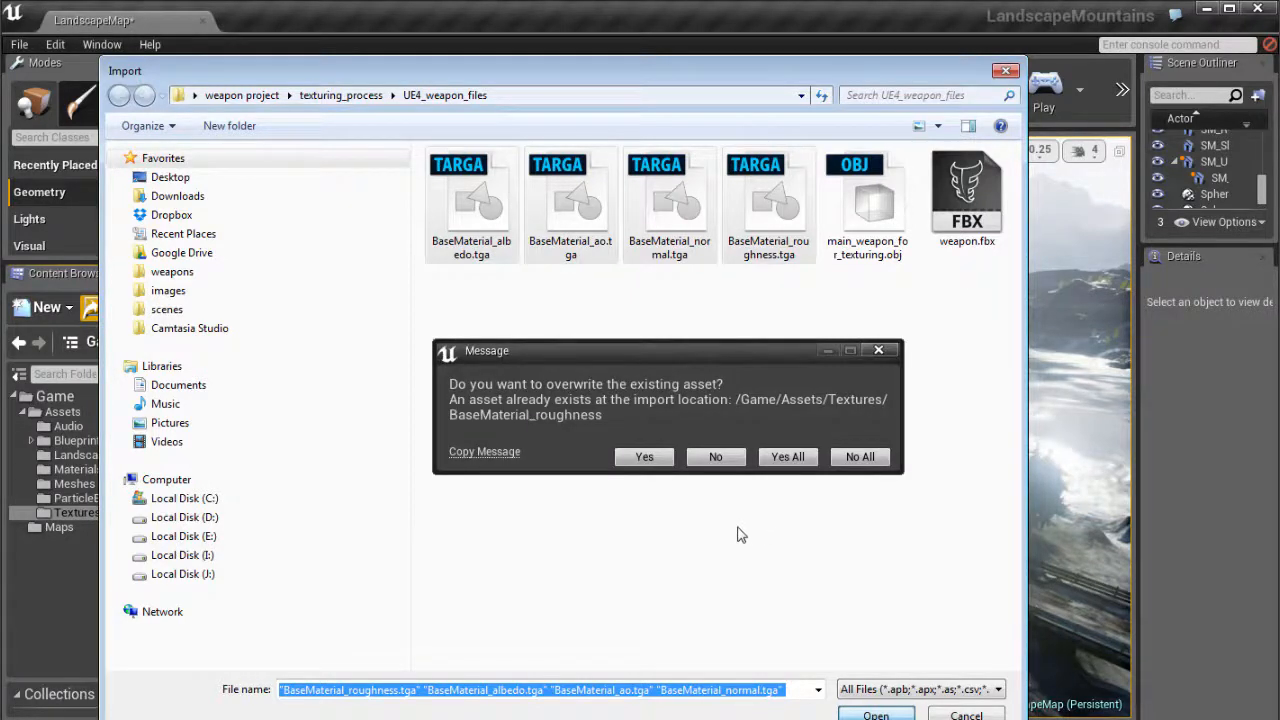
mouse_move(664, 486)
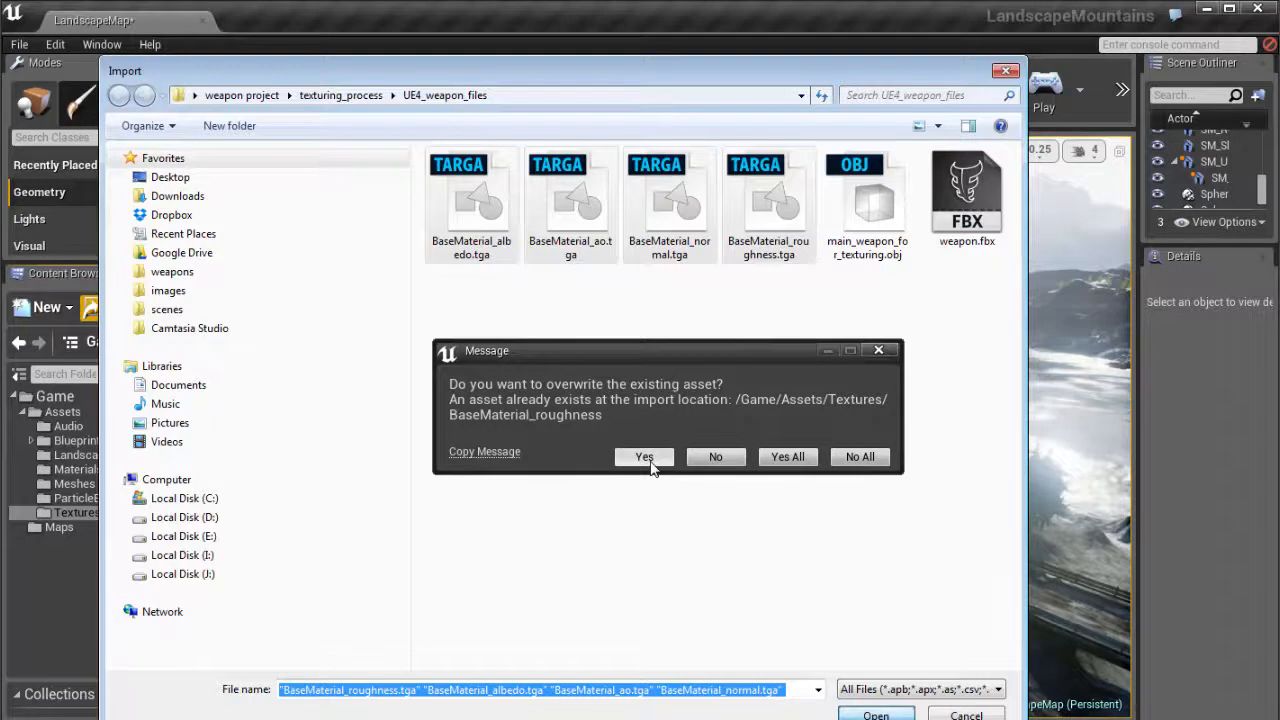
click(644, 456)
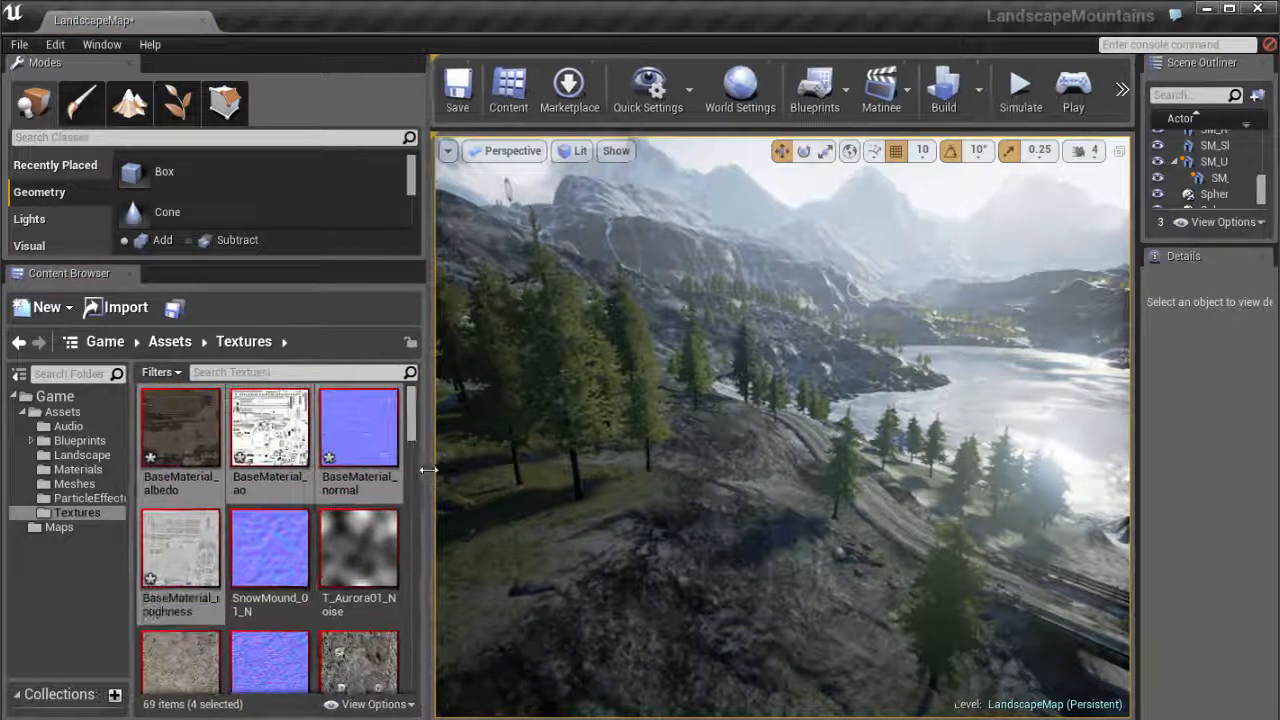
Preview the BaseMaterial albedo and roughness textures, then list the Materials folder
scroll(down, 3)
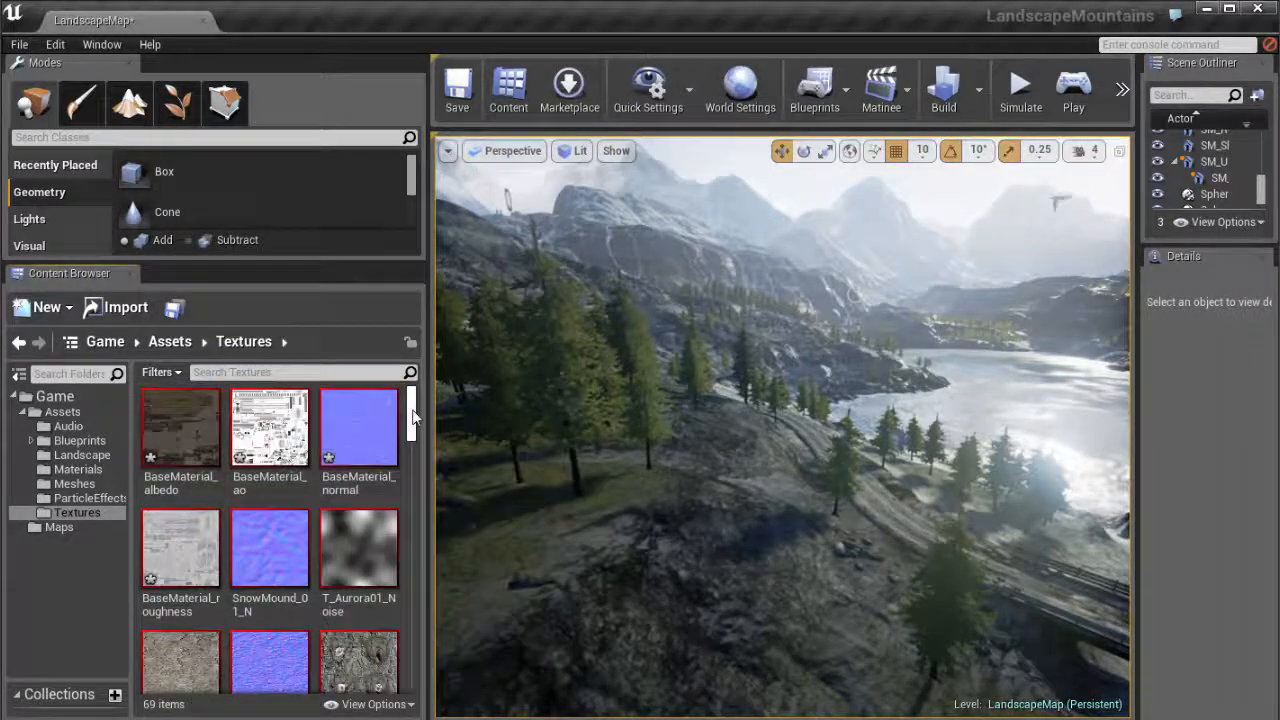
scroll(down, 3)
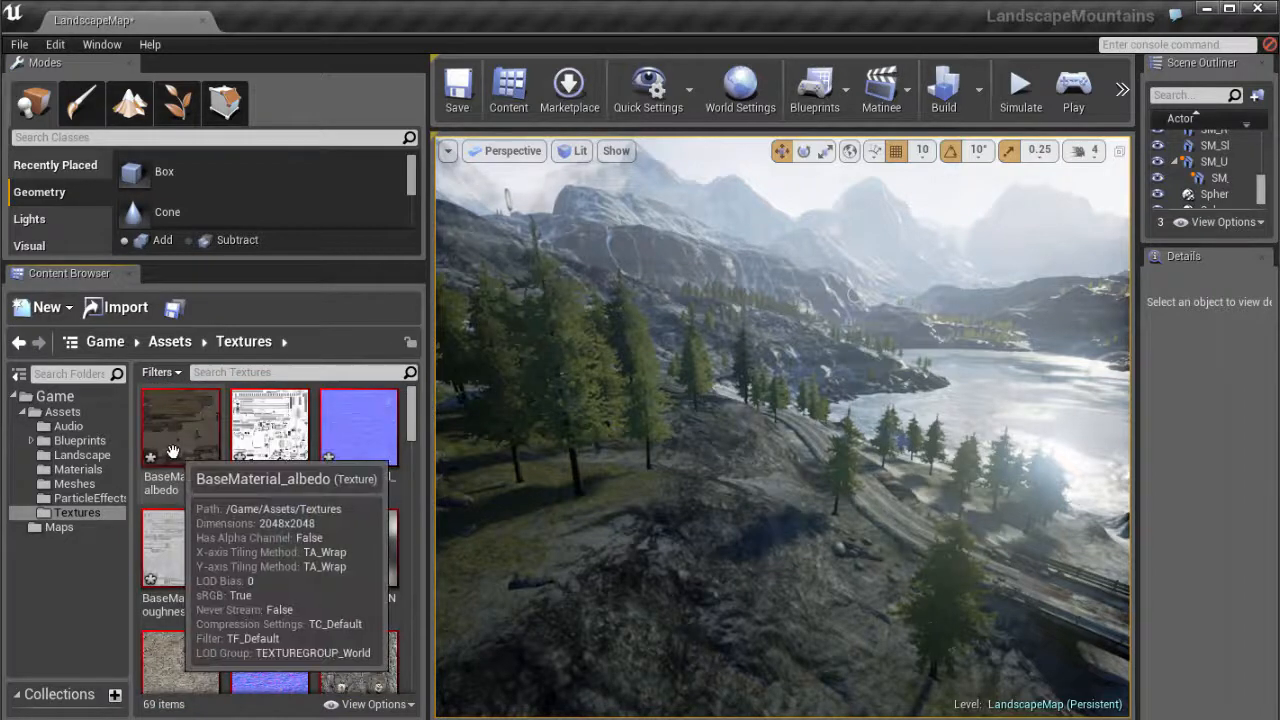
mouse_move(196, 428)
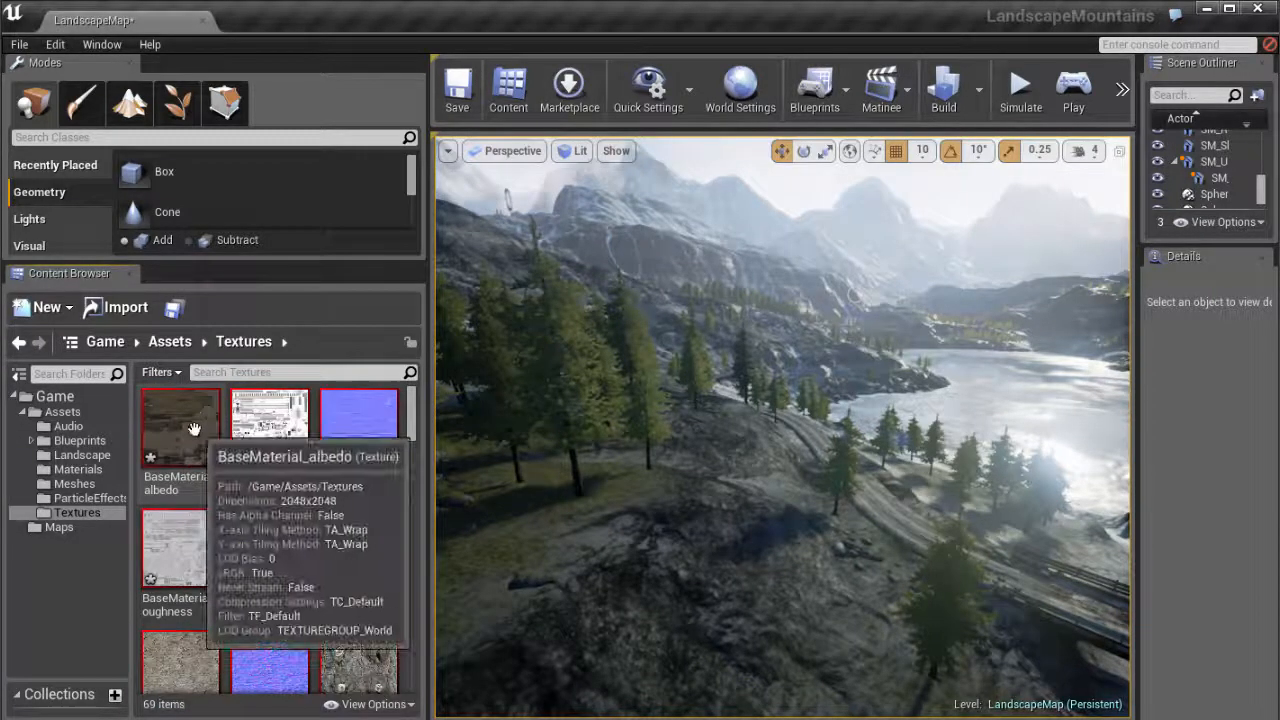
double_click(180, 414)
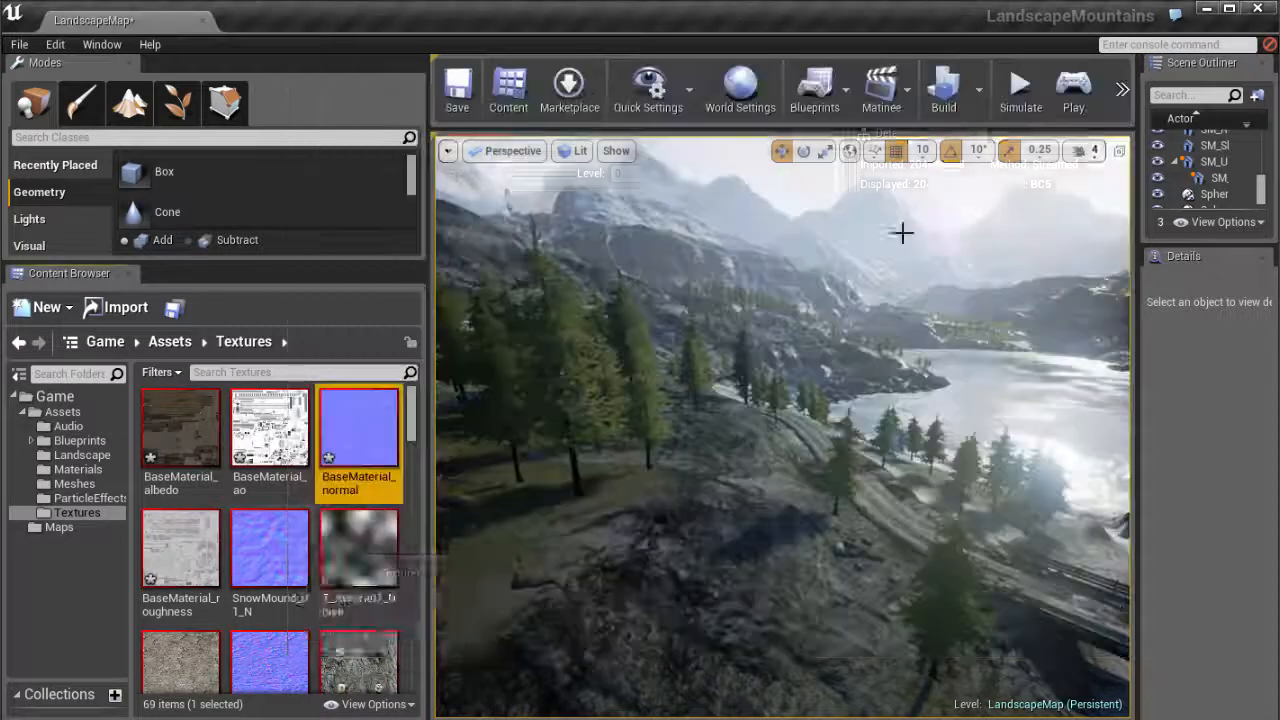
double_click(180, 546)
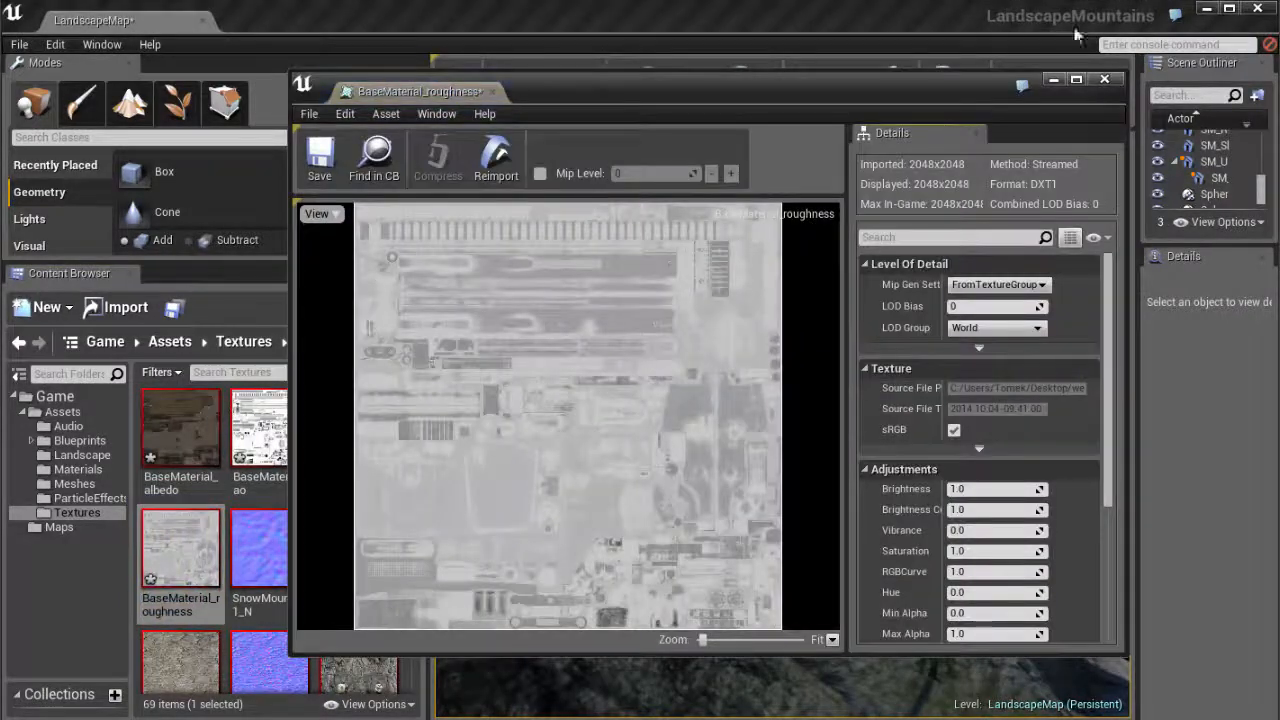
click(1104, 80)
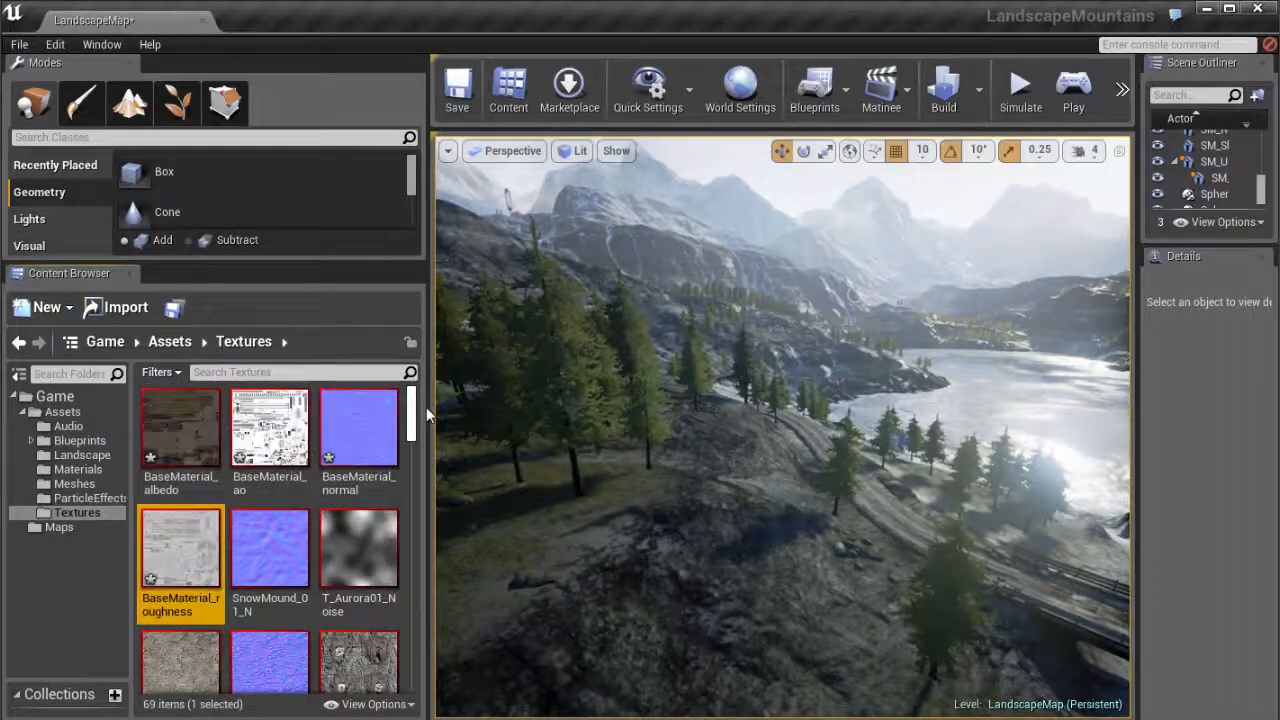
click(78, 468)
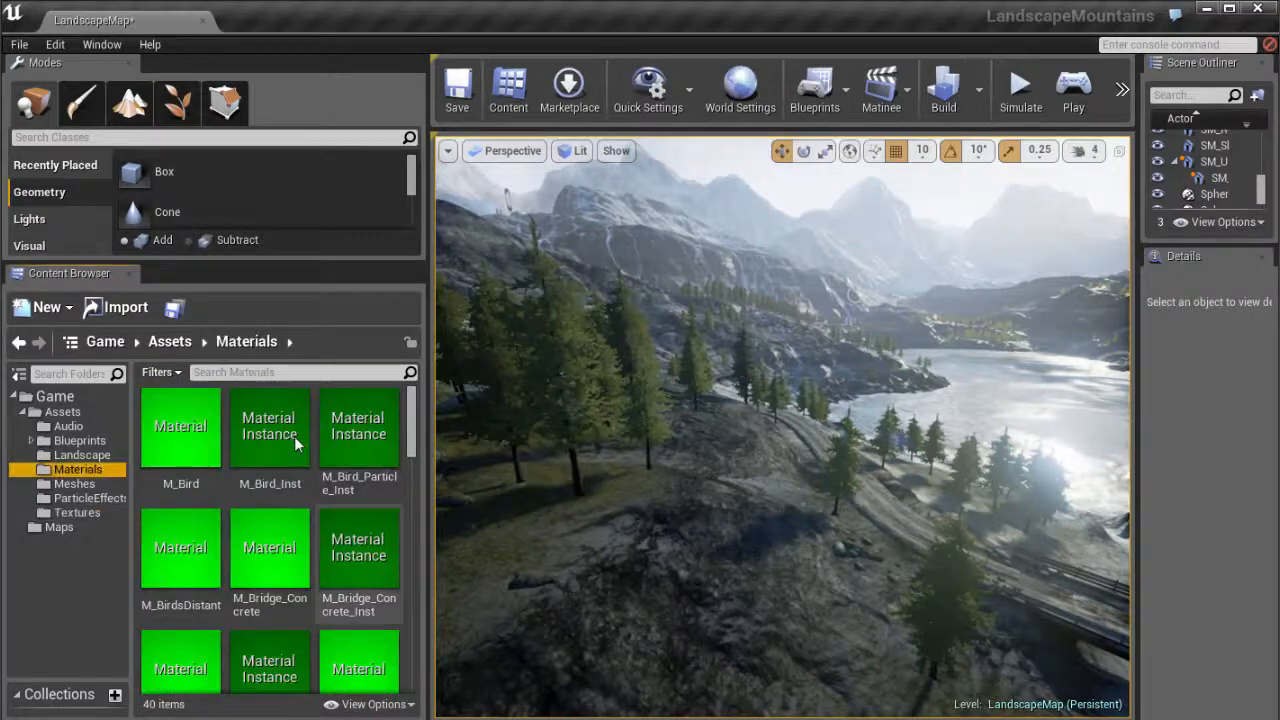
Create a new Material named weapon_base_mat and bring it up in the Material Editor
click(46, 308)
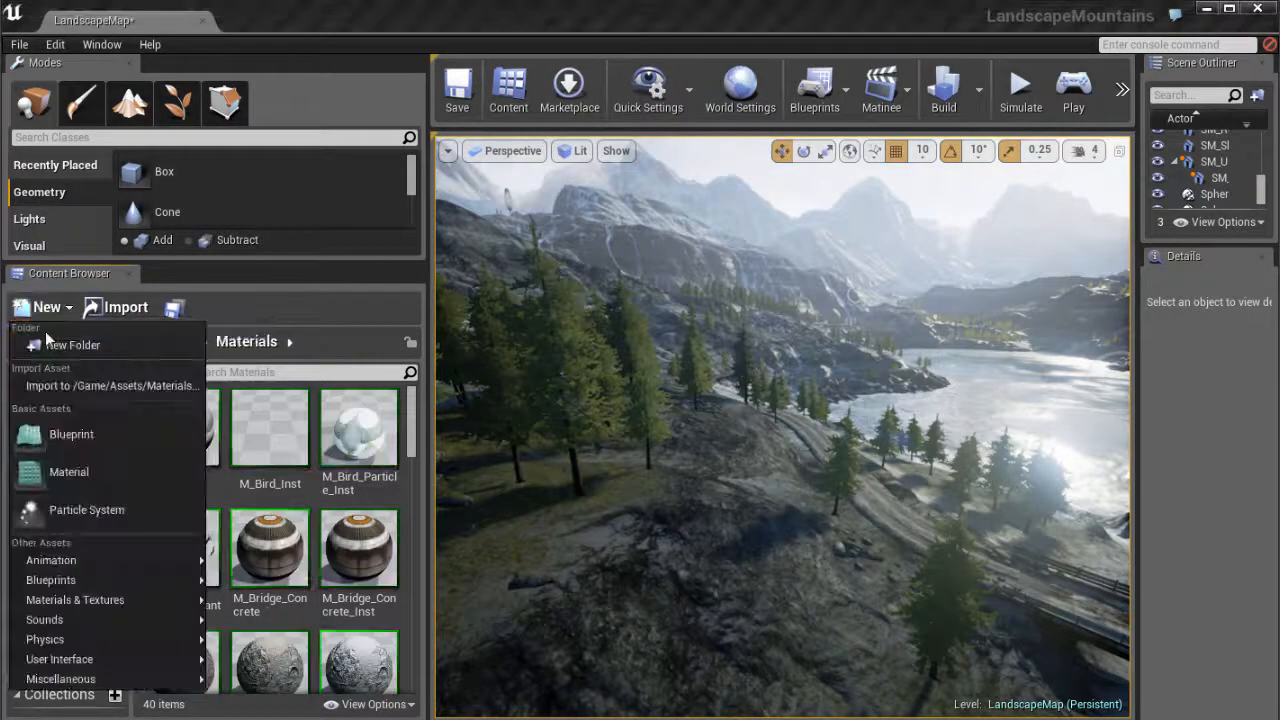
click(68, 472)
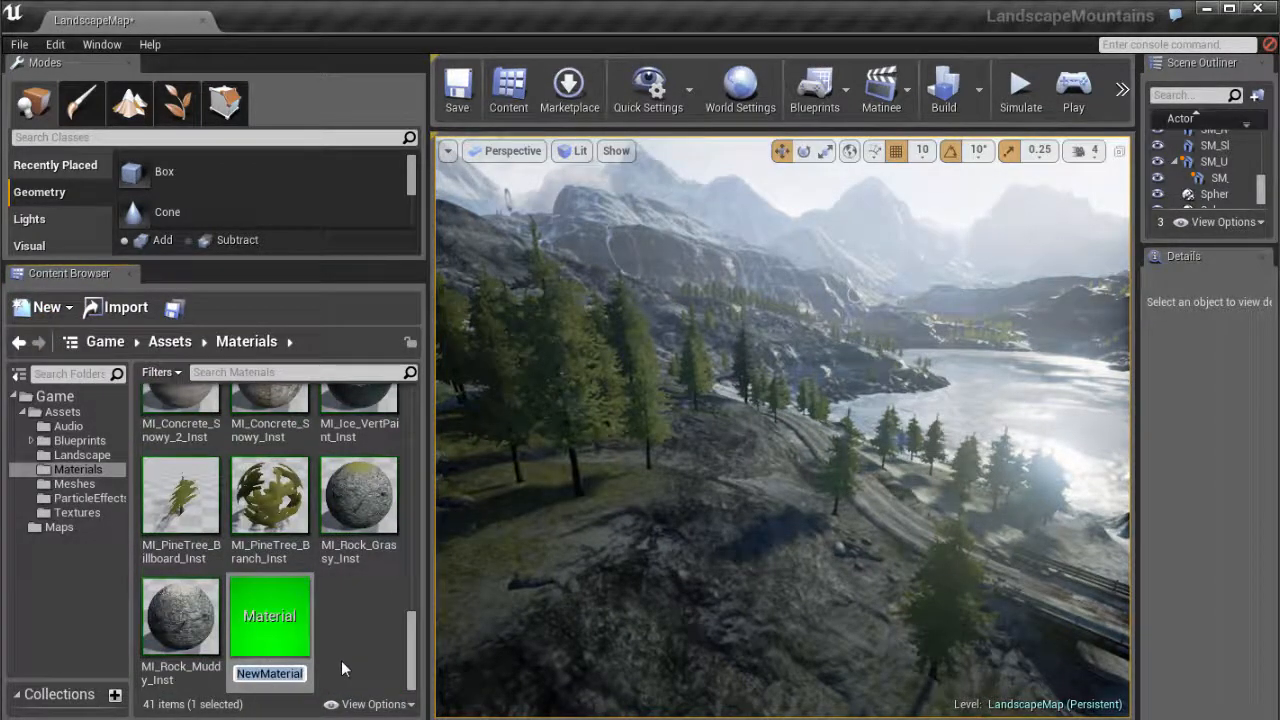
text(weapon_base_inst)
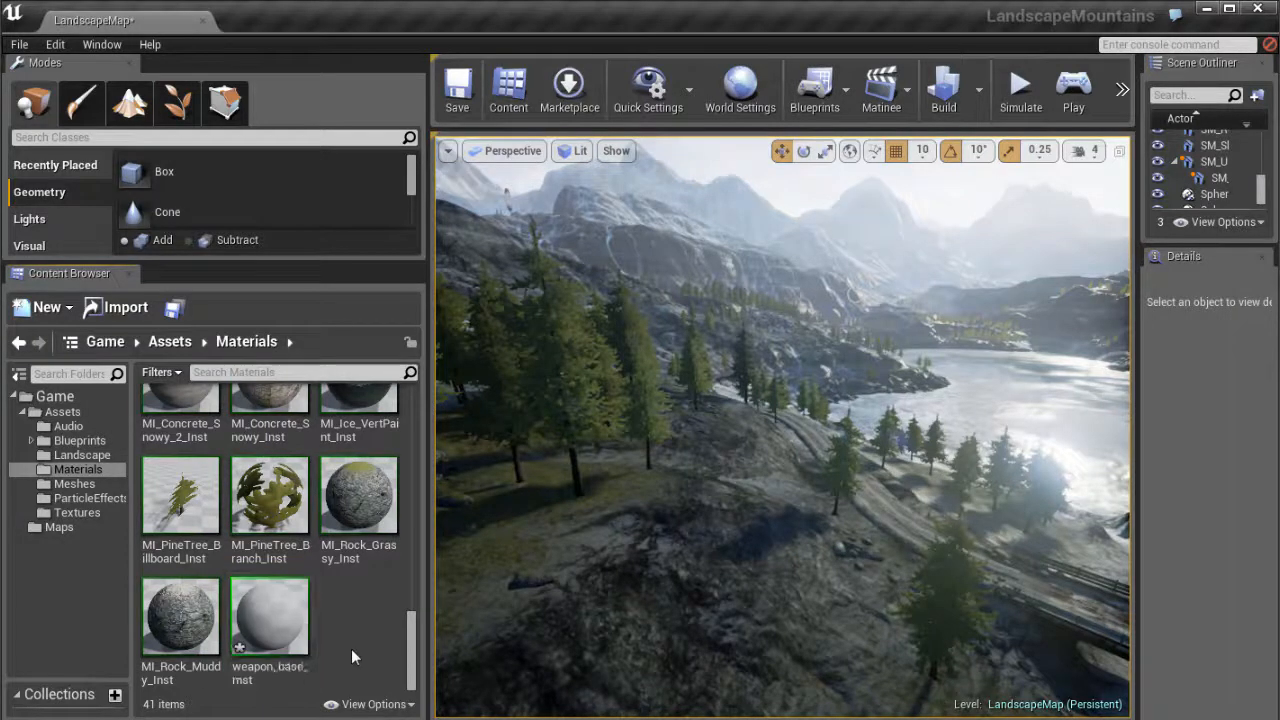
double_click(268, 616)
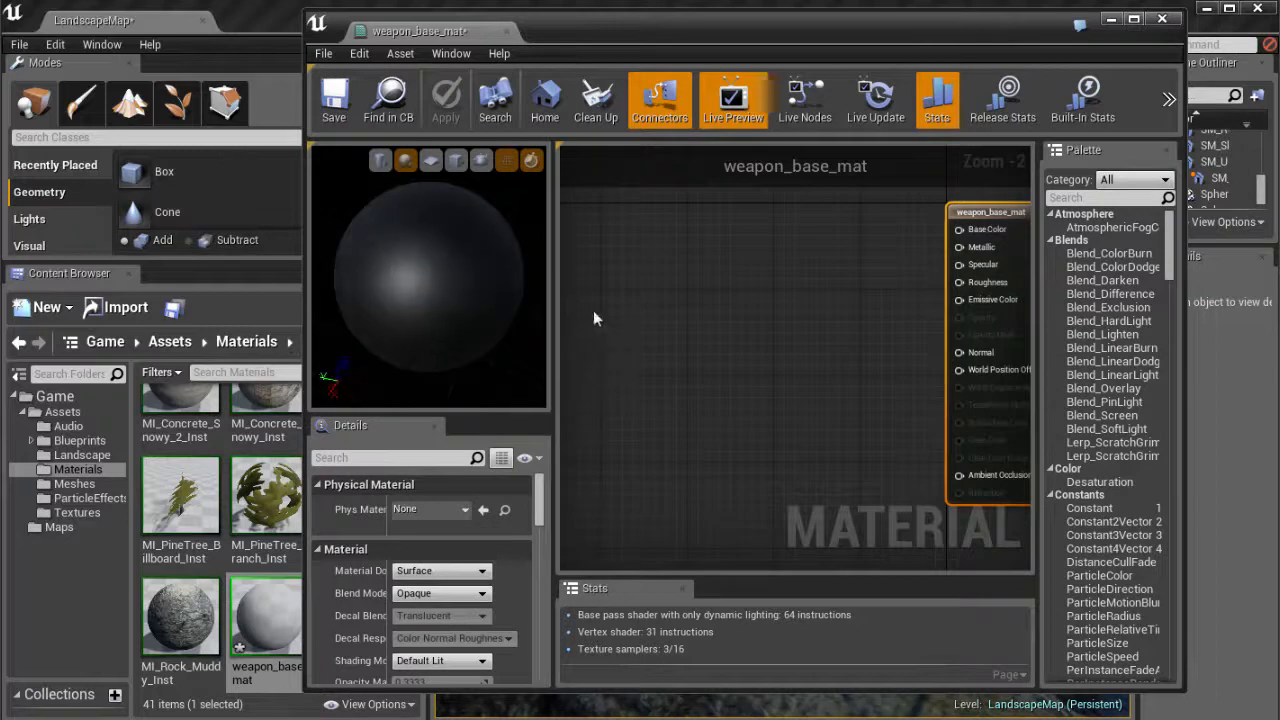
Wire the BaseMaterial normal sample to Normal and the roughness sample to Roughness
click(78, 512)
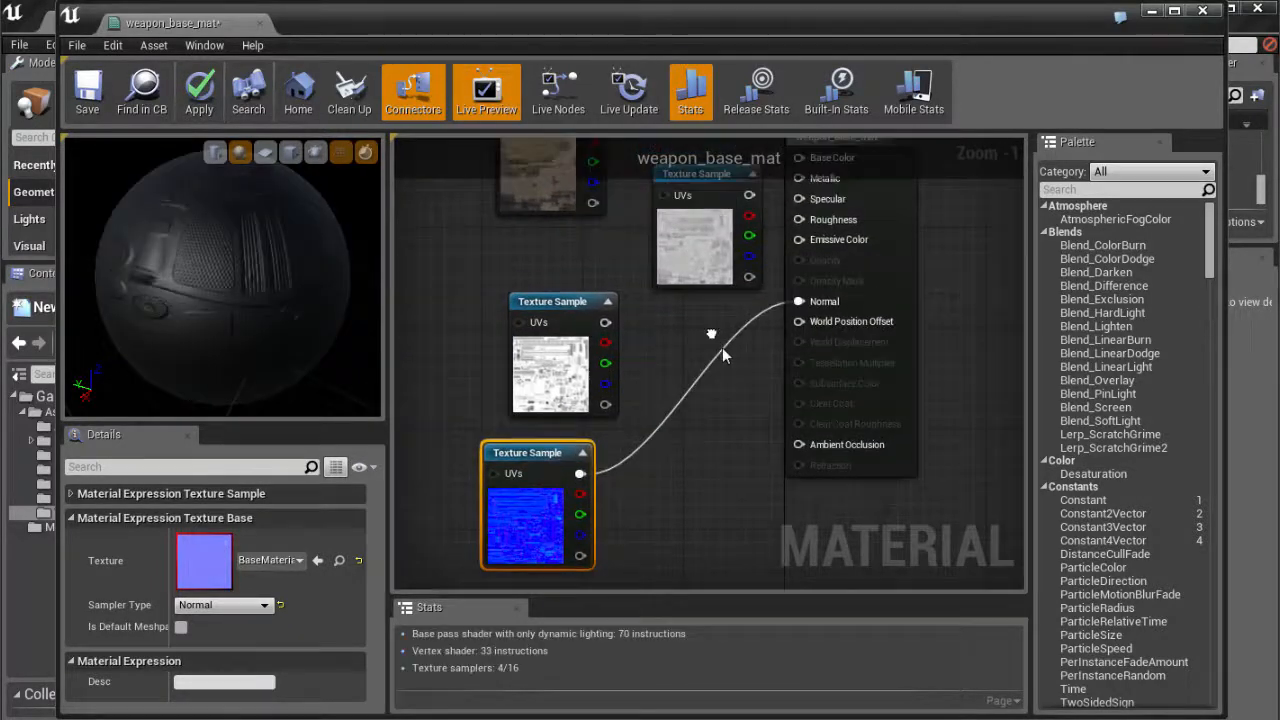
click(888, 184)
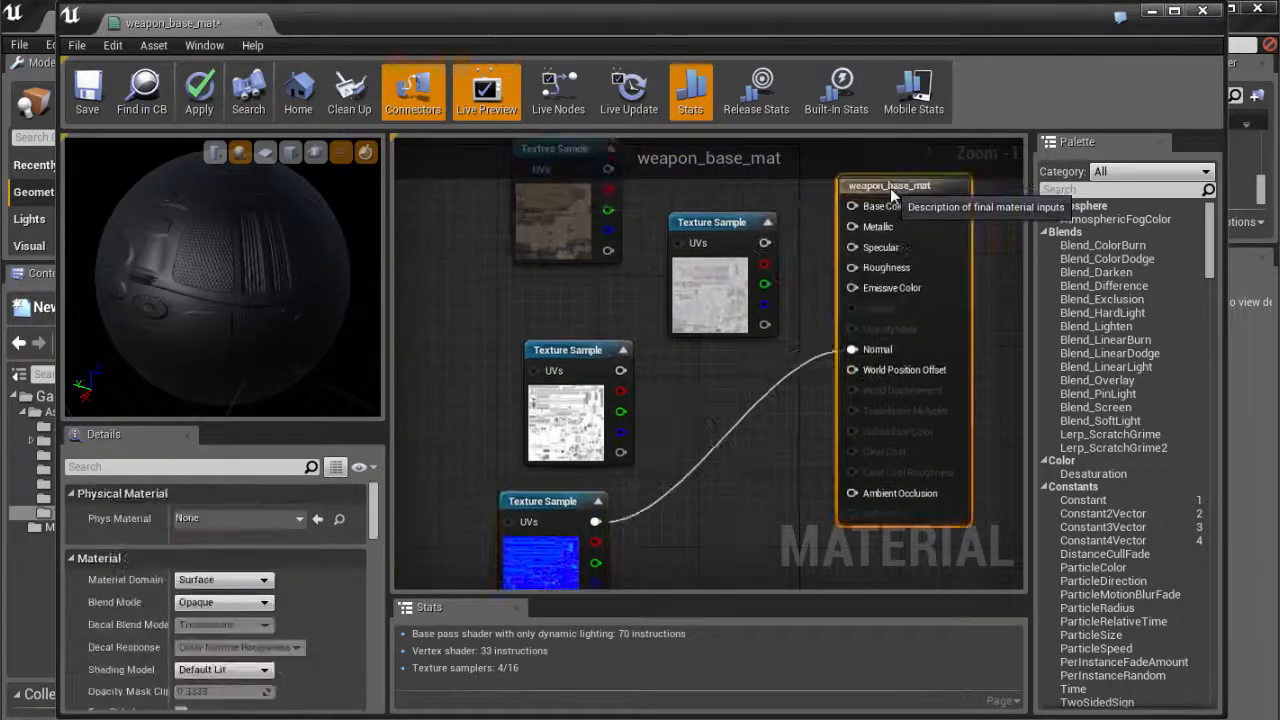
click(552, 350)
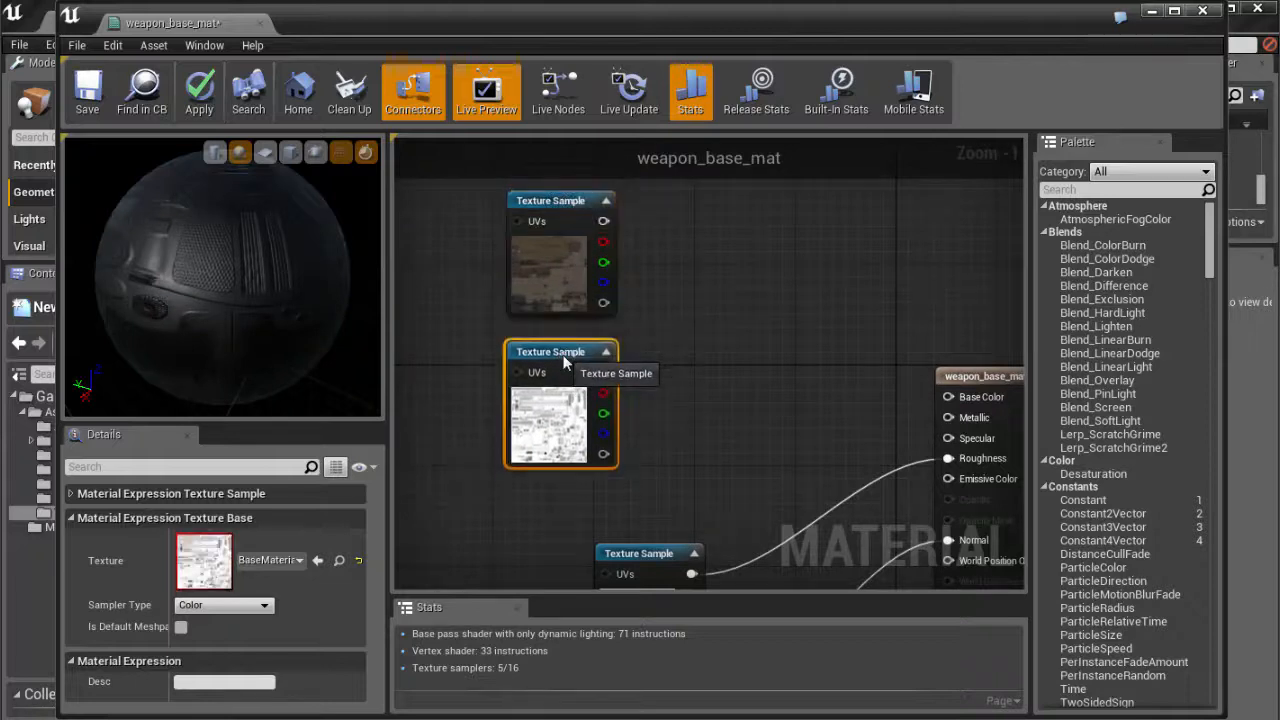
click(560, 256)
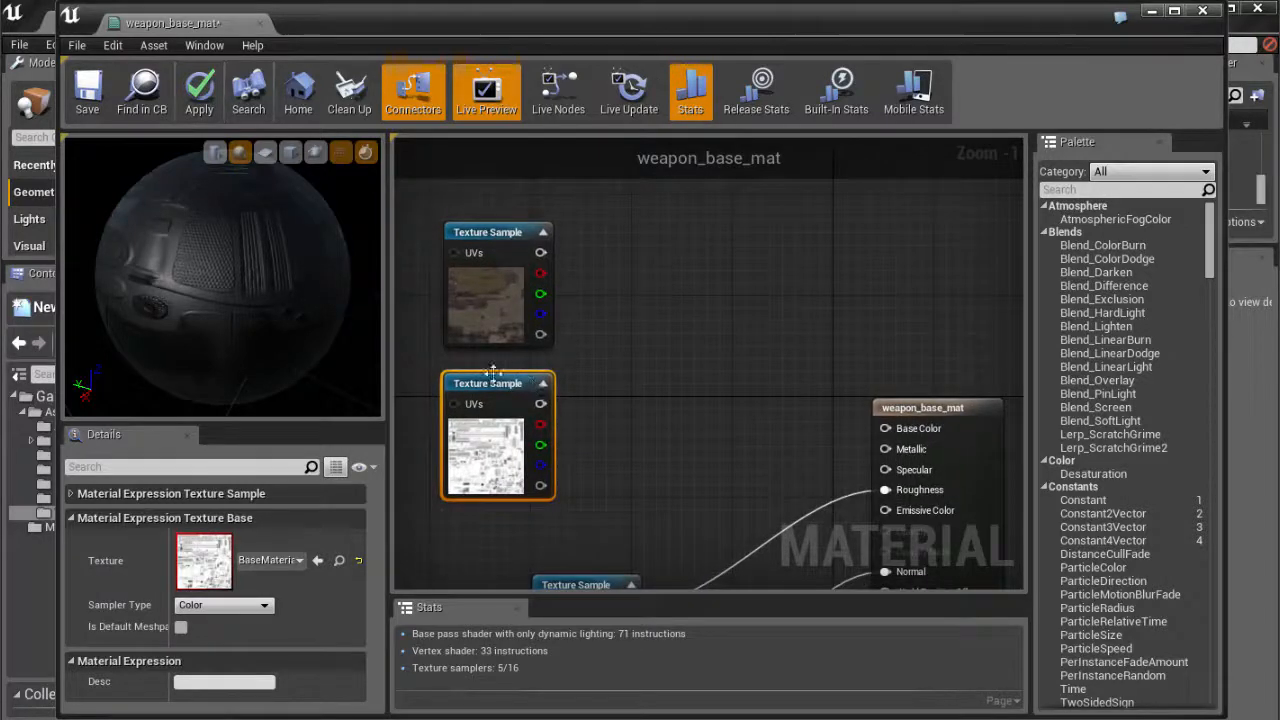
mouse_move(616, 360)
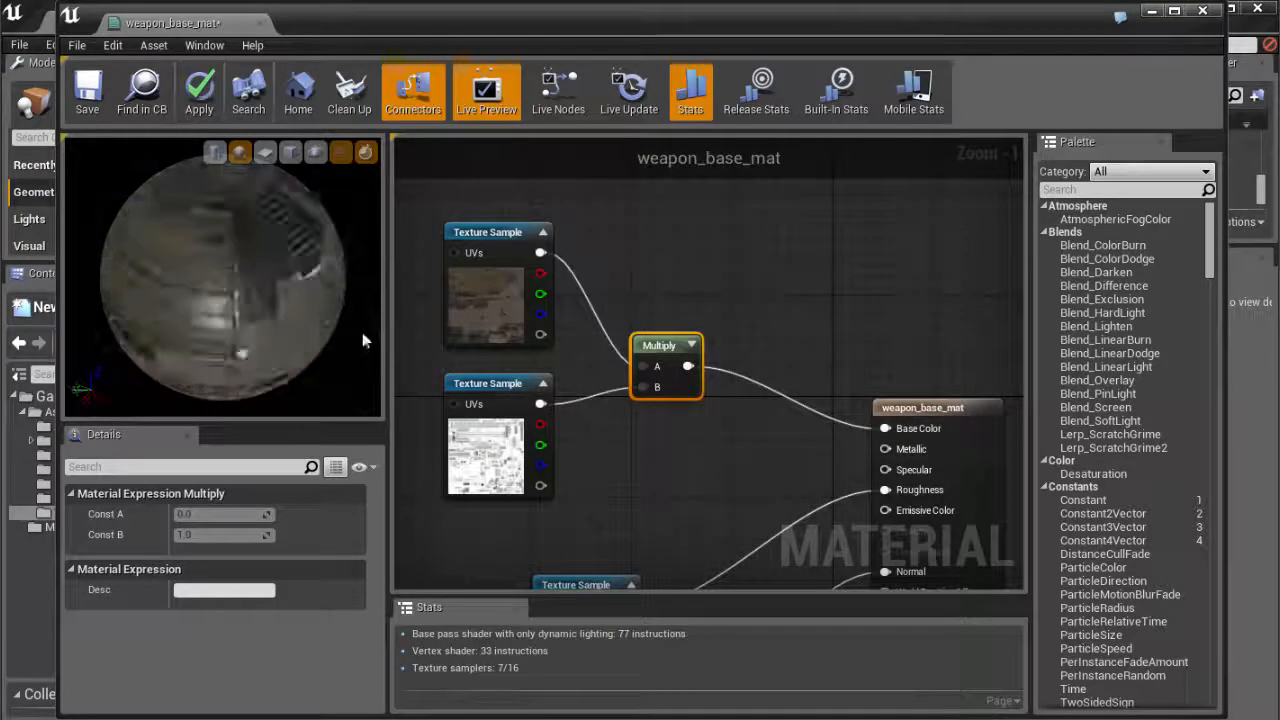
Multiply albedo by the ao sample into Base Color and apply weapon_base_mat
drag(364, 340, 310, 300)
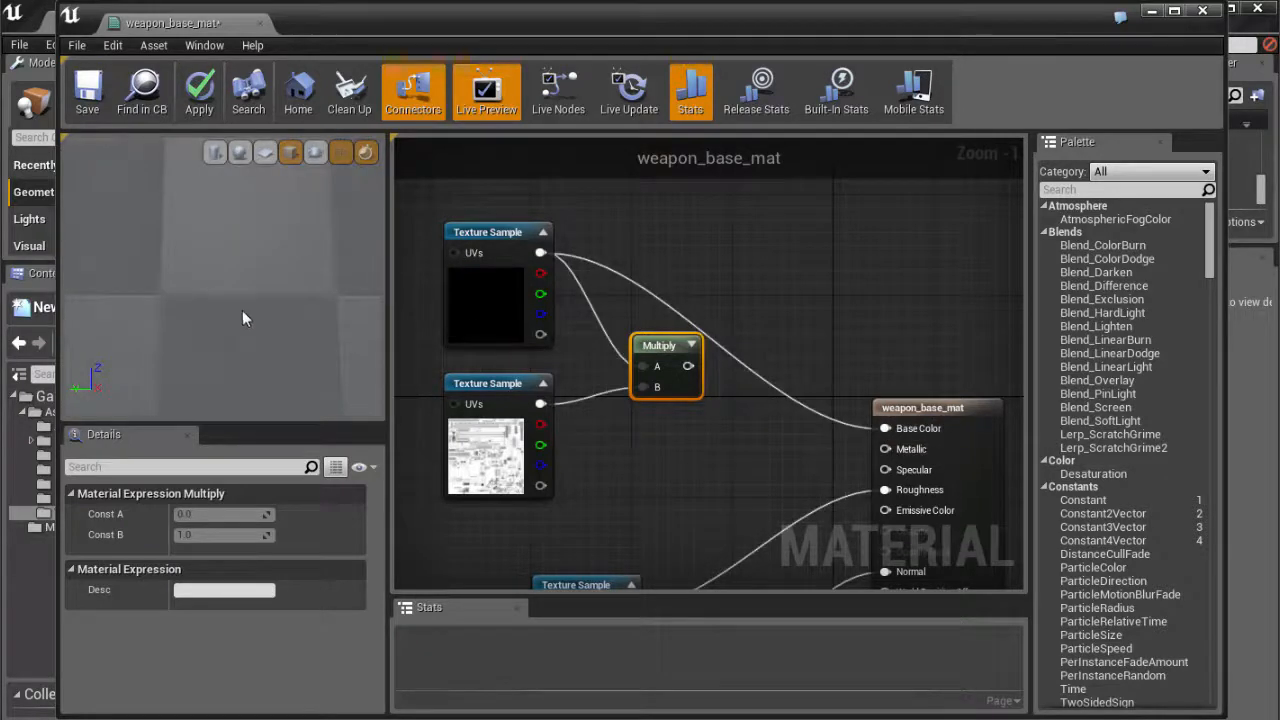
click(200, 90)
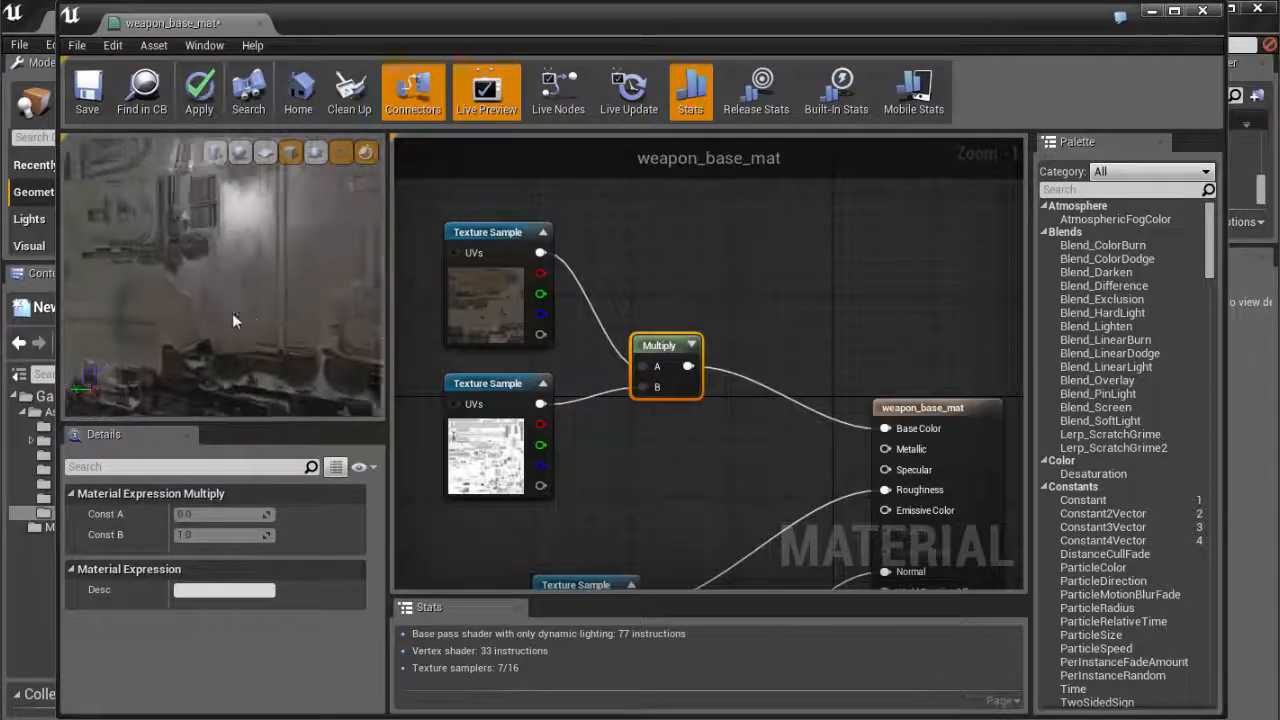
scroll(down, 3)
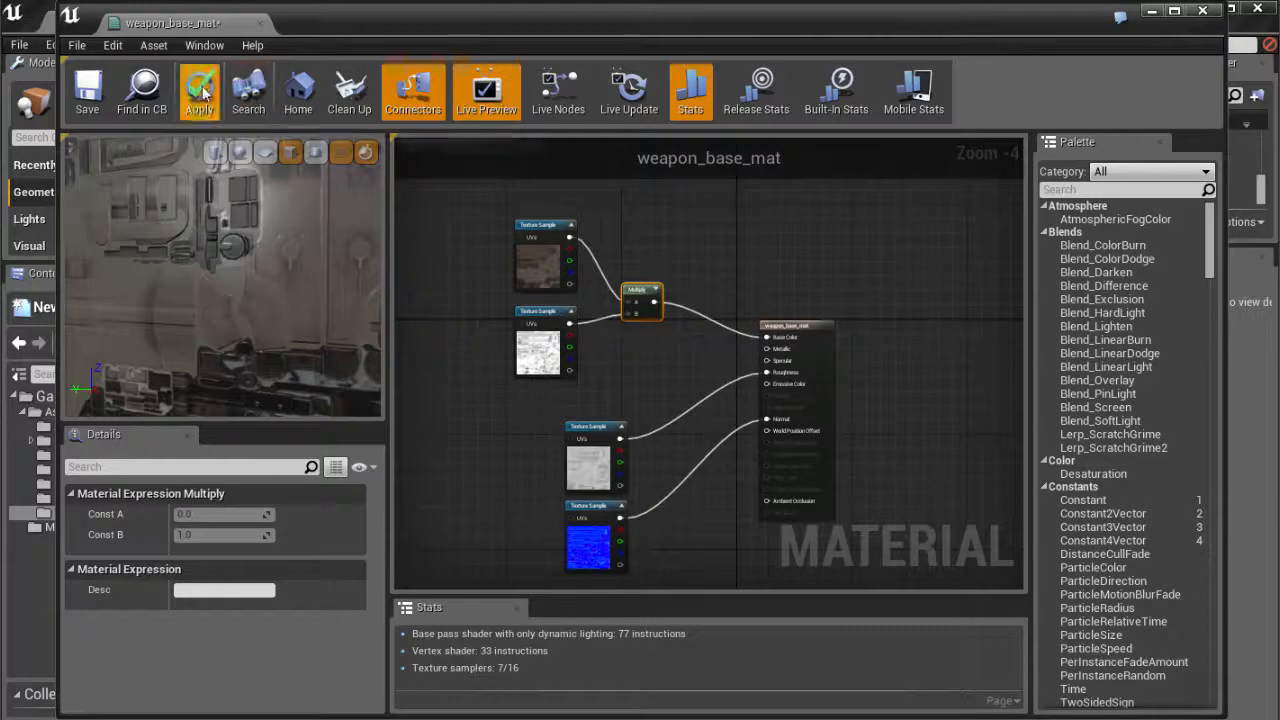
click(198, 90)
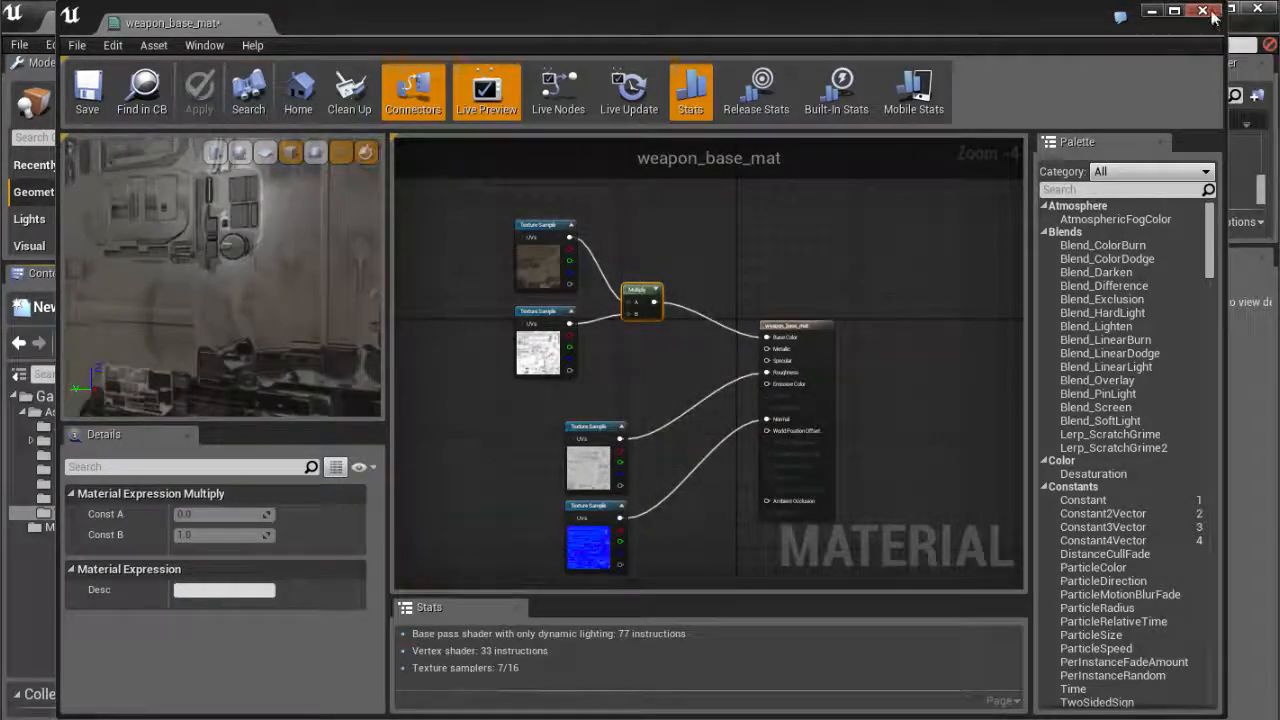
Close the Material Editor and open the weapon static mesh from the Meshes folder in its own editor
click(1204, 10)
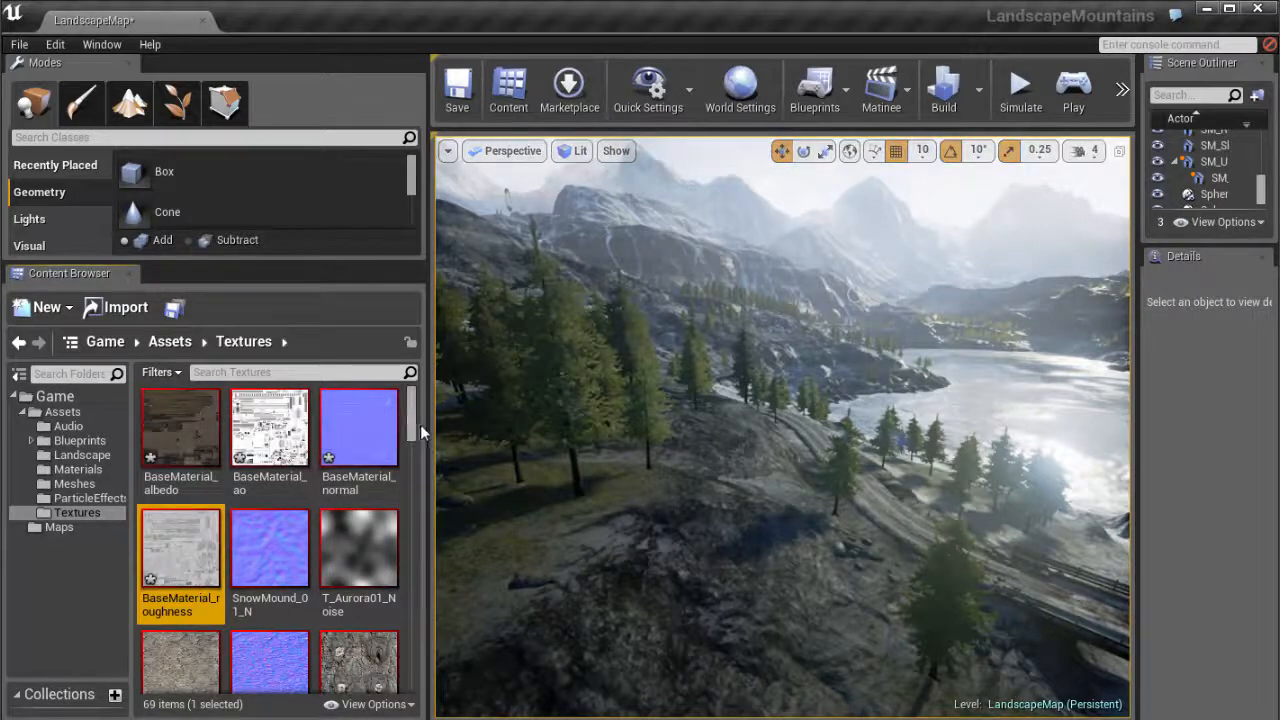
click(76, 482)
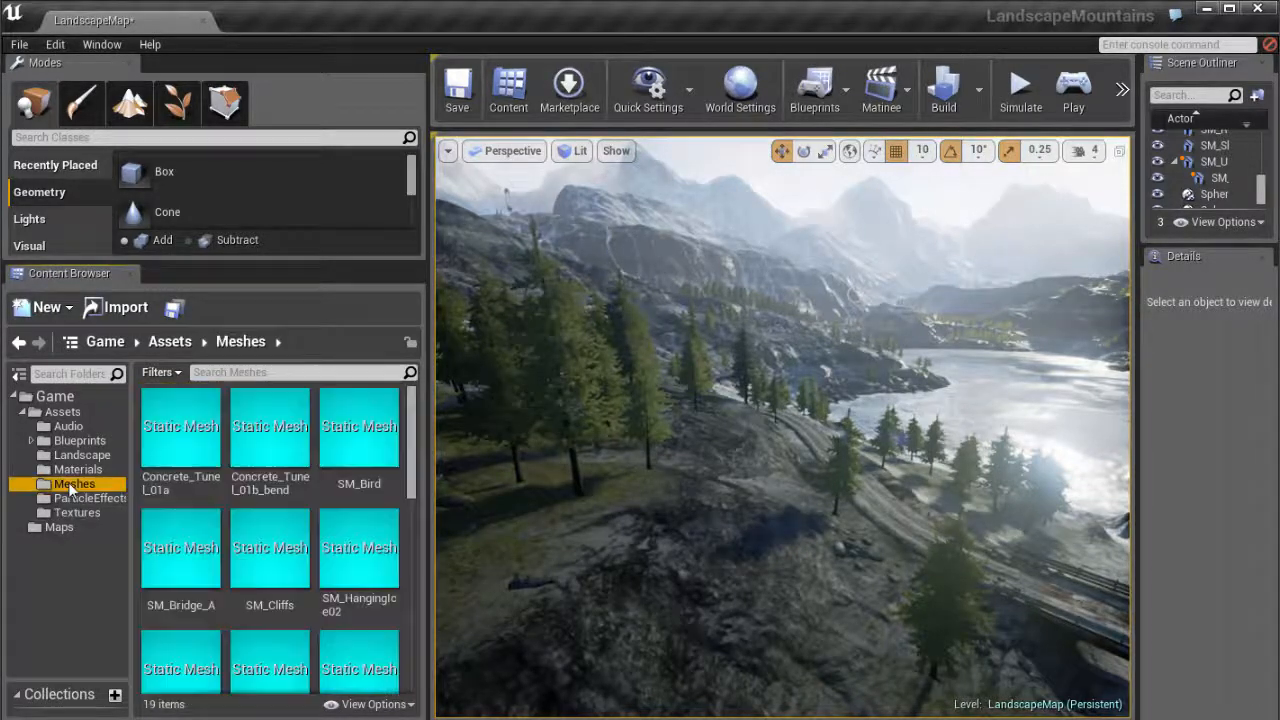
scroll(down, 3)
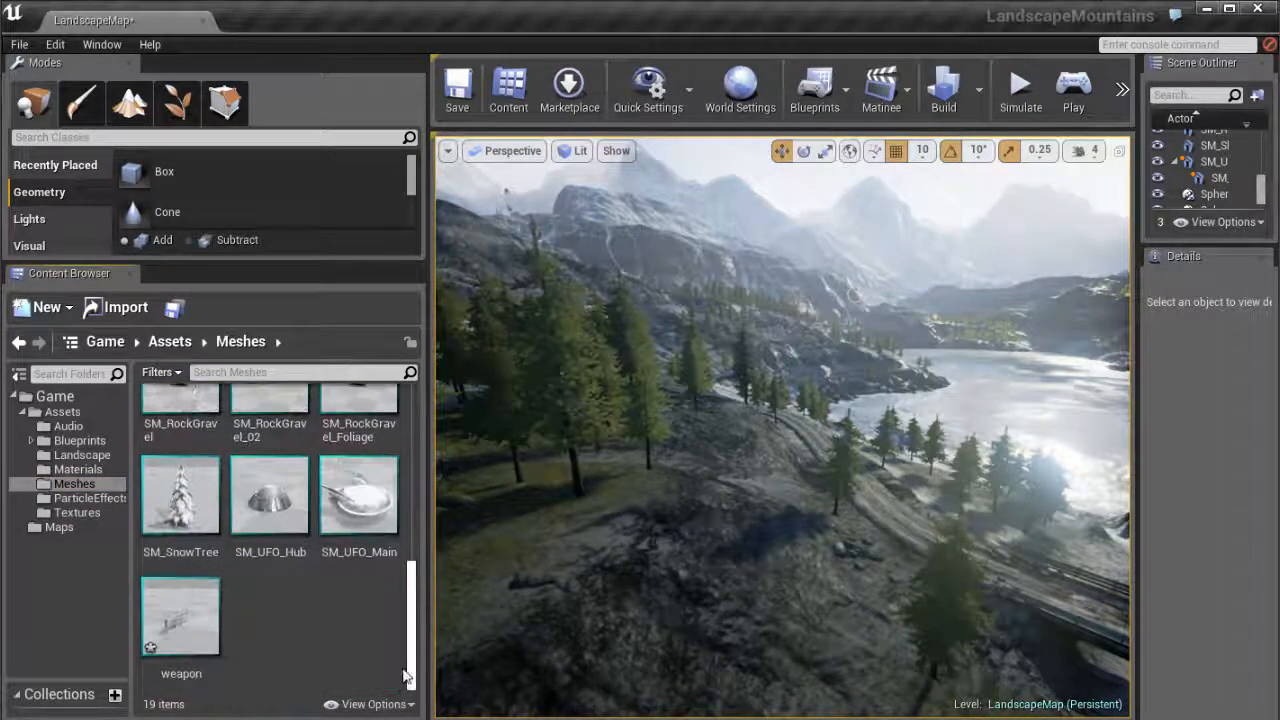
double_click(180, 616)
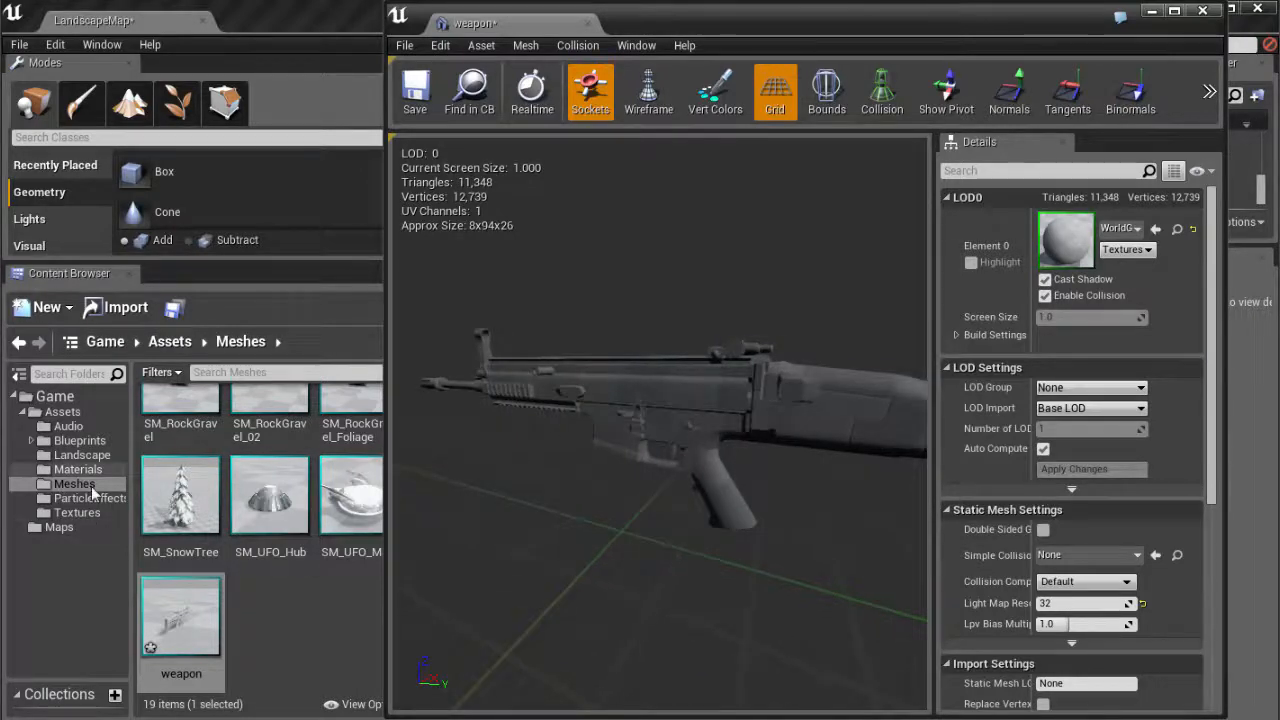
Browse the Materials folder to reach weapon_base_mat for the mesh's Element 0 slot
click(78, 468)
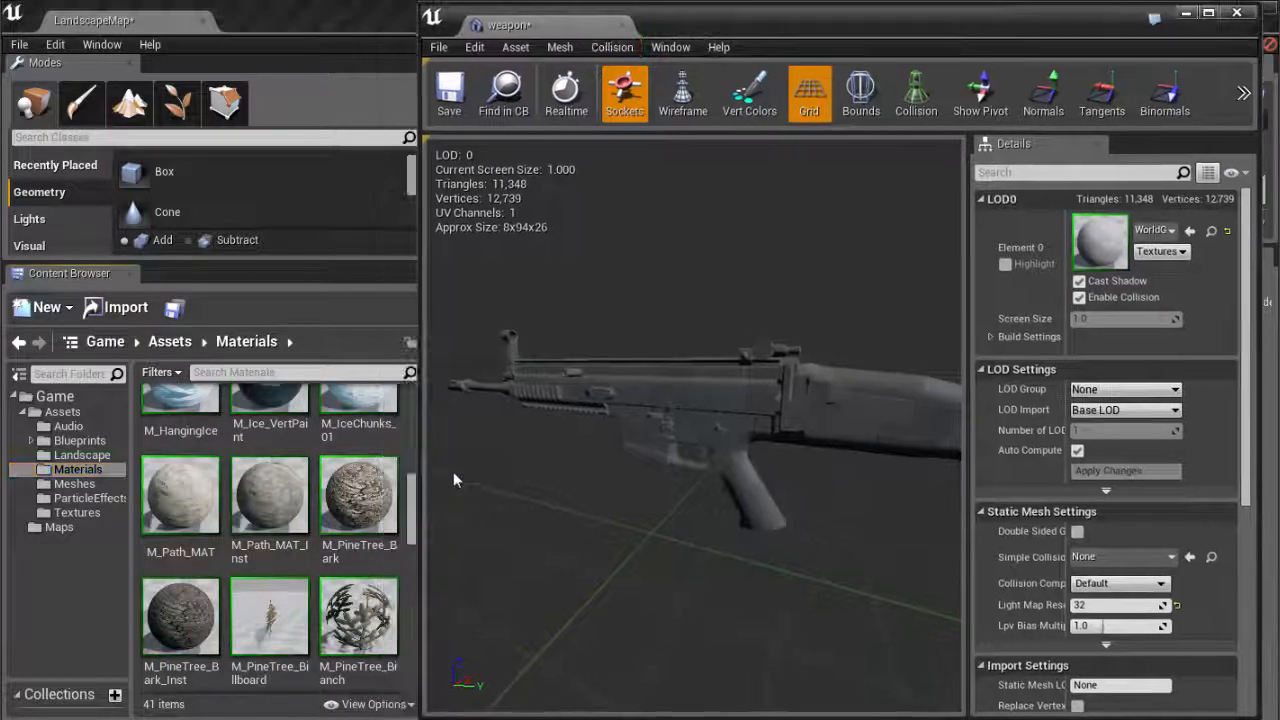
scroll(down, 3)
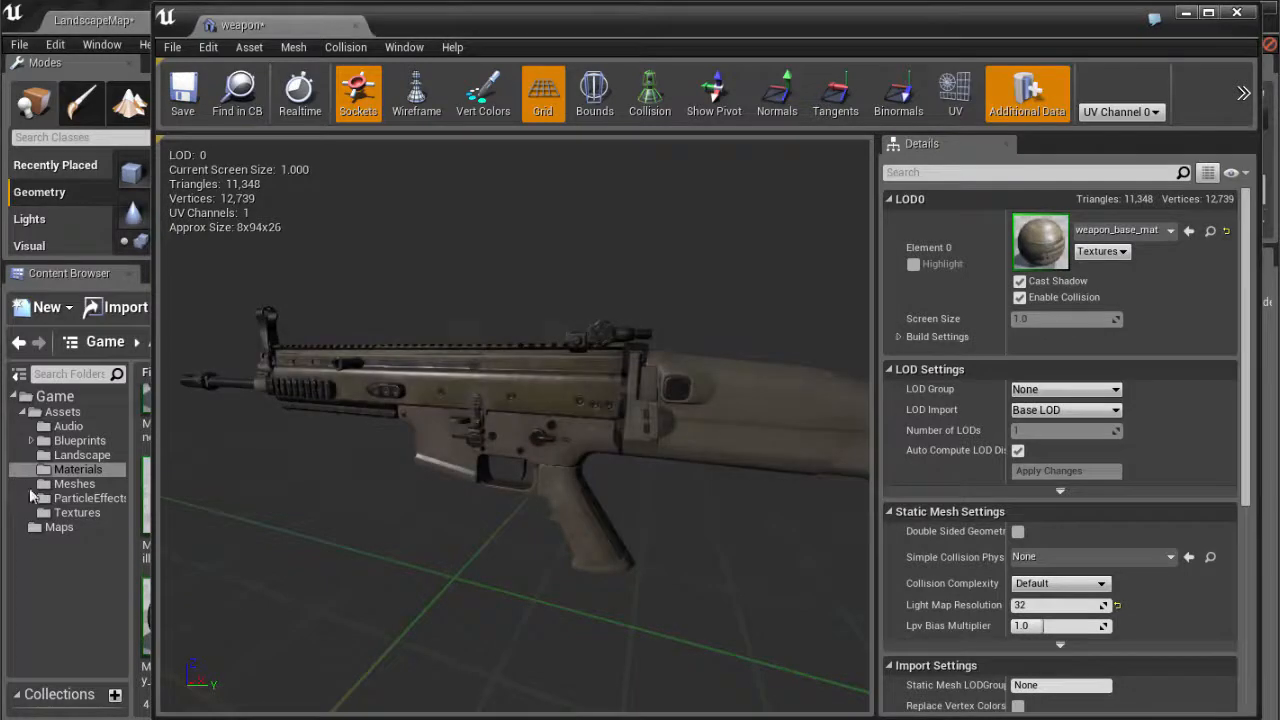
Orbit the textured rifle to inspect its side, front and barrel in the mesh preview
drag(530, 450, 630, 390)
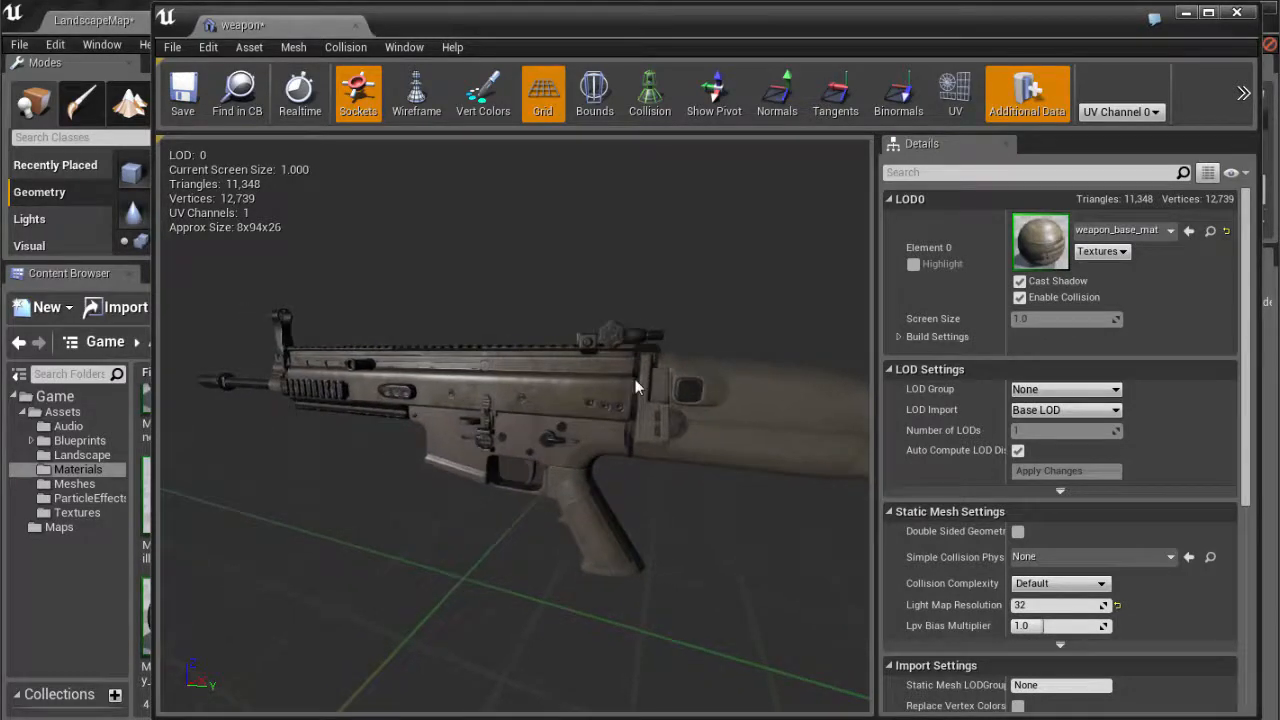
scroll(down, 3)
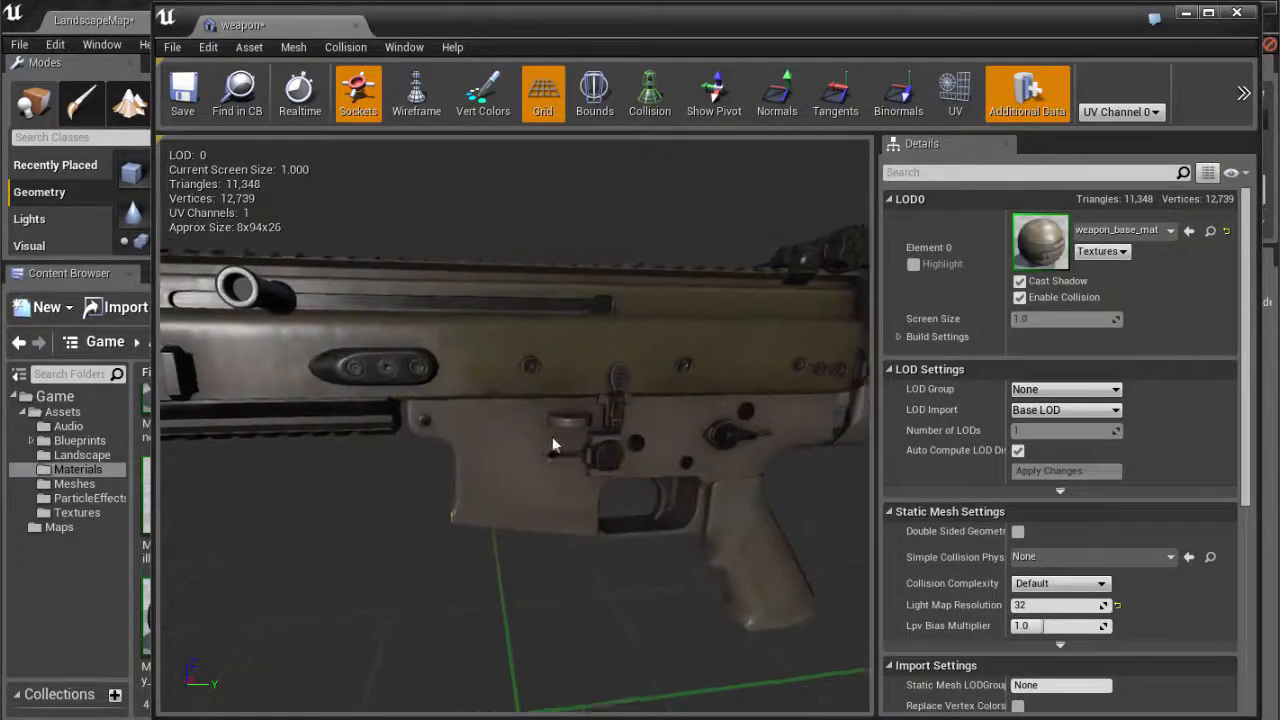
scroll(down, 3)
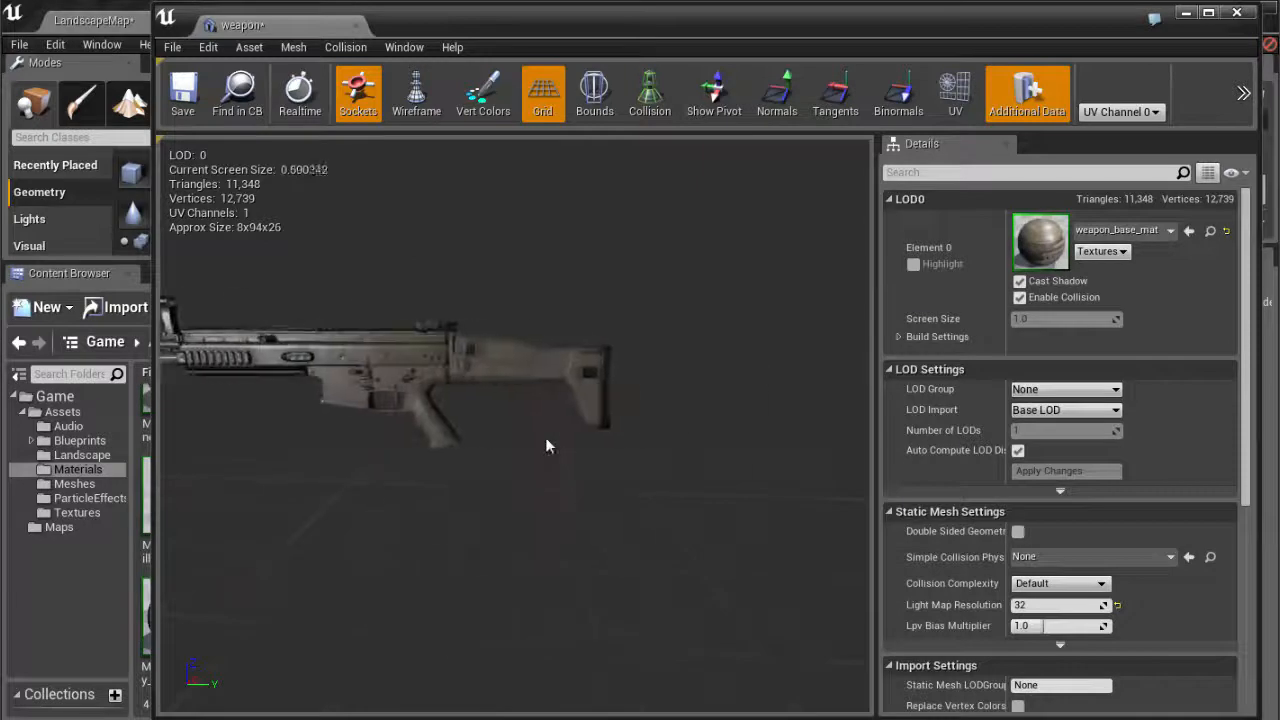
drag(548, 446, 690, 360)
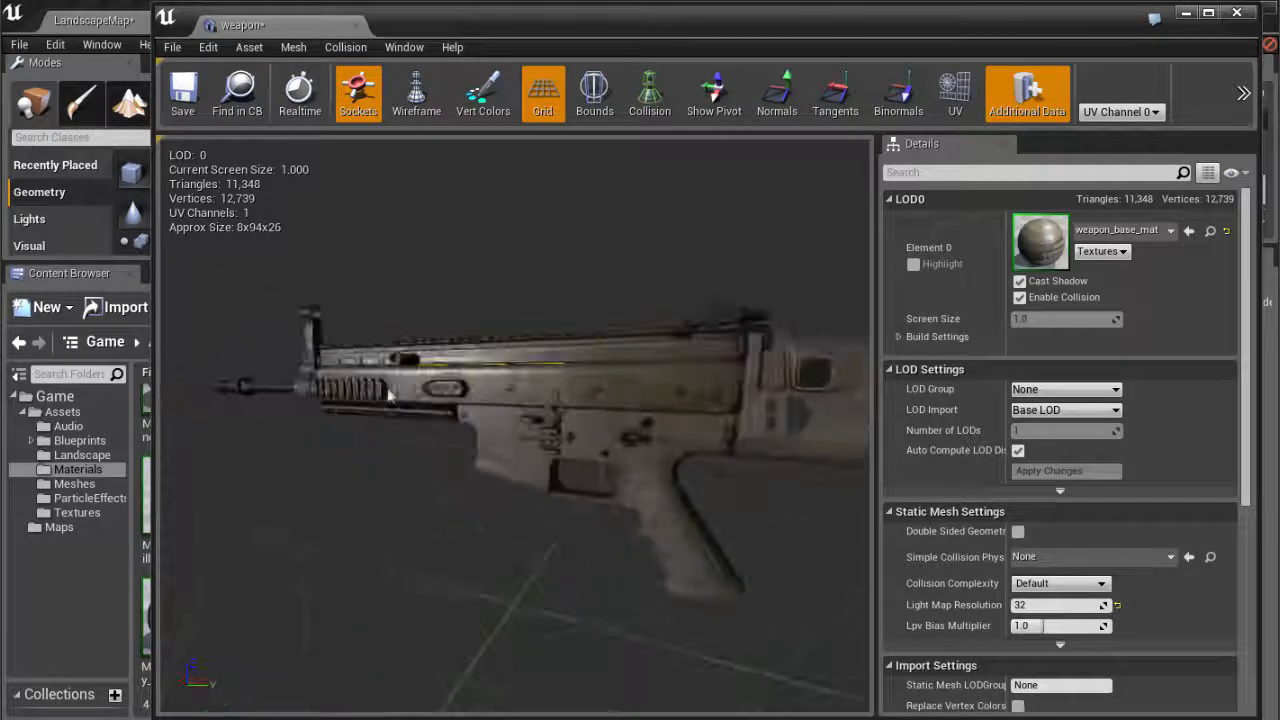
drag(390, 396, 470, 504)
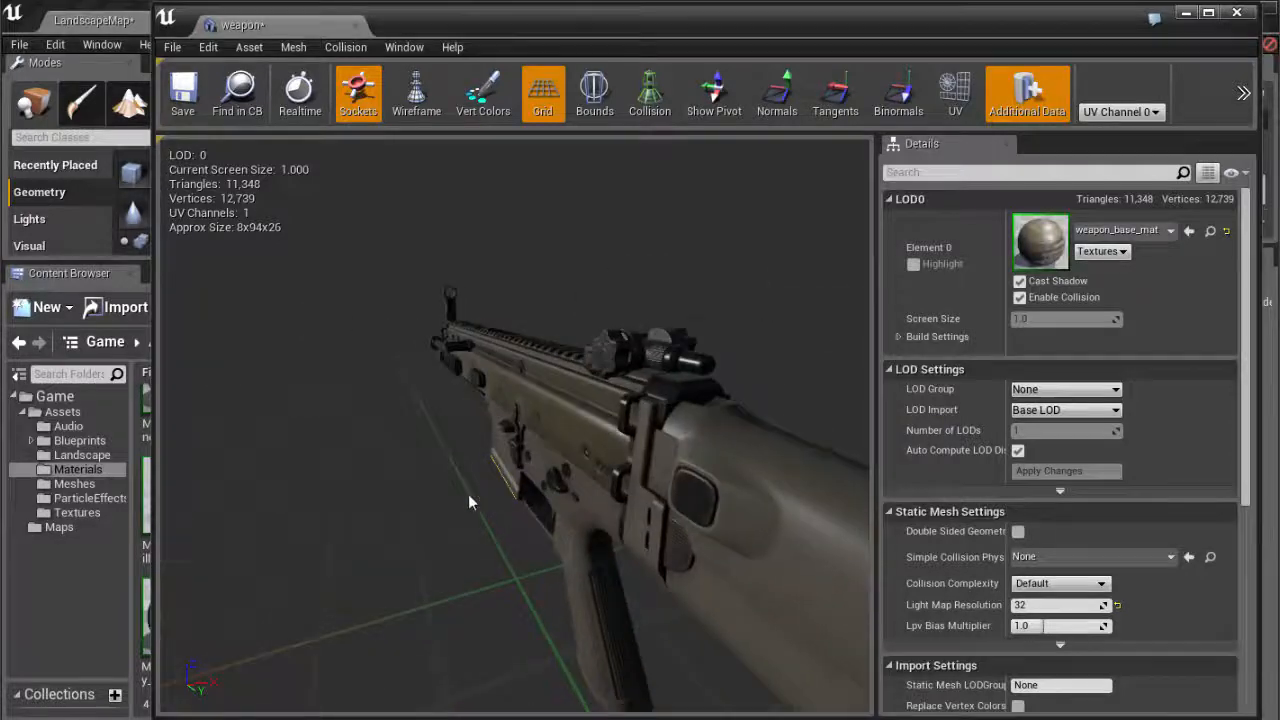
drag(470, 500, 612, 490)
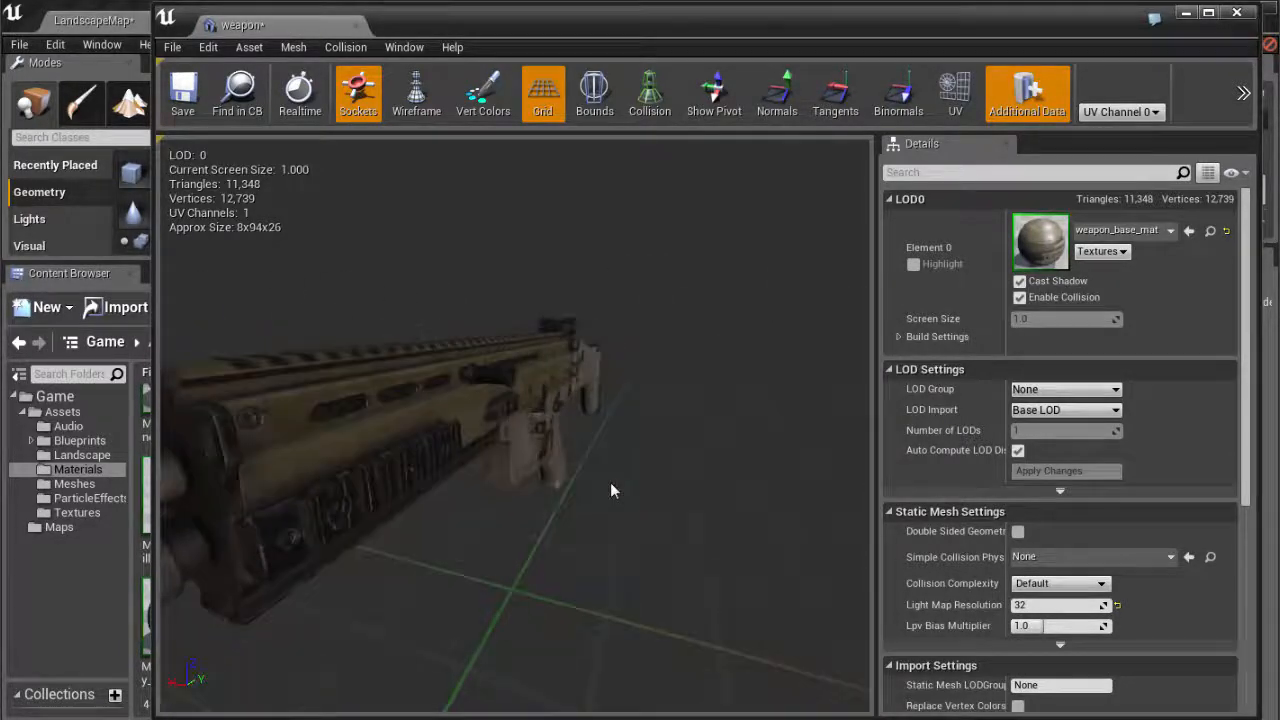
drag(612, 490, 350, 496)
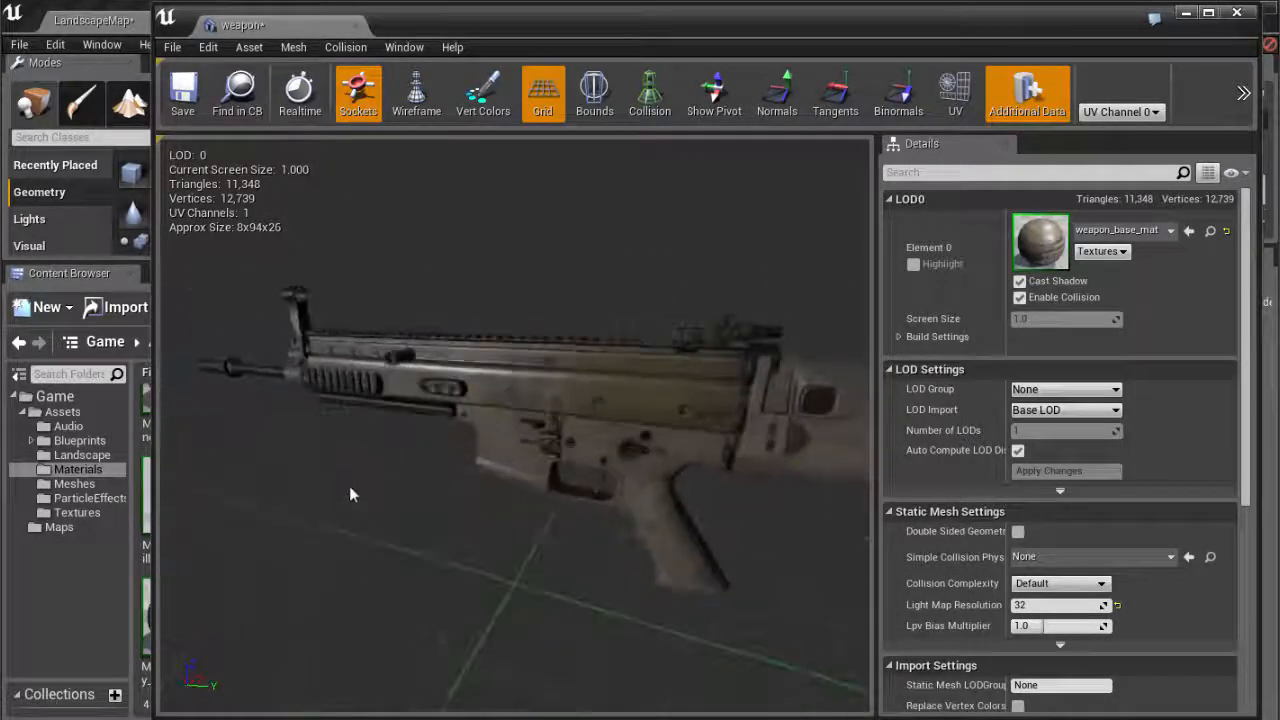
drag(350, 494, 450, 506)
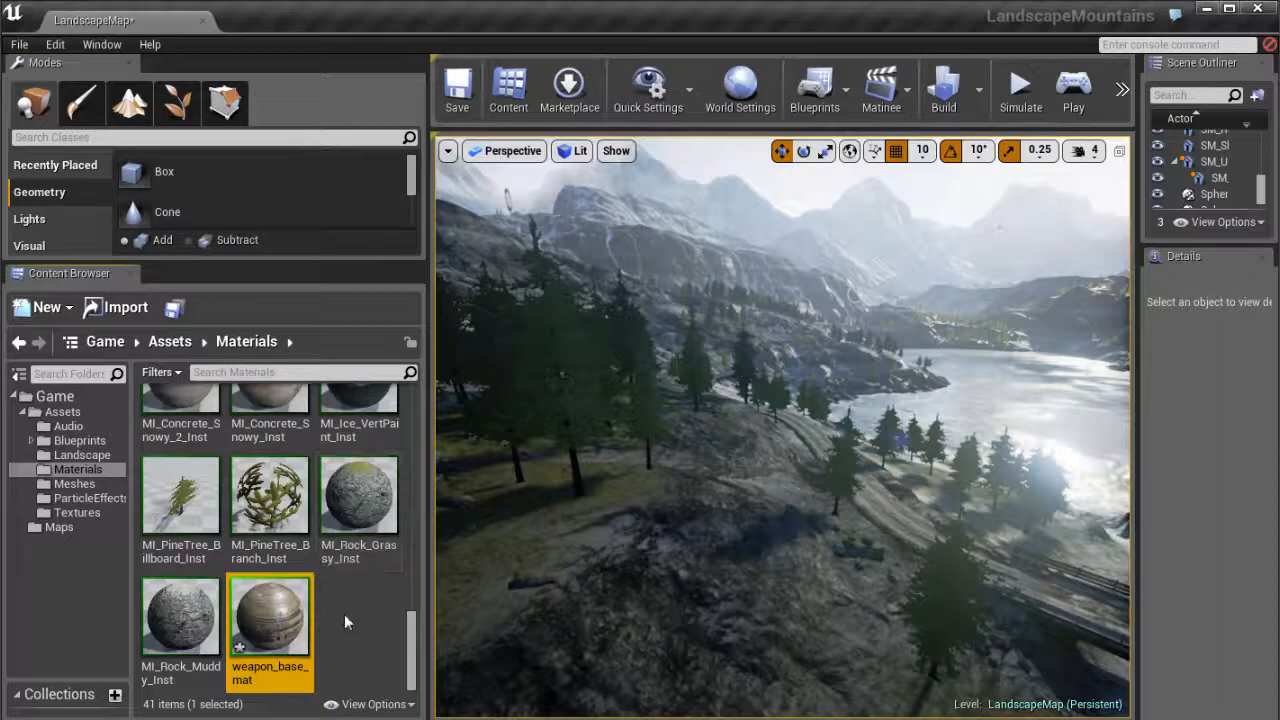
Drag the weapon mesh into the level beside the river and fly the camera in close to it
scroll(up, 3)
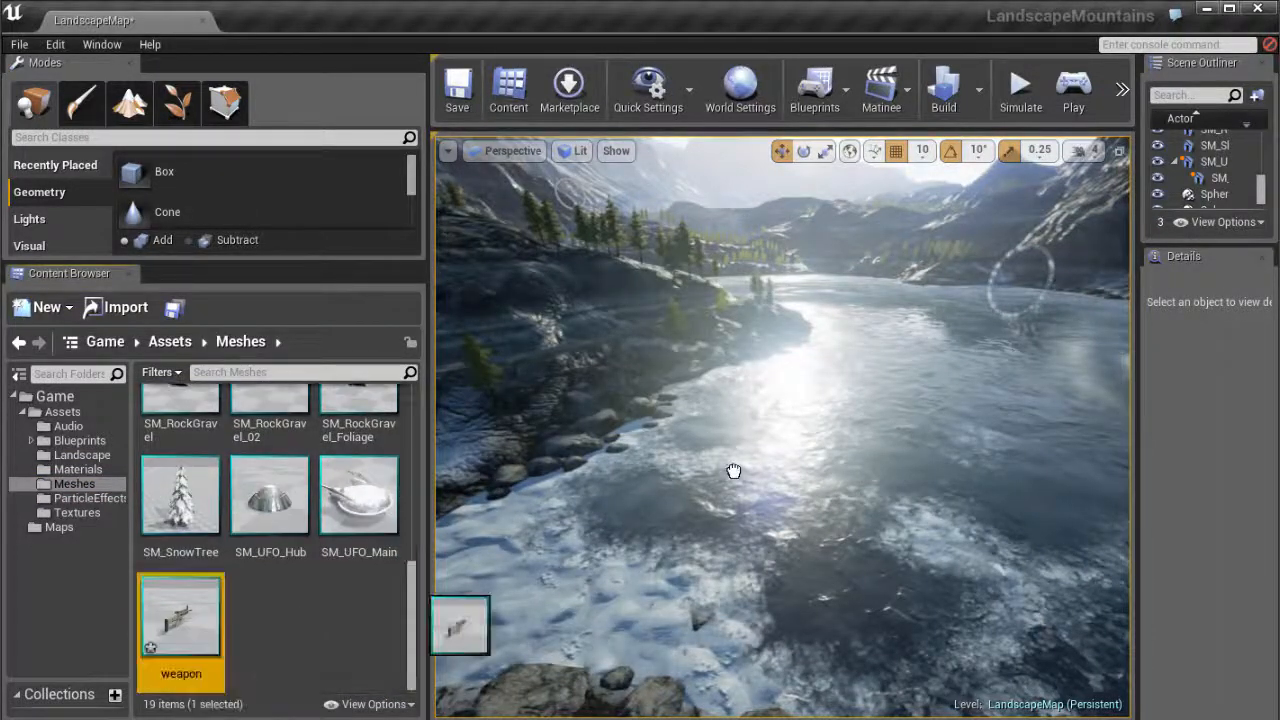
drag(180, 616, 776, 490)
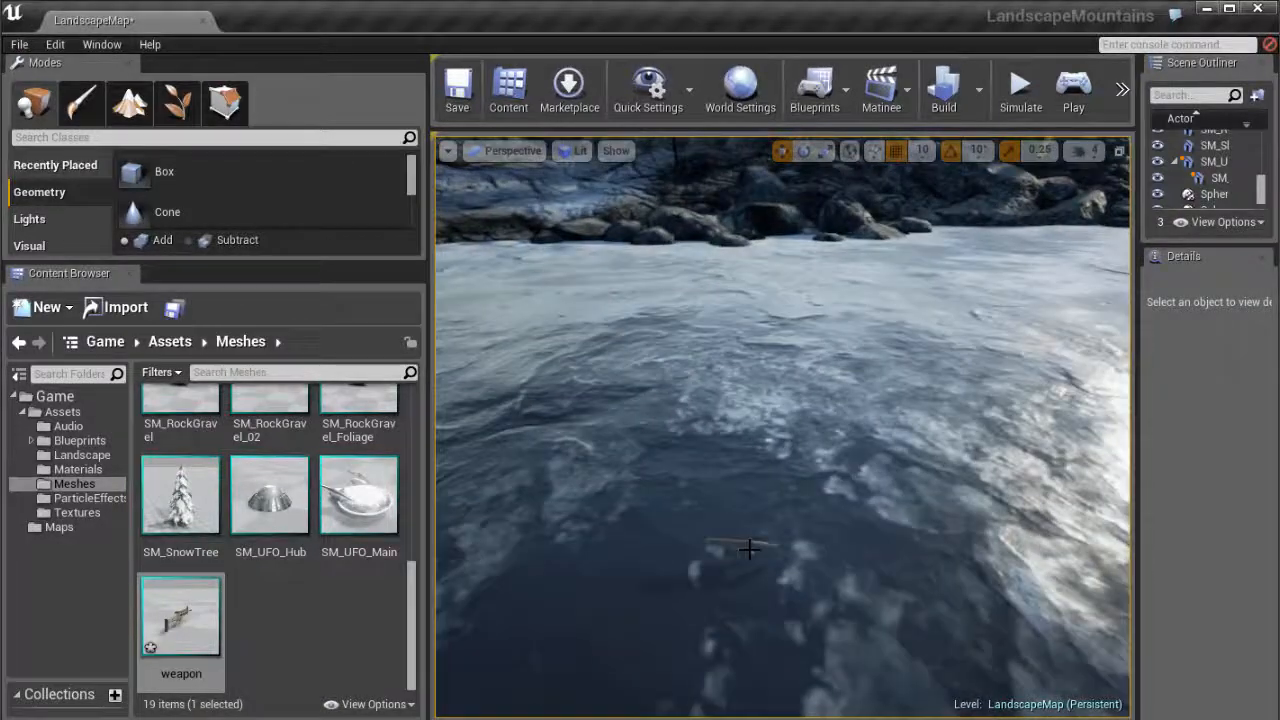
drag(180, 616, 784, 510)
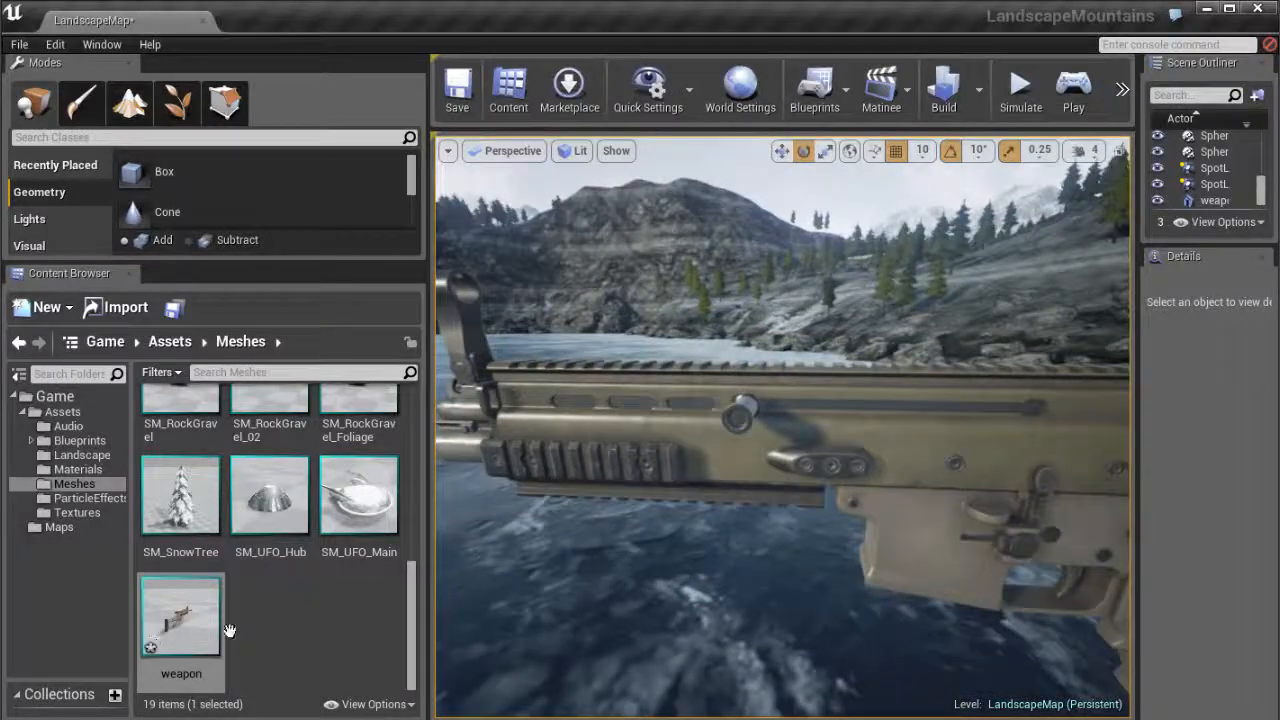
Browse through Textures to the Materials folder to reach weapon_base_mat
click(76, 512)
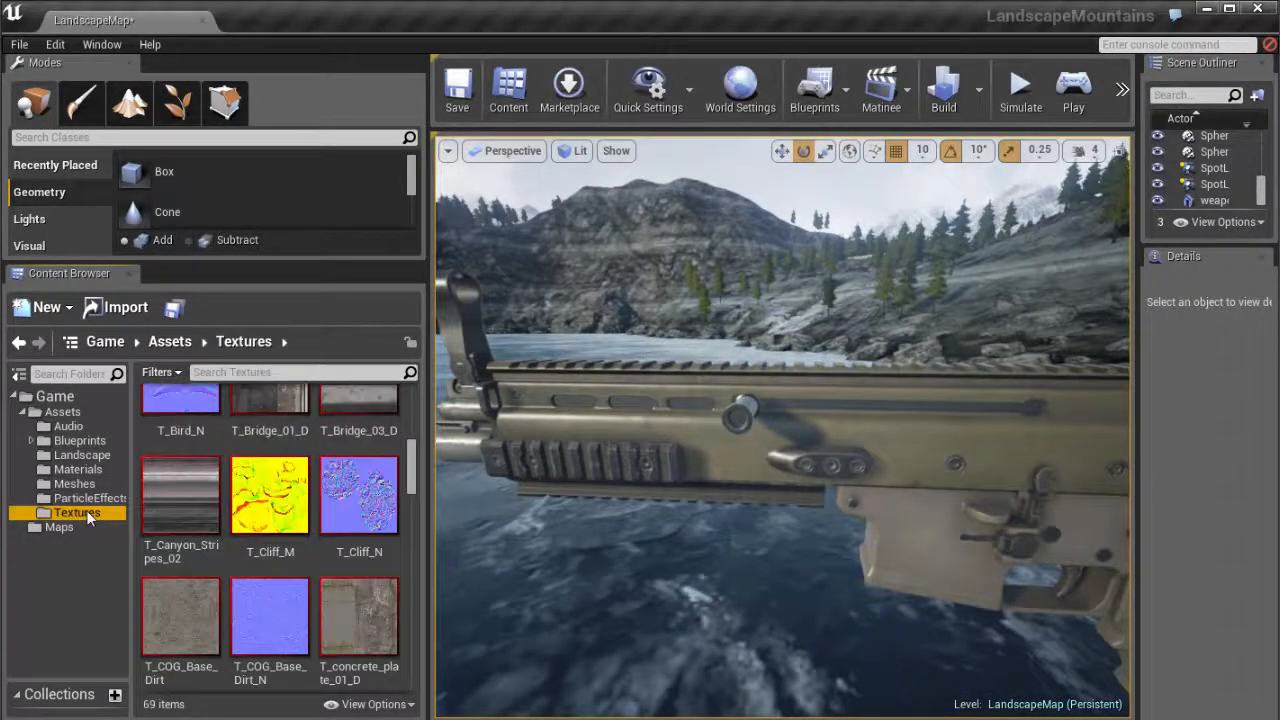
click(78, 468)
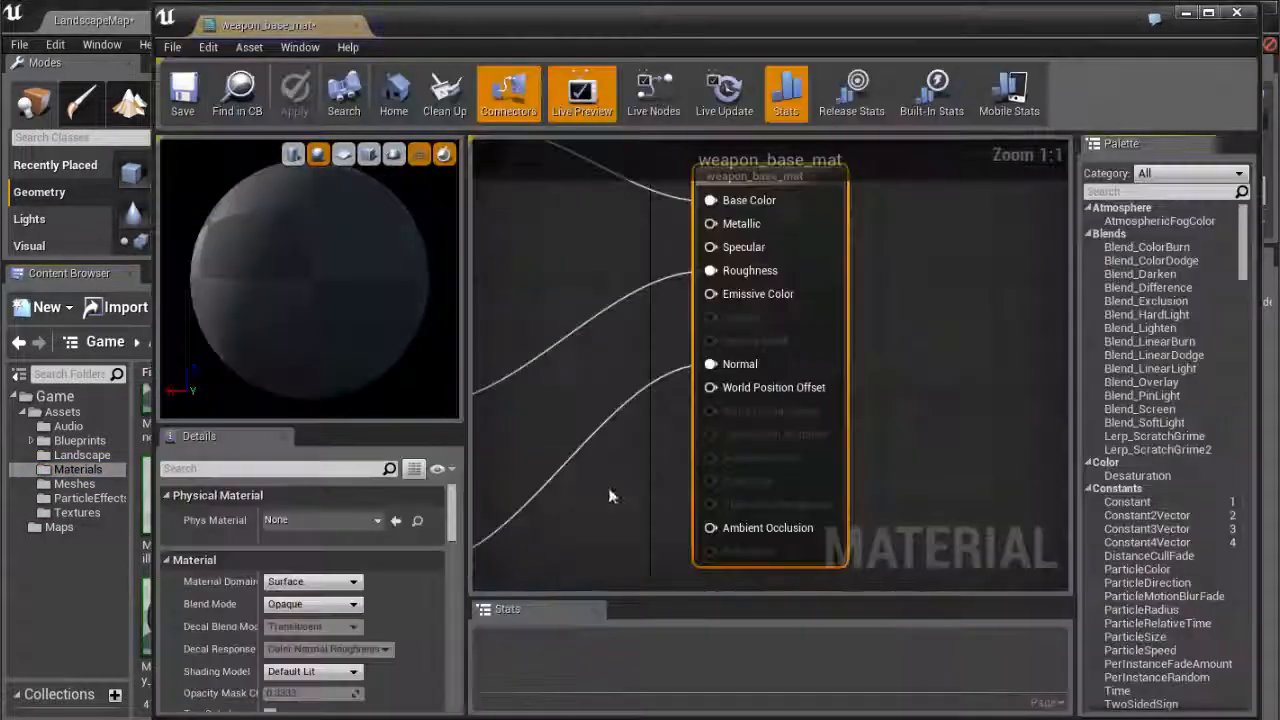
scroll(down, 3)
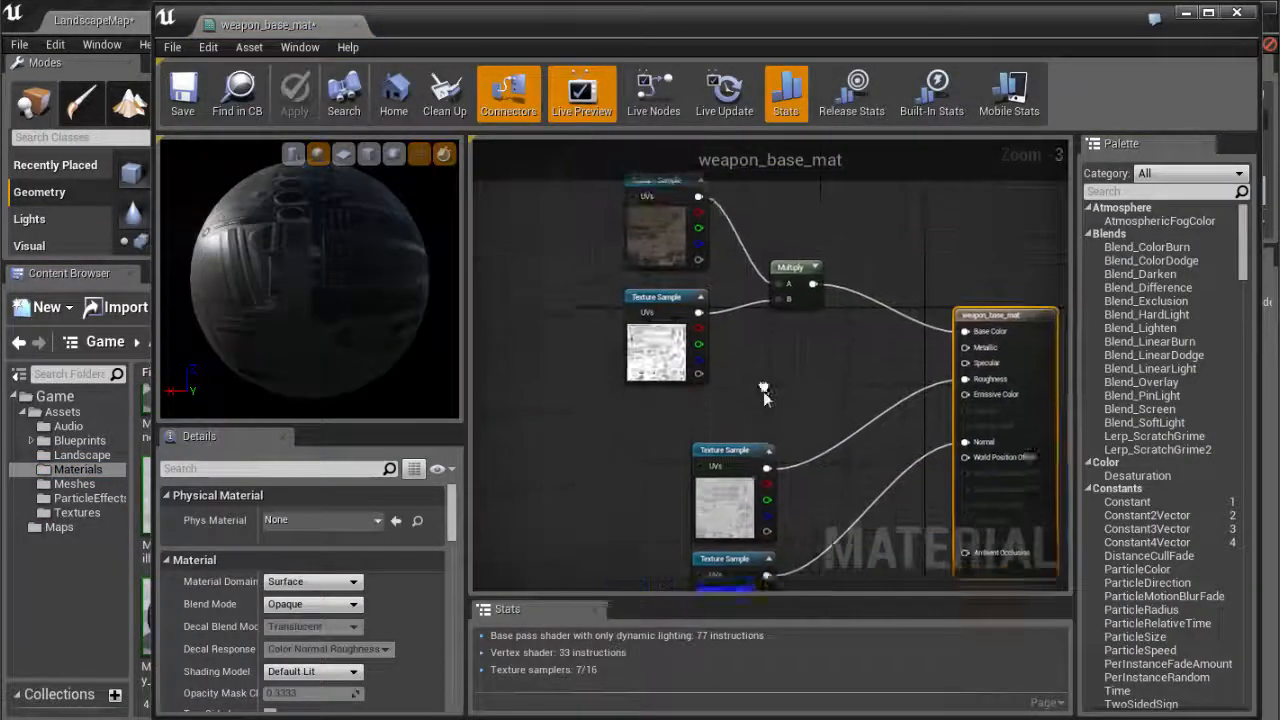
scroll(down, 3)
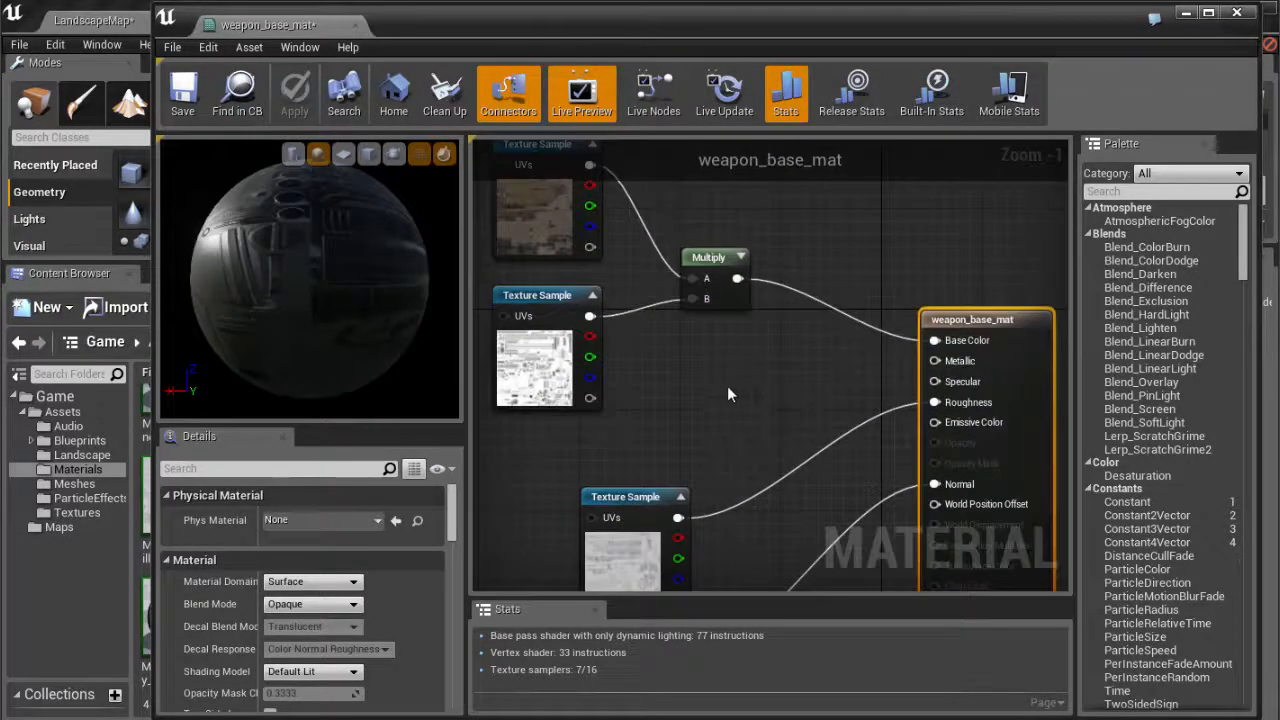
mouse_move(710, 414)
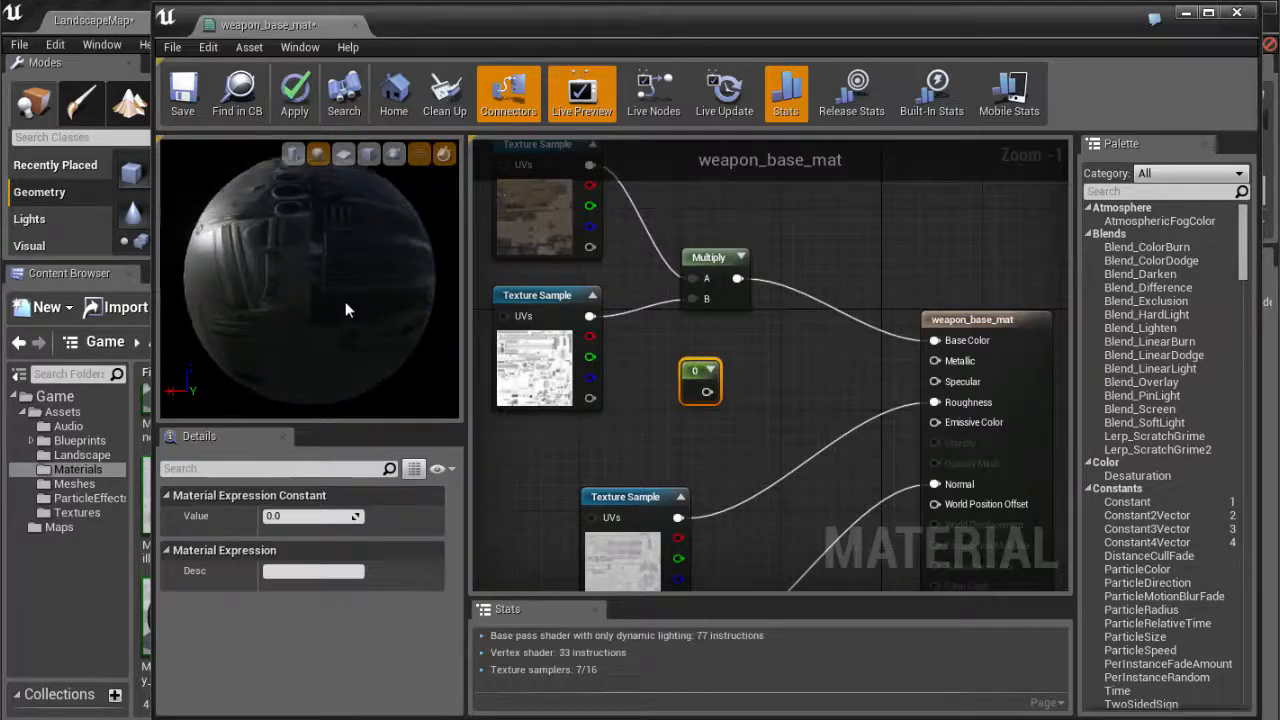
Wire a 0.4 constant into Metallic, apply the material, and return to the level
drag(350, 310, 220, 270)
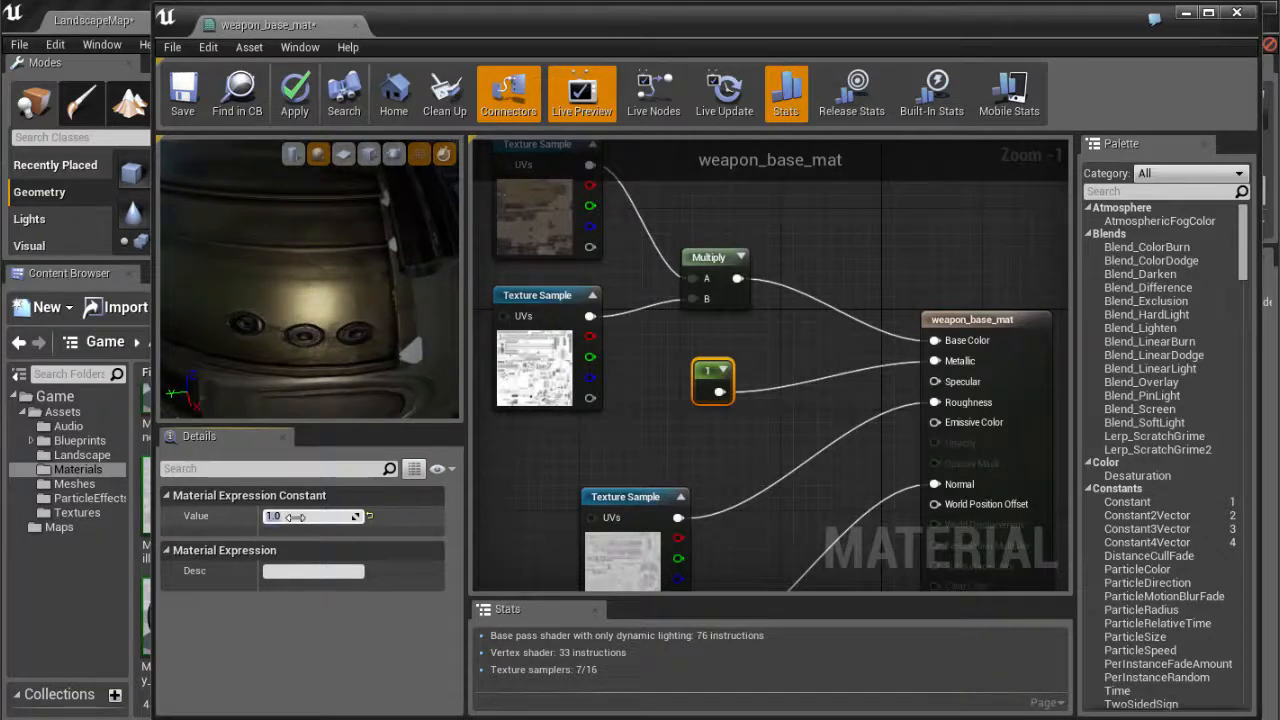
text(0.4)
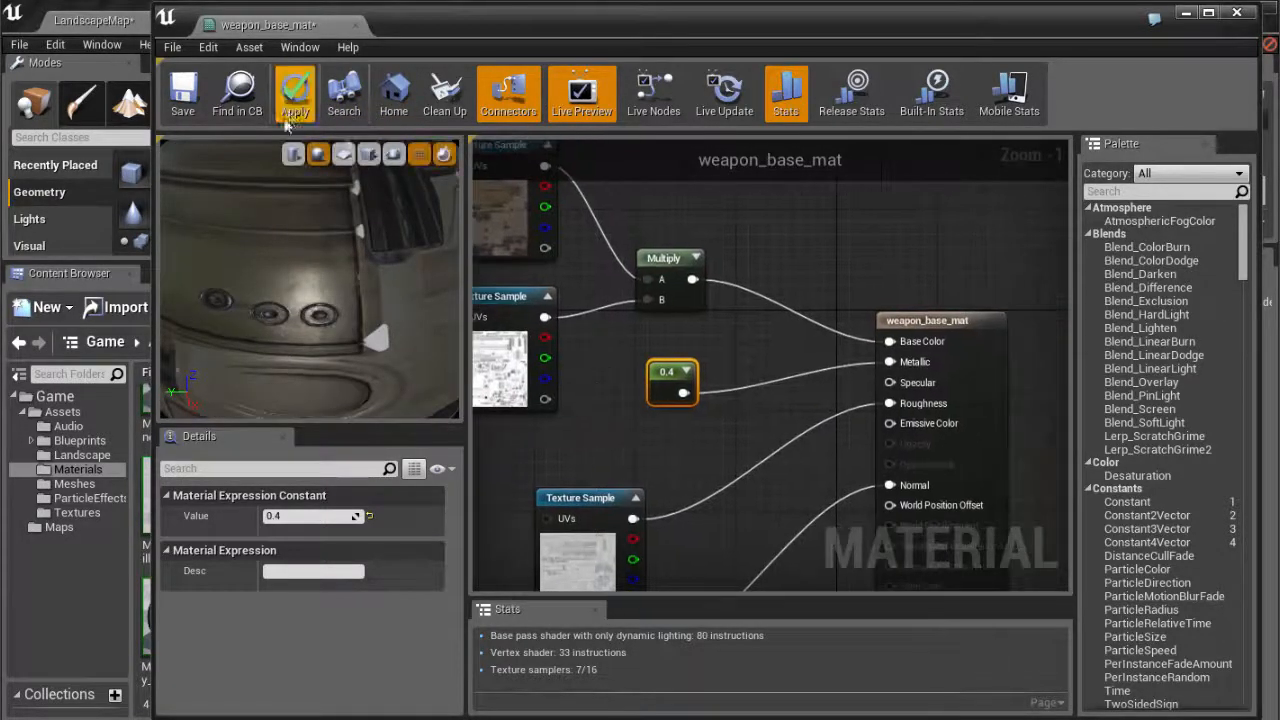
click(294, 90)
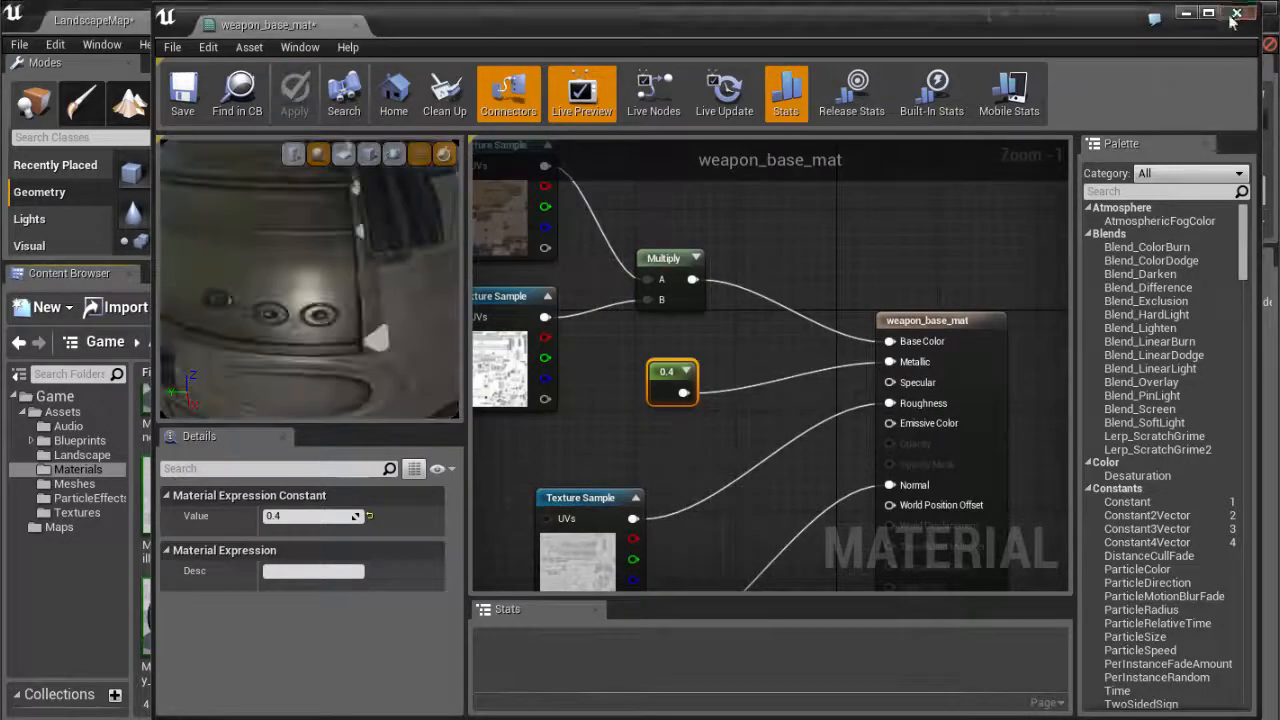
click(1236, 12)
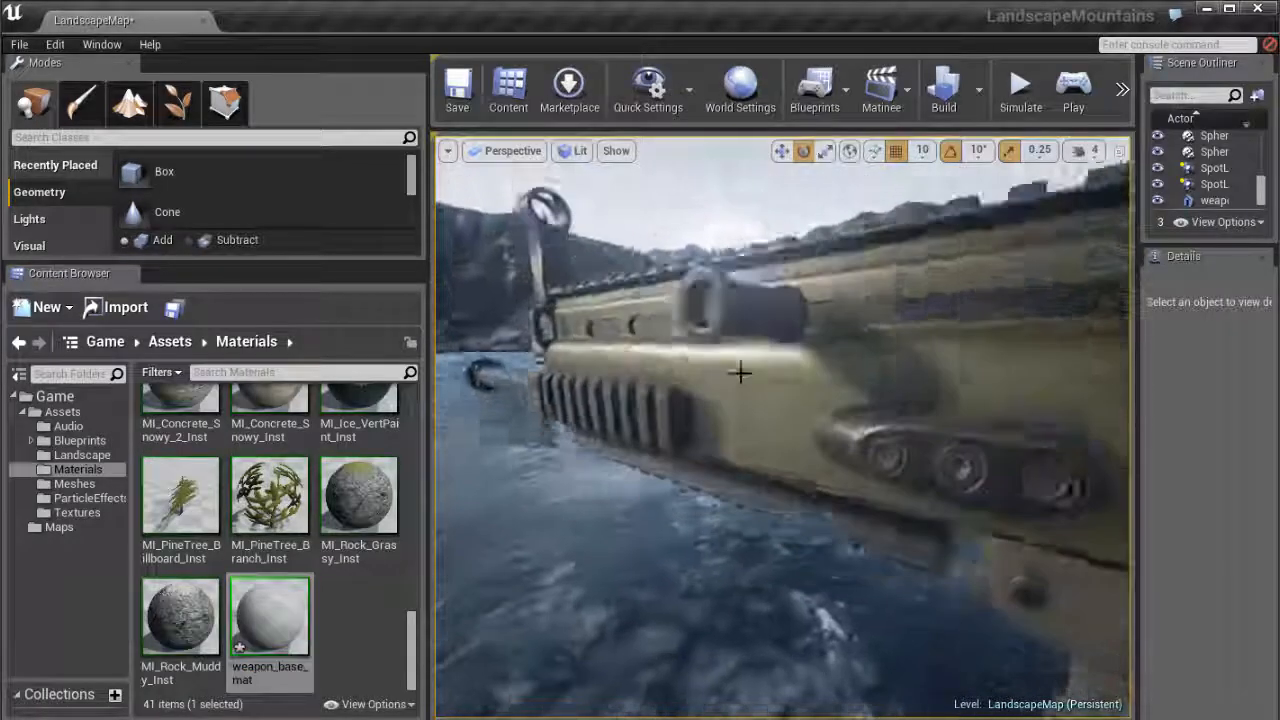
drag(740, 376, 820, 370)
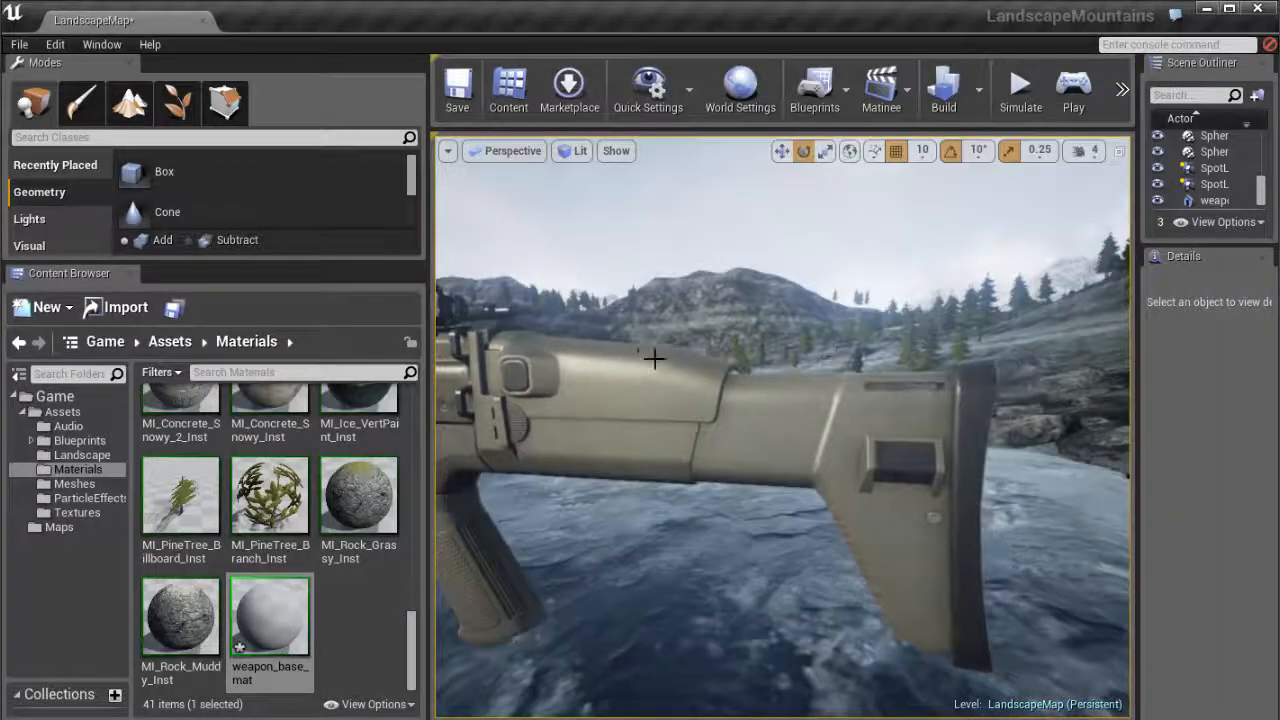
drag(650, 360, 760, 520)
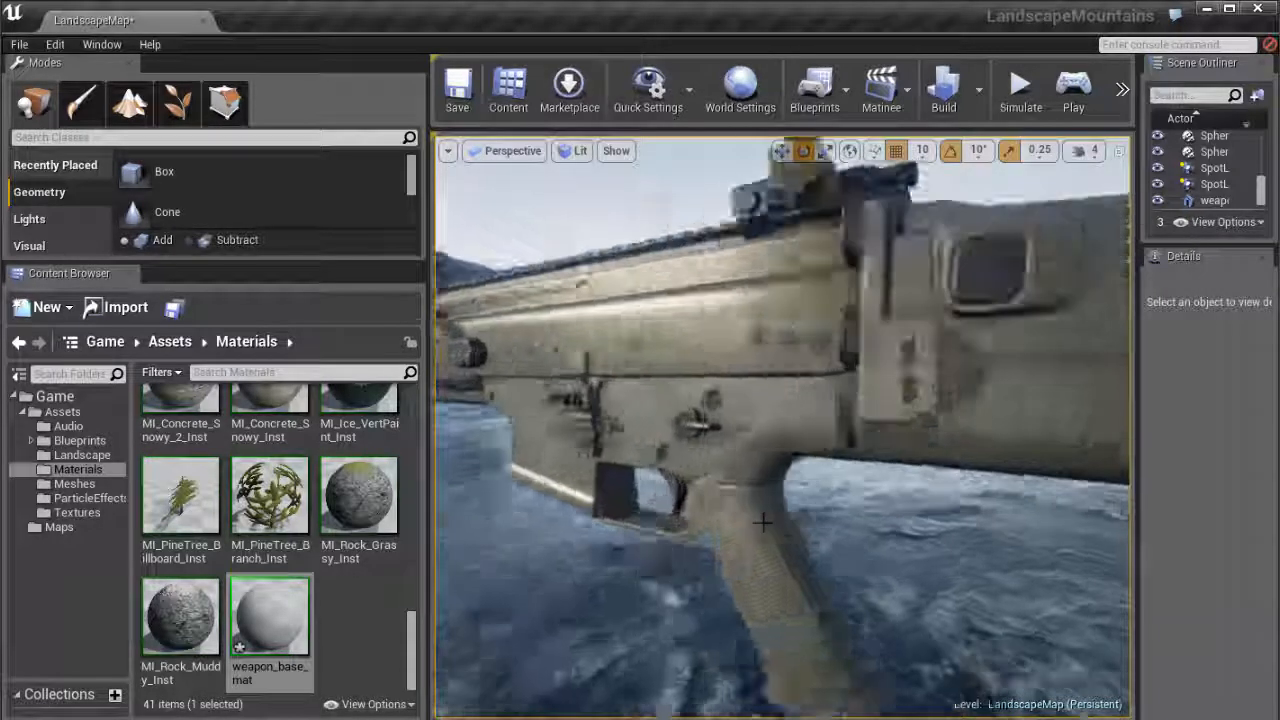
drag(764, 520, 828, 500)
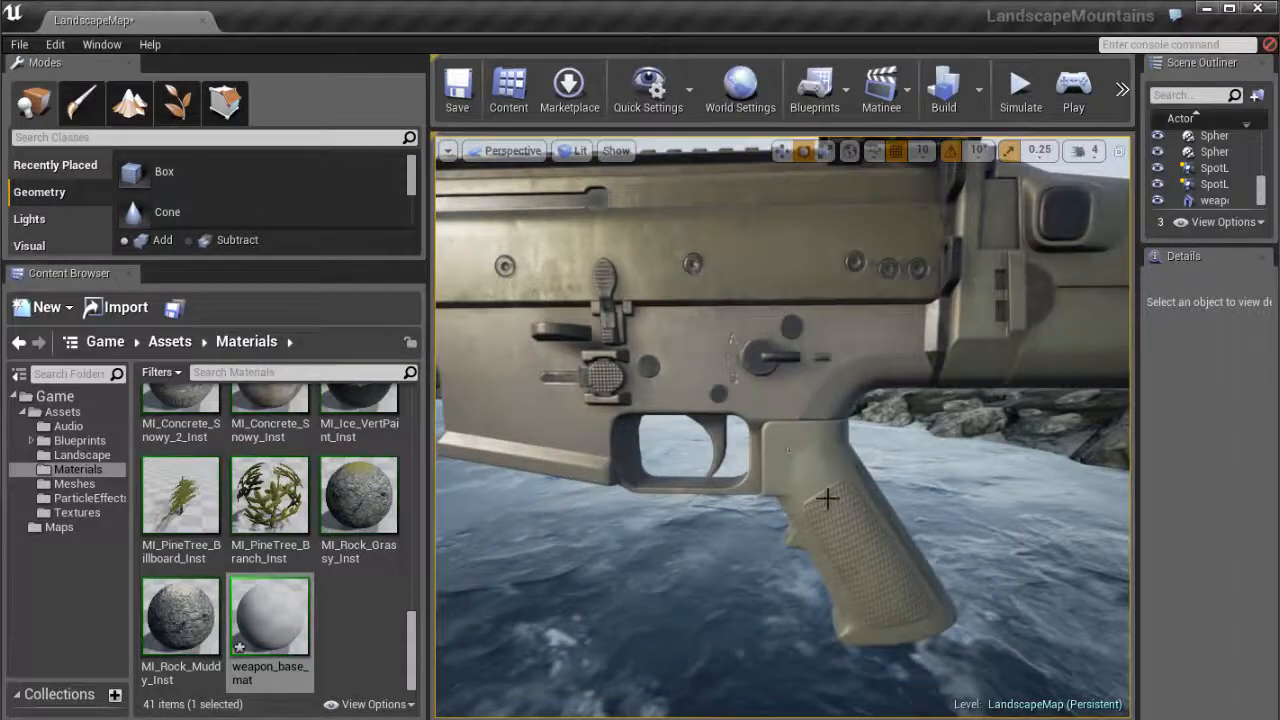
drag(828, 498, 780, 486)
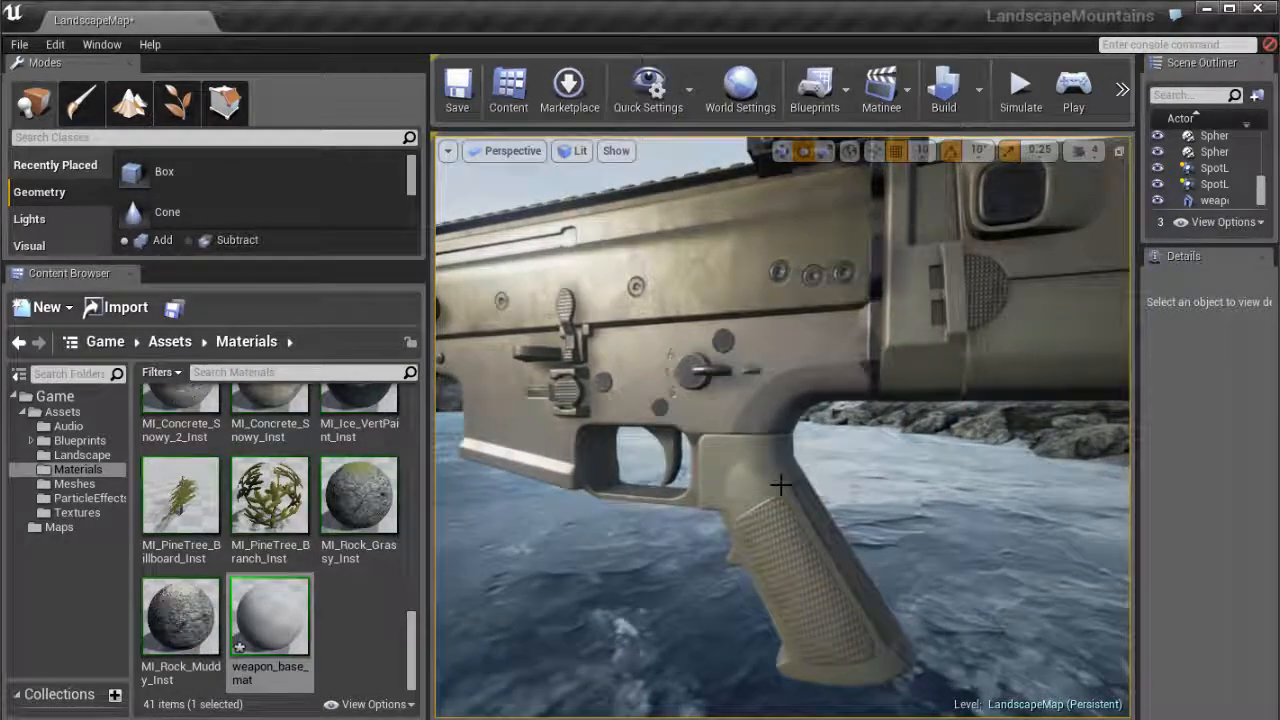